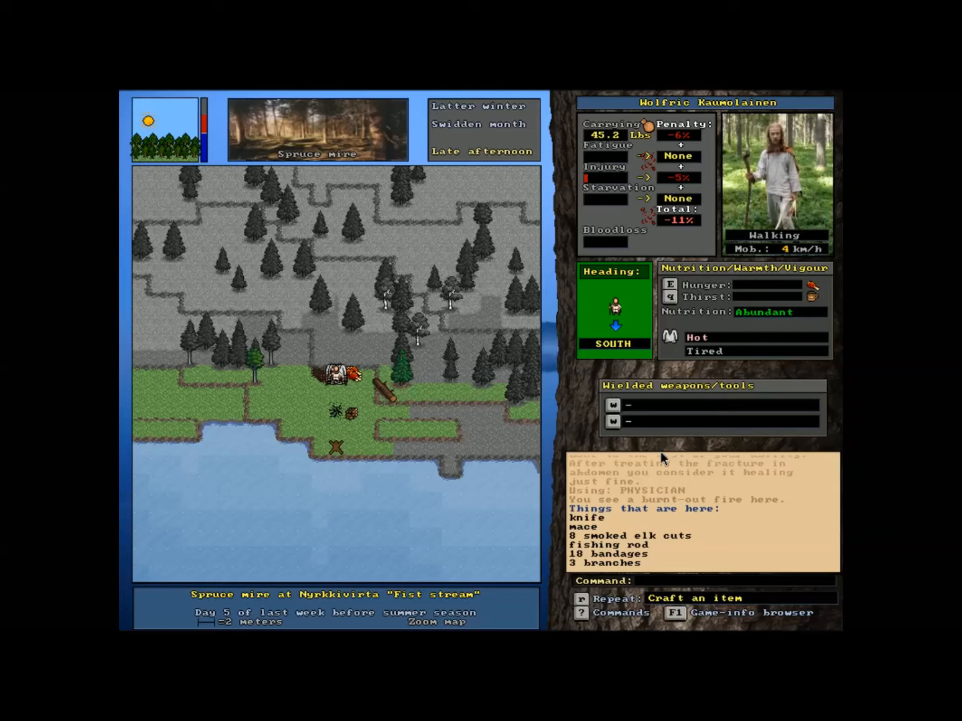
- Walk south to the lake shore, then back north and west along the water's edge
{"action": "key", "text": "up"}
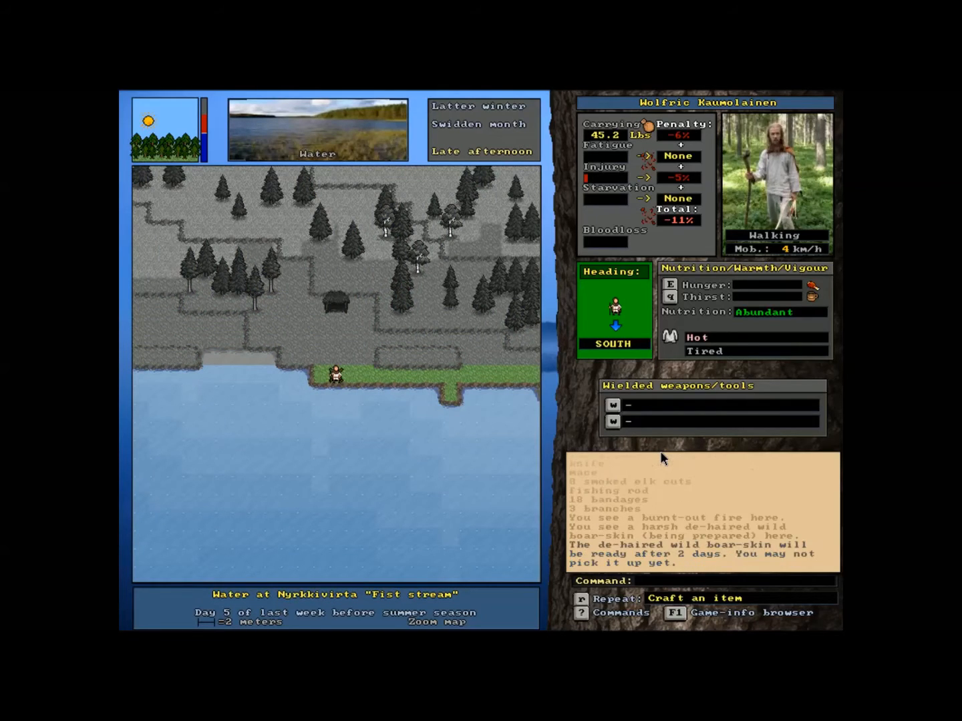
{"action": "key", "text": "up"}
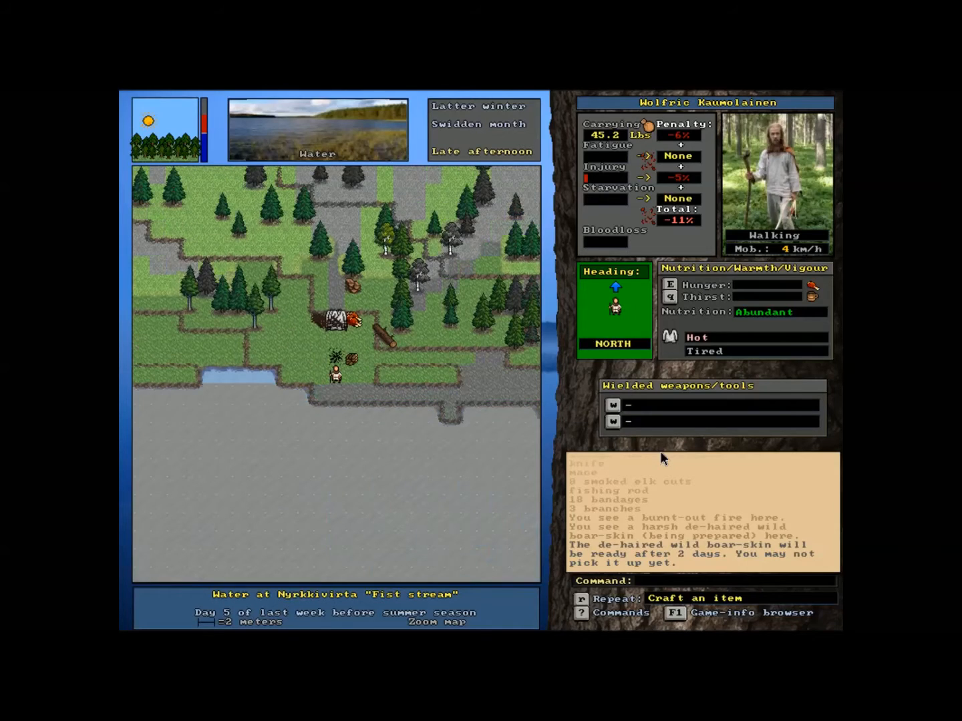
{"action": "key", "text": "Left"}
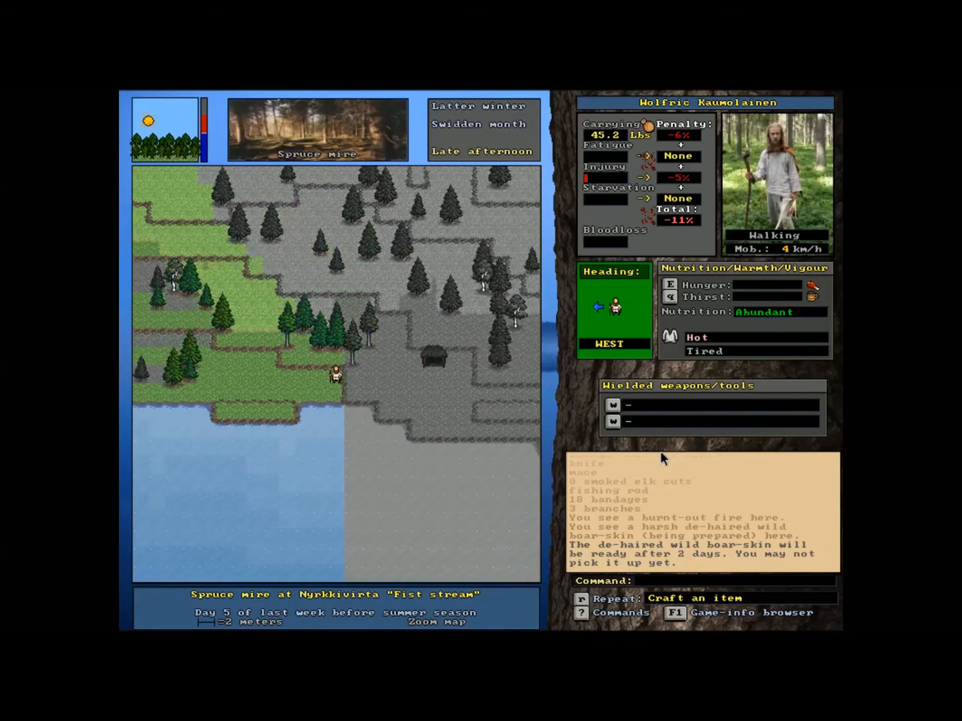
{"action": "key", "text": "up"}
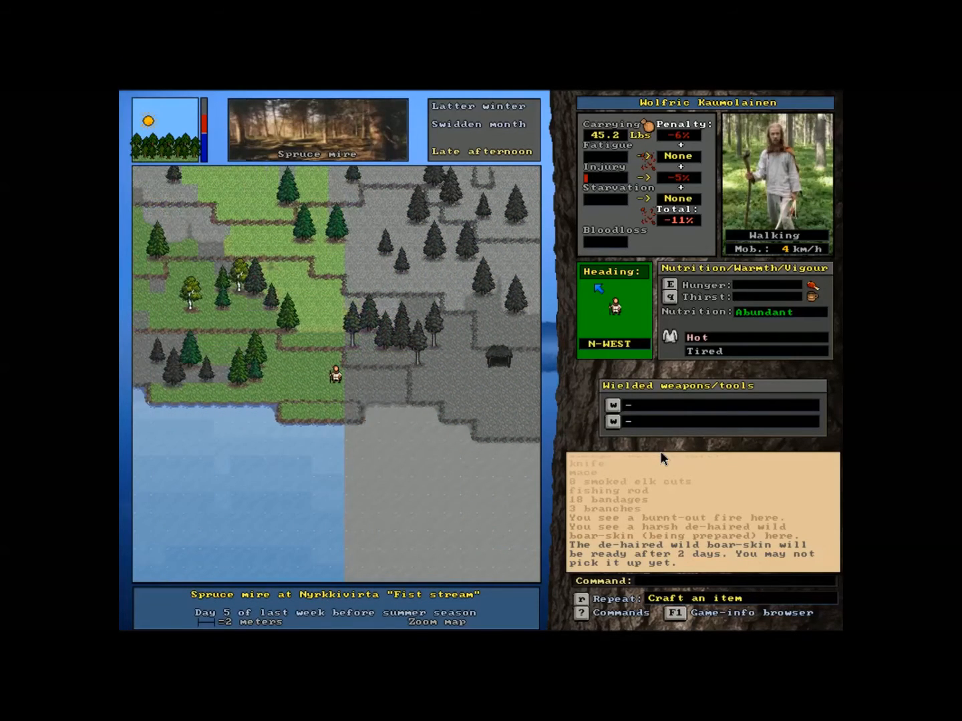
{"action": "key", "text": "right"}
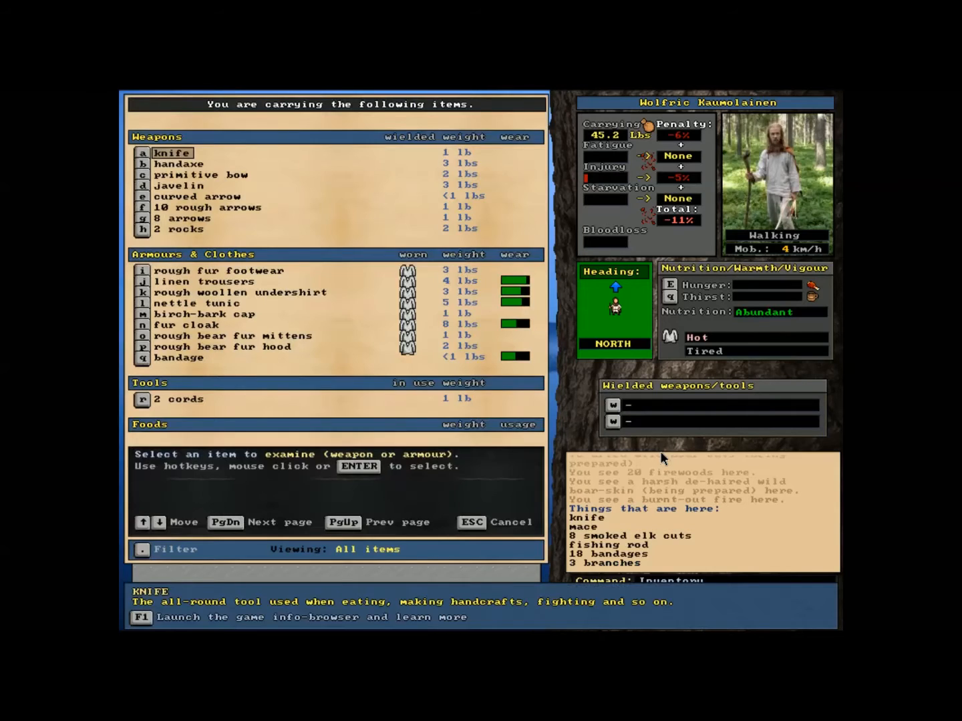
{"action": "left_click", "coordinate": [179, 229]}
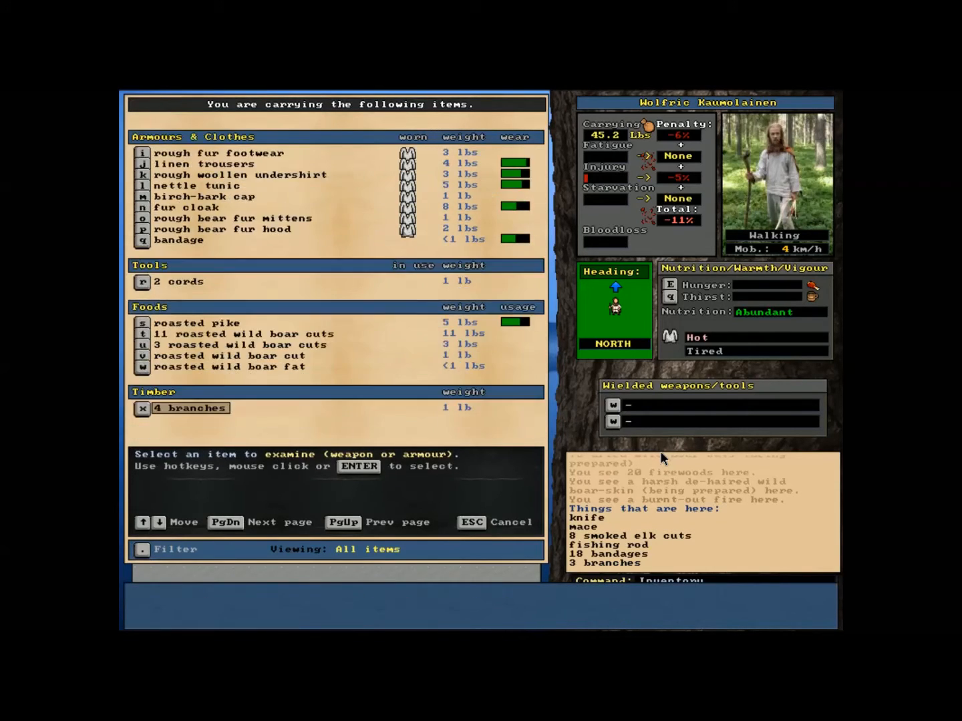
{"action": "key", "text": "Escape"}
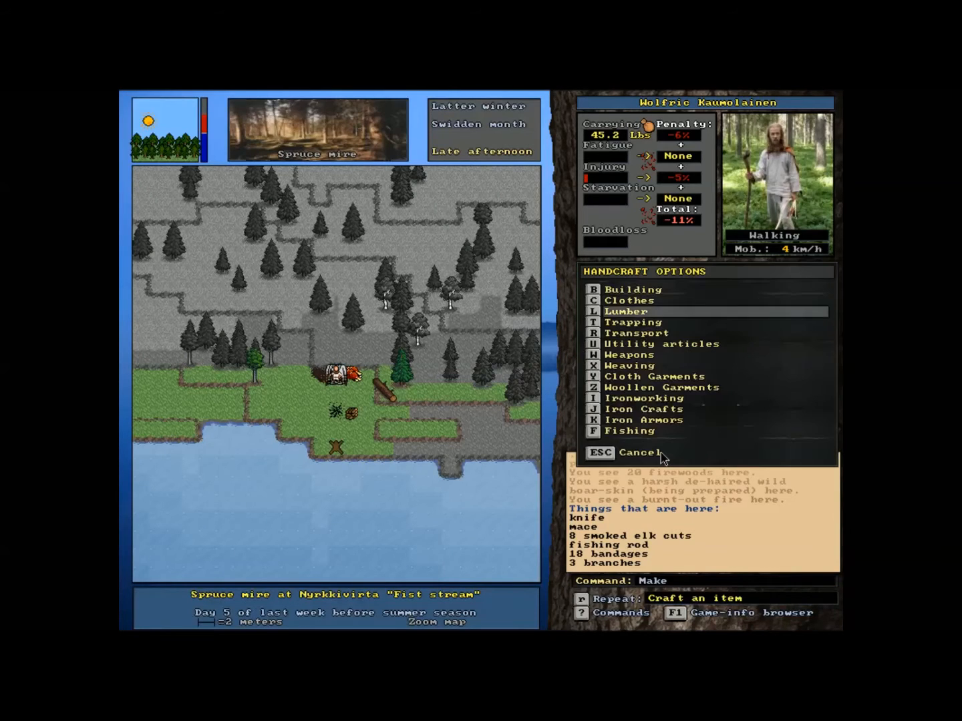
- Craft arrows under Weapons, yielding one decent and one curved arrow
{"action": "left_click", "coordinate": [629, 354]}
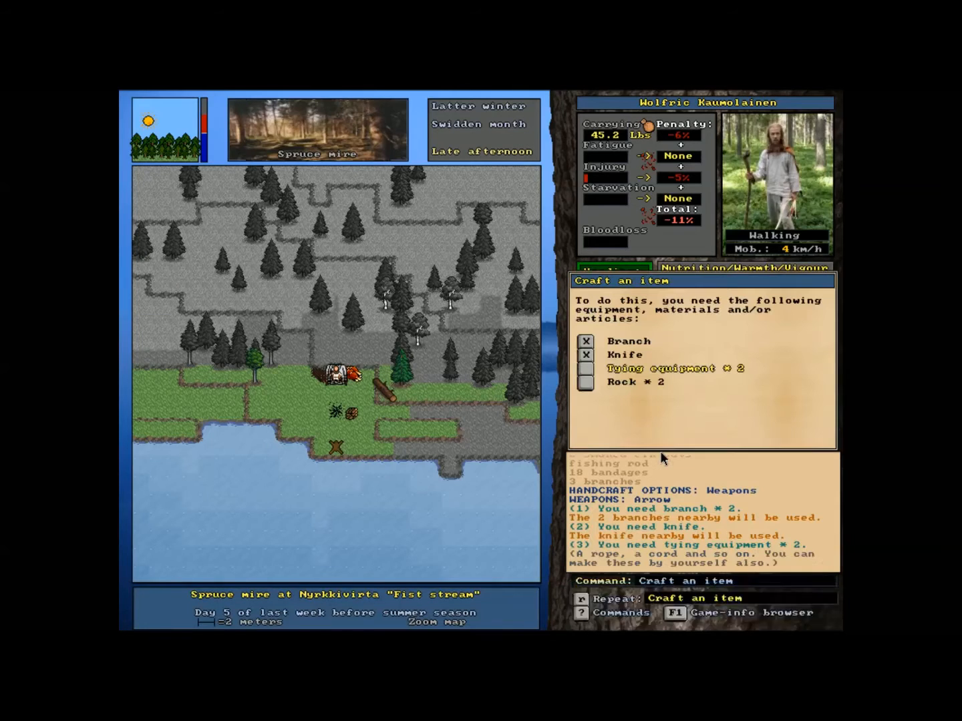
{"action": "key", "text": "space"}
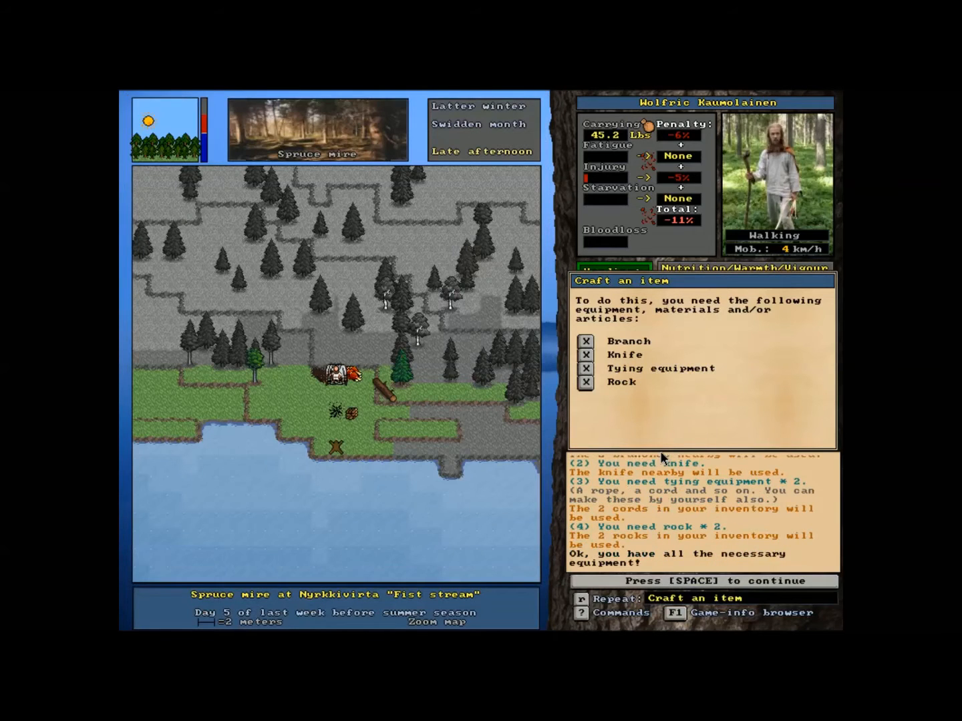
{"action": "key", "text": "space"}
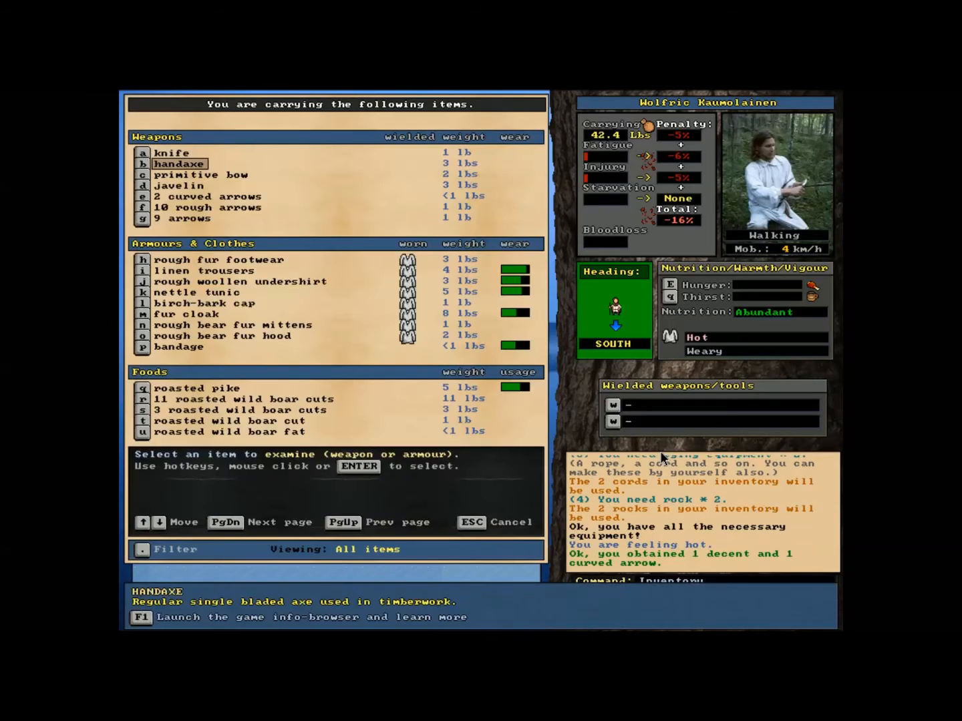
{"action": "left_click", "coordinate": [182, 219]}
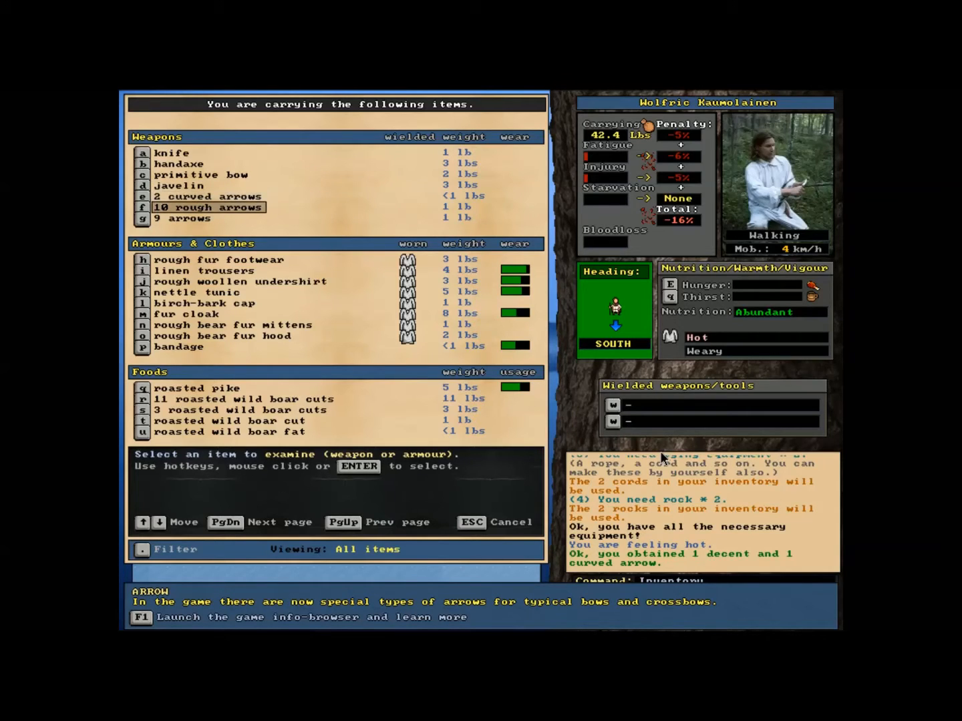
{"action": "left_click", "coordinate": [179, 185]}
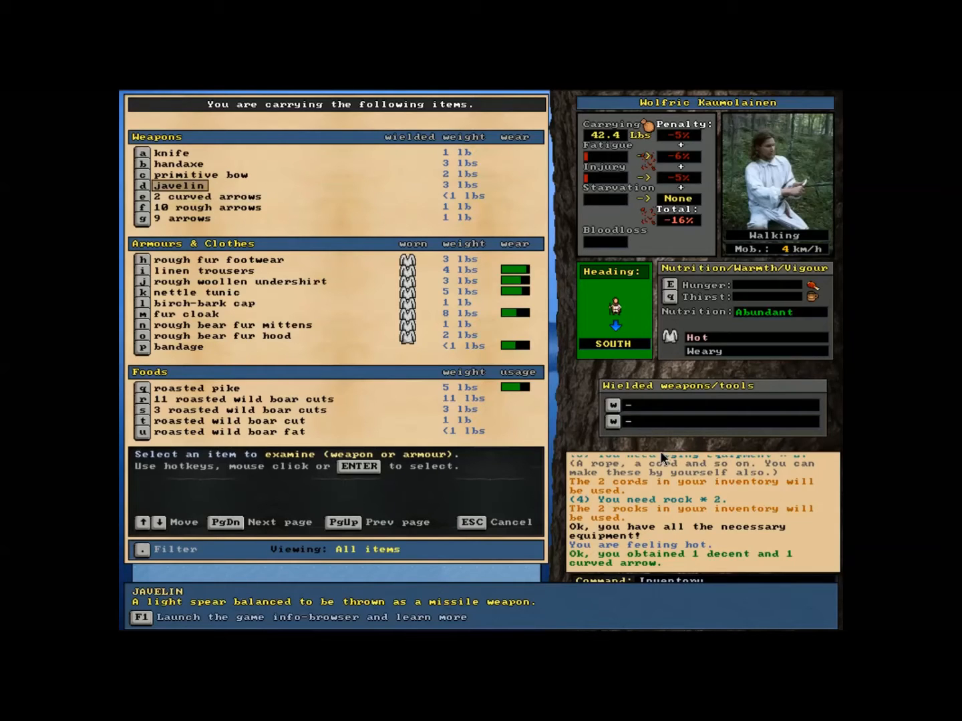
{"action": "left_click", "coordinate": [207, 196]}
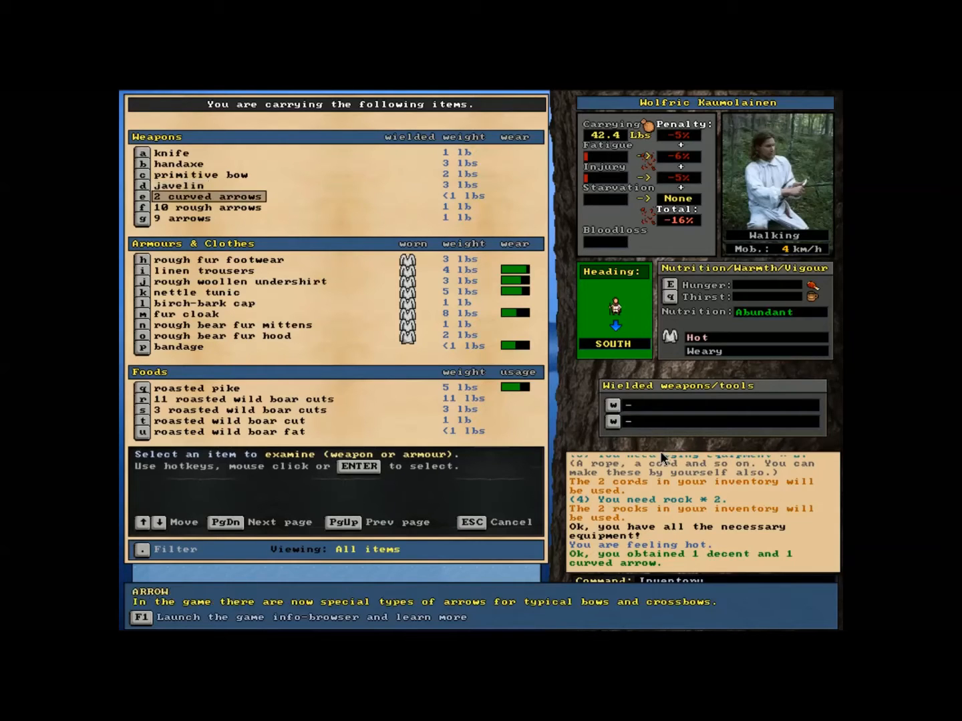
{"action": "key", "text": "Escape"}
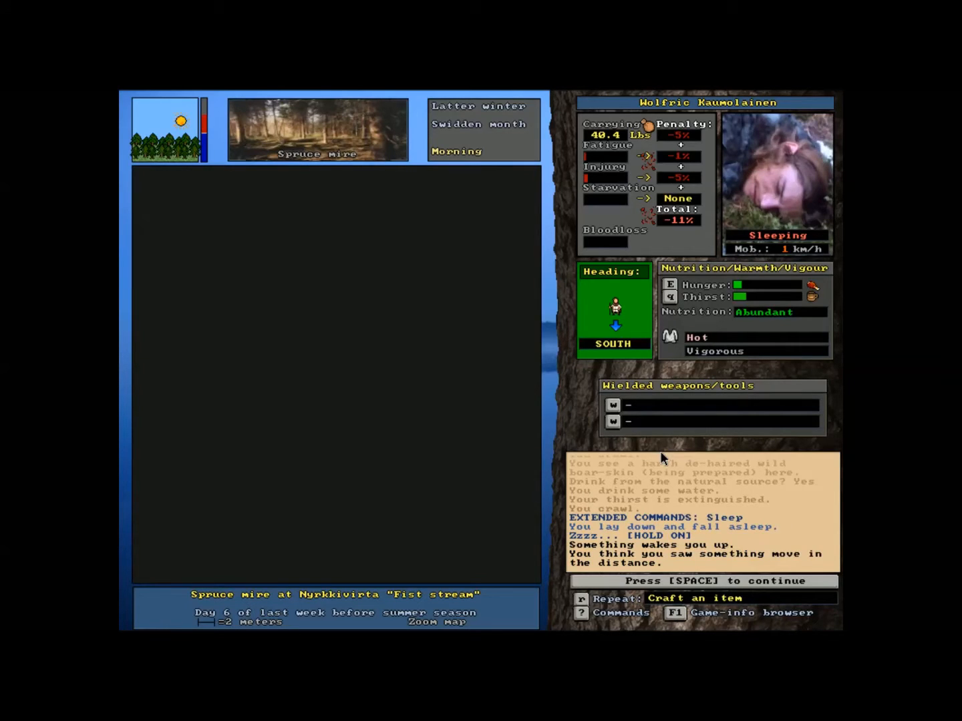
- Continue after being woken and get the character back on his feet
{"action": "key", "text": "space"}
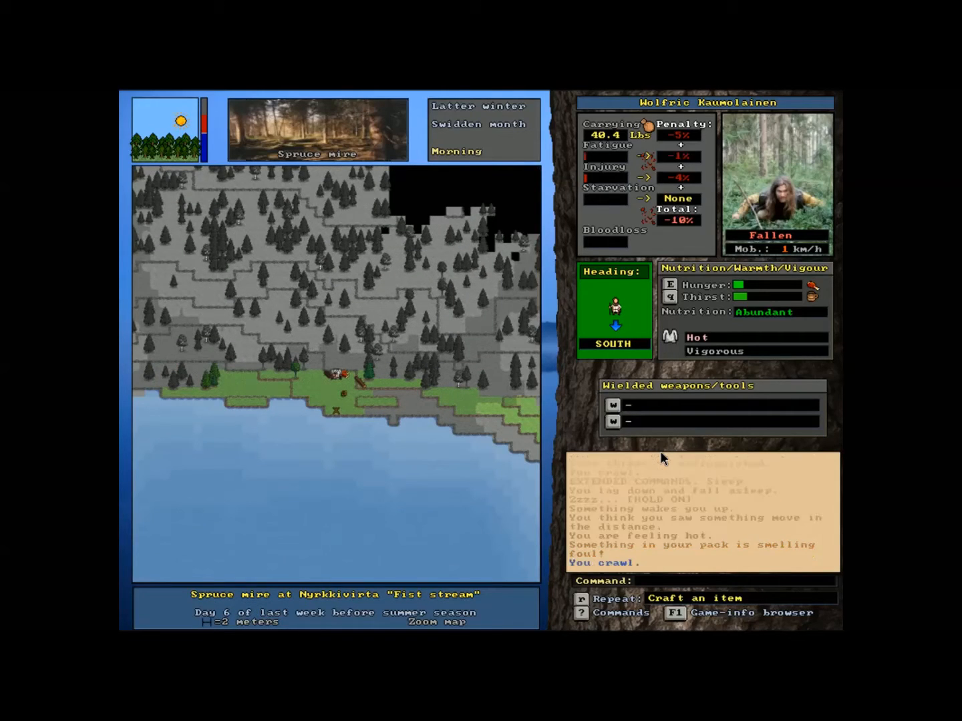
{"action": "key", "text": "x"}
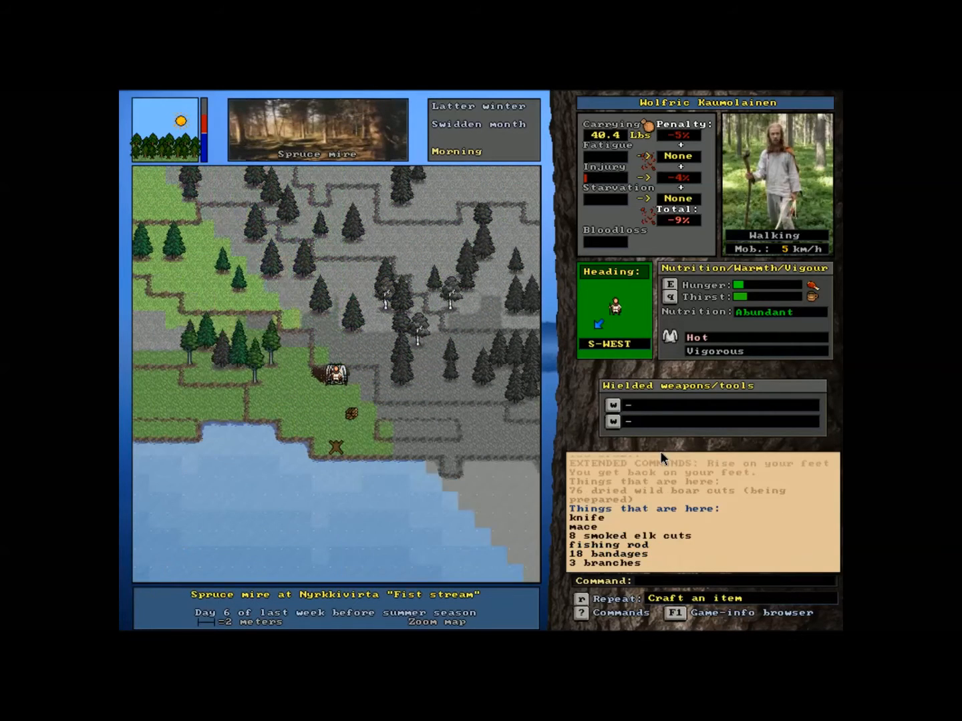
- Review carried items, walk along the shore to a tree and cut branches from it
{"action": "key", "text": "Down"}
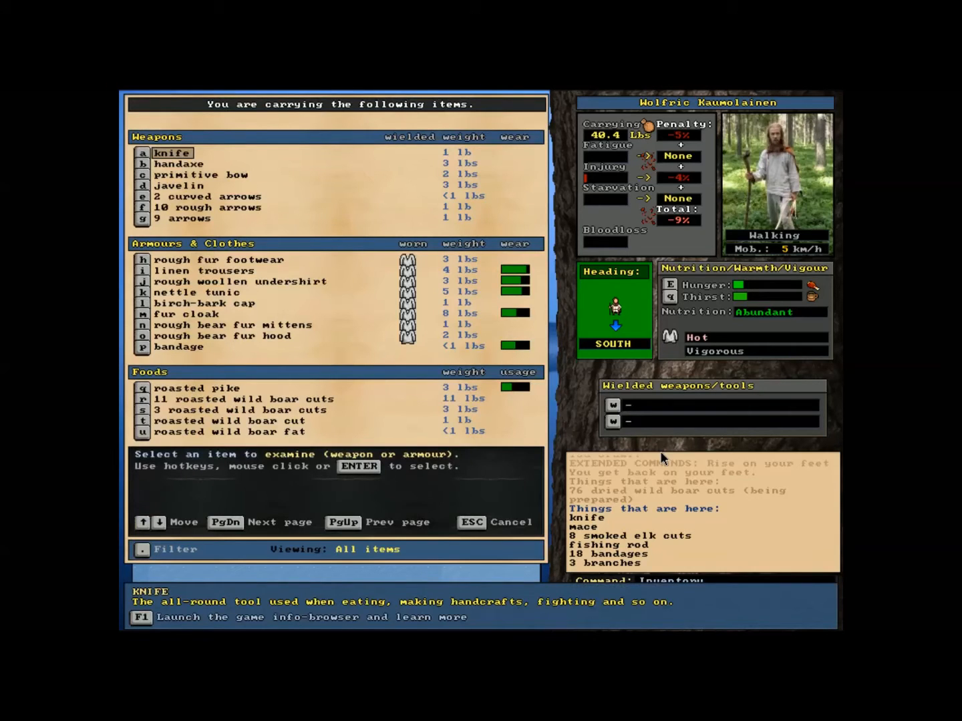
{"action": "left_click", "coordinate": [238, 281]}
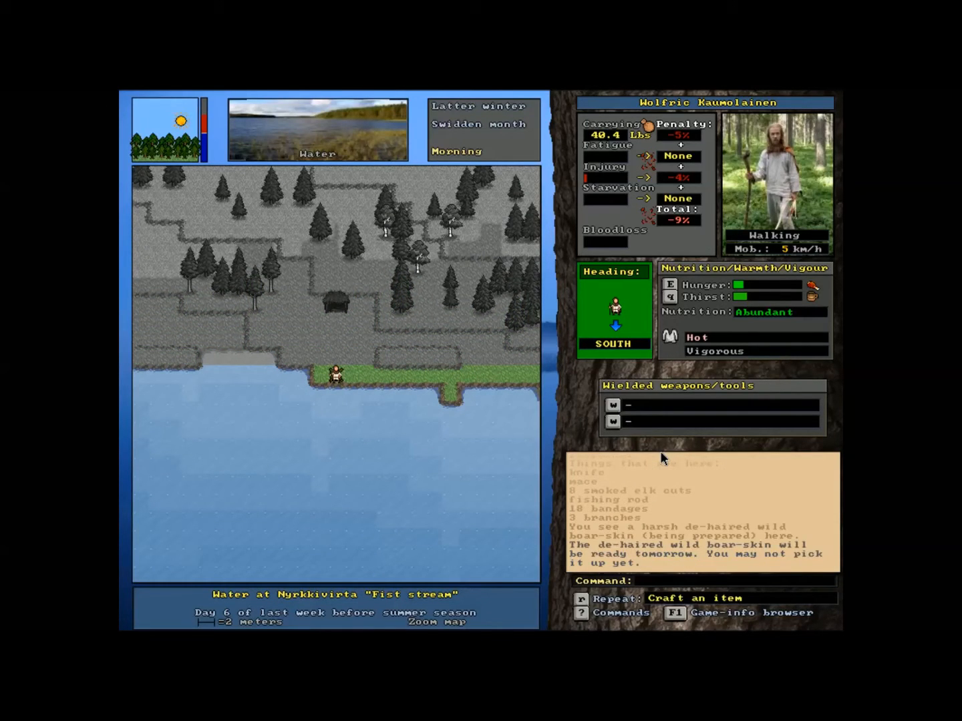
{"action": "key", "text": "Right"}
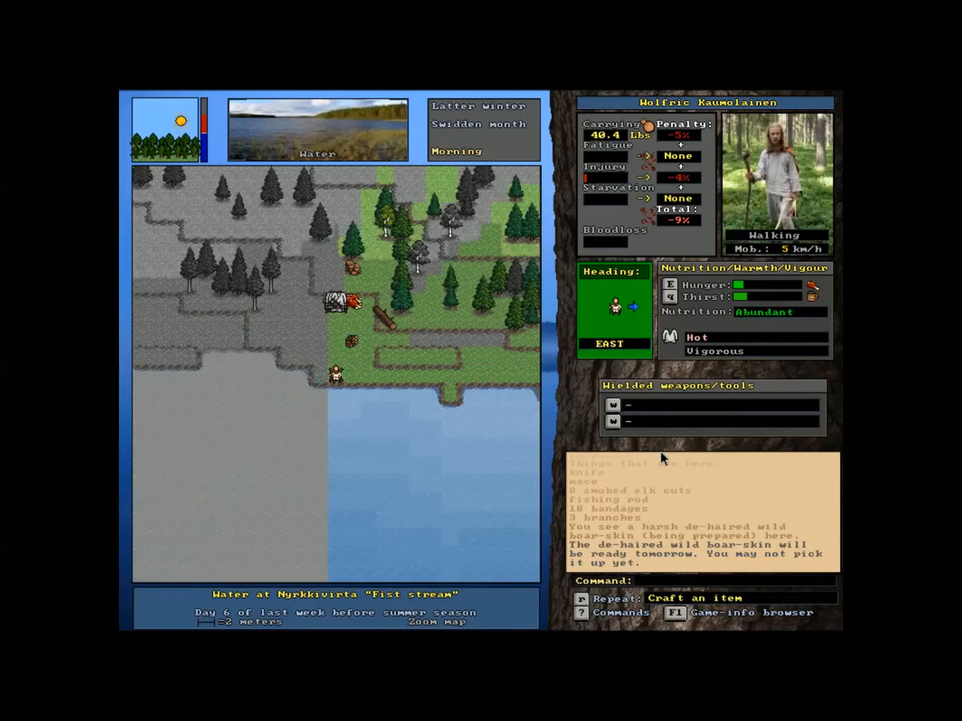
{"action": "key", "text": "Left"}
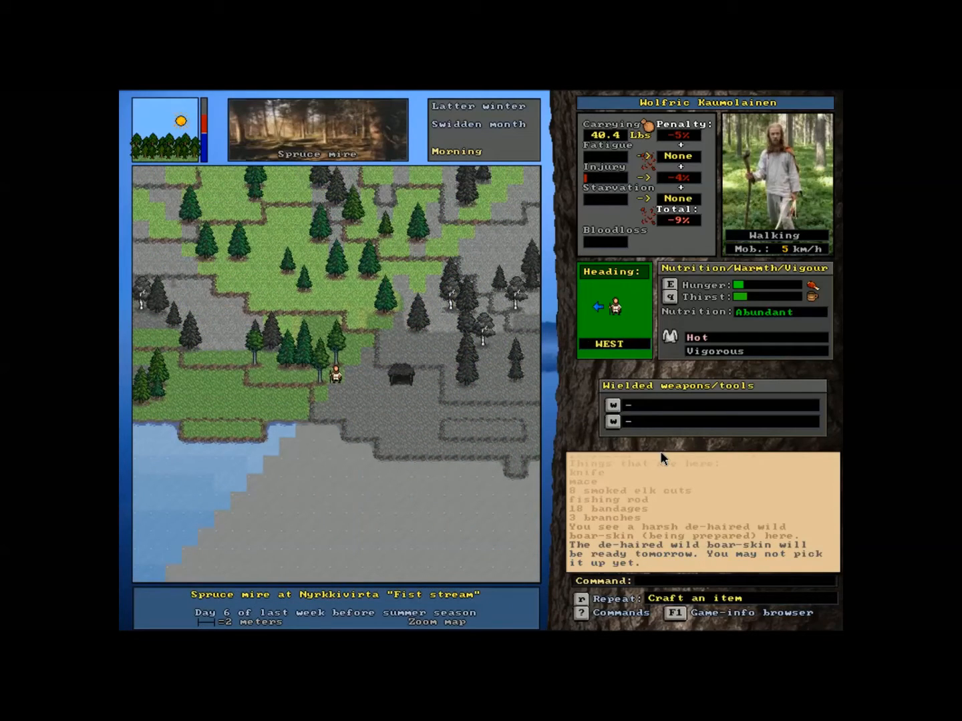
{"action": "key", "text": "s"}
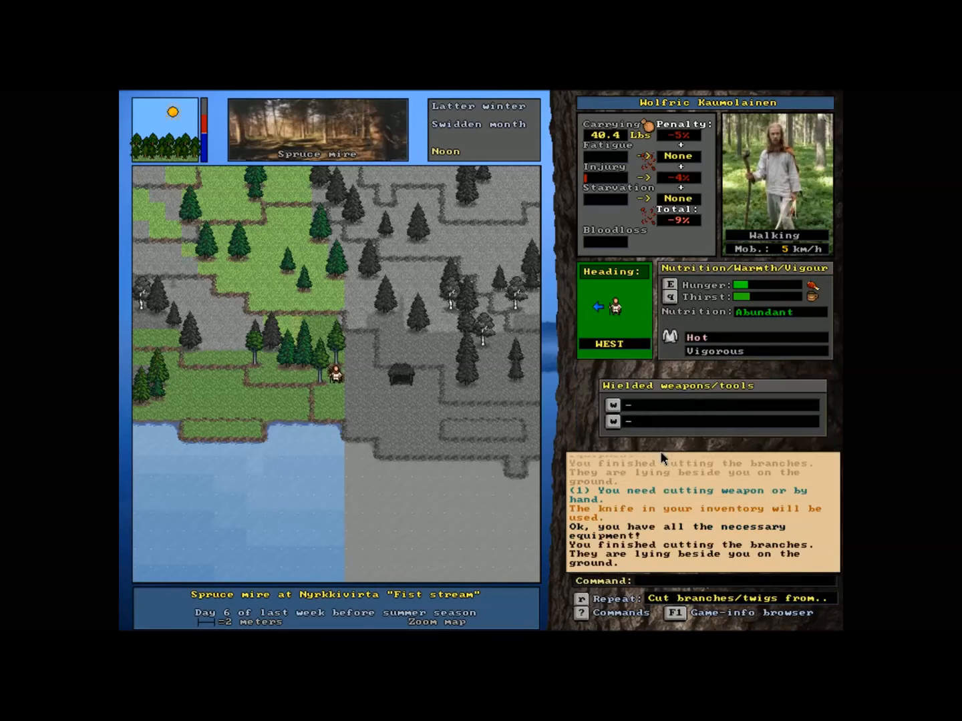
- Repeat branch cutting and confirm the requirements to gather a second batch
{"action": "key", "text": "r"}
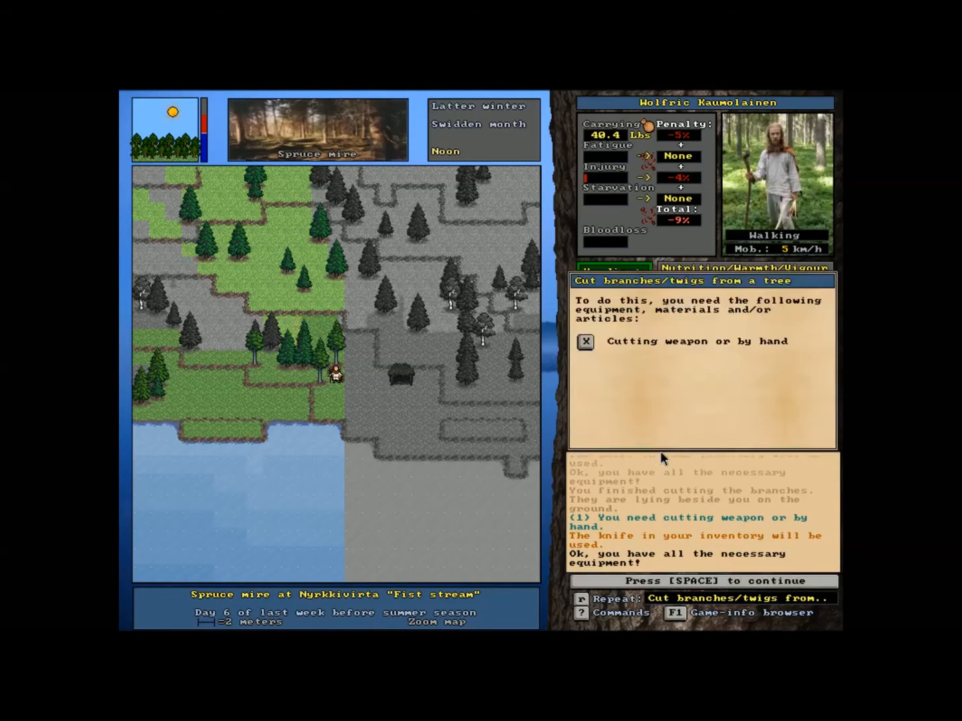
{"action": "key", "text": "space"}
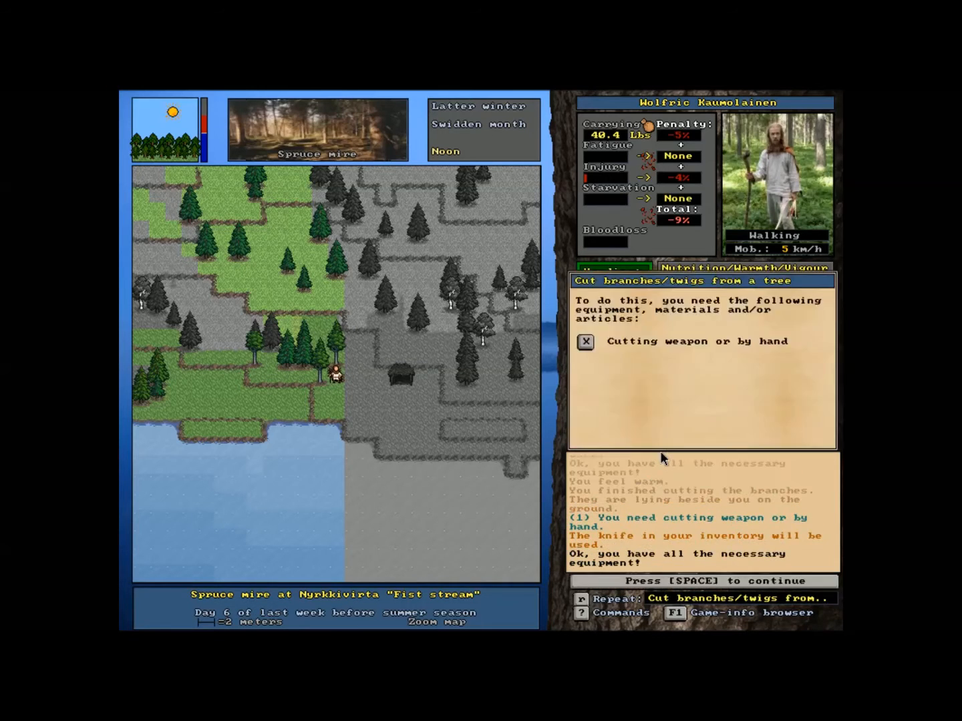
{"action": "key", "text": "space"}
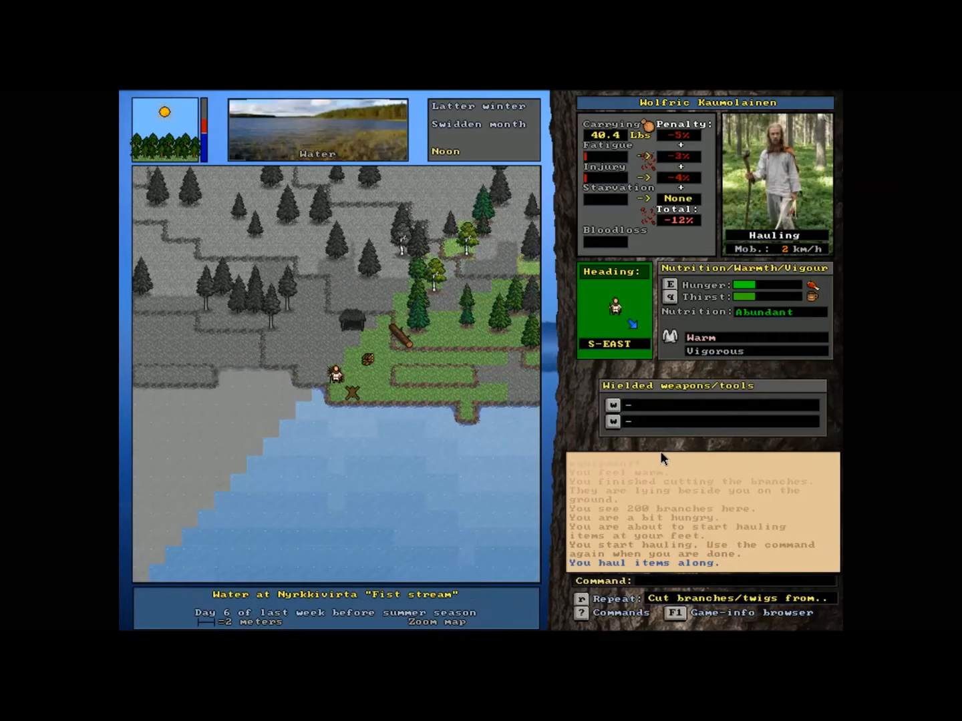
- Haul the branches west to the water's edge and eat some roasted pike
{"action": "key", "text": "Left"}
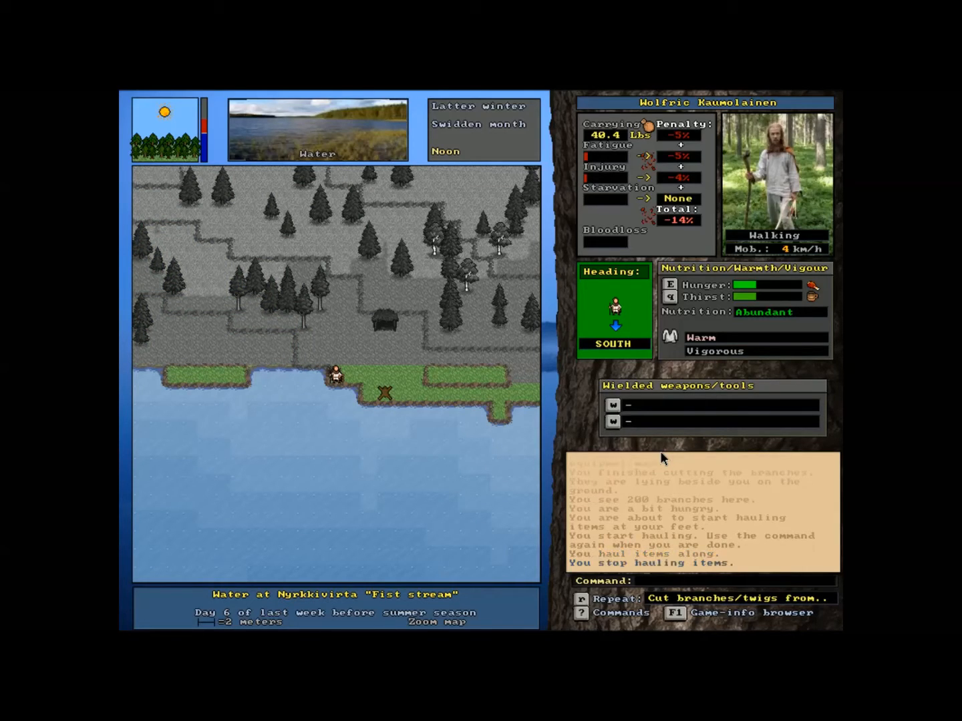
{"action": "key", "text": "e"}
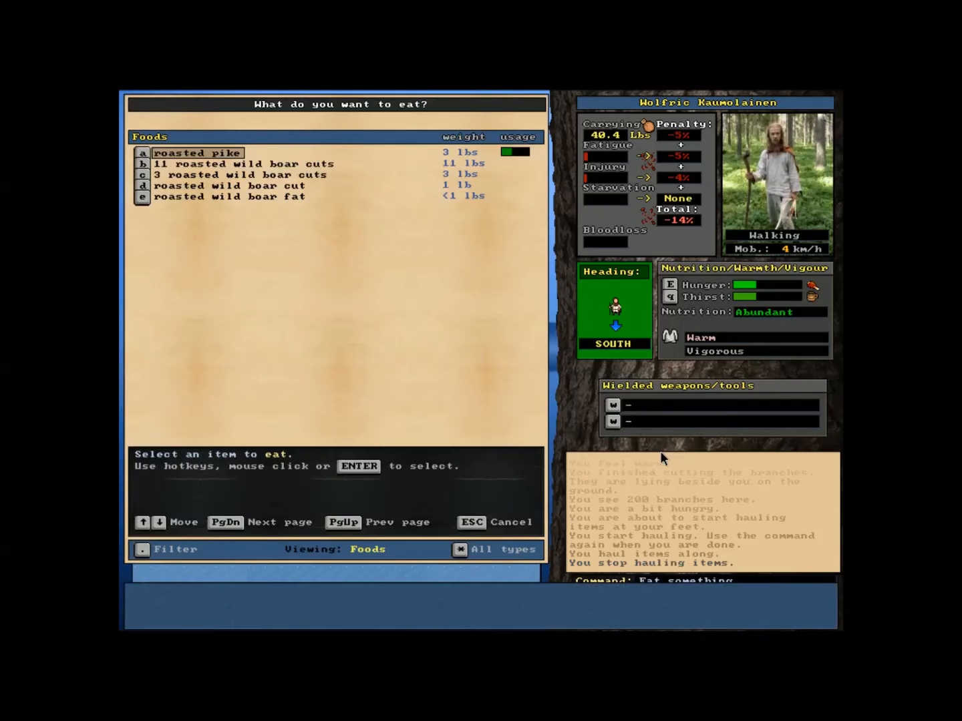
{"action": "left_click", "coordinate": [197, 152]}
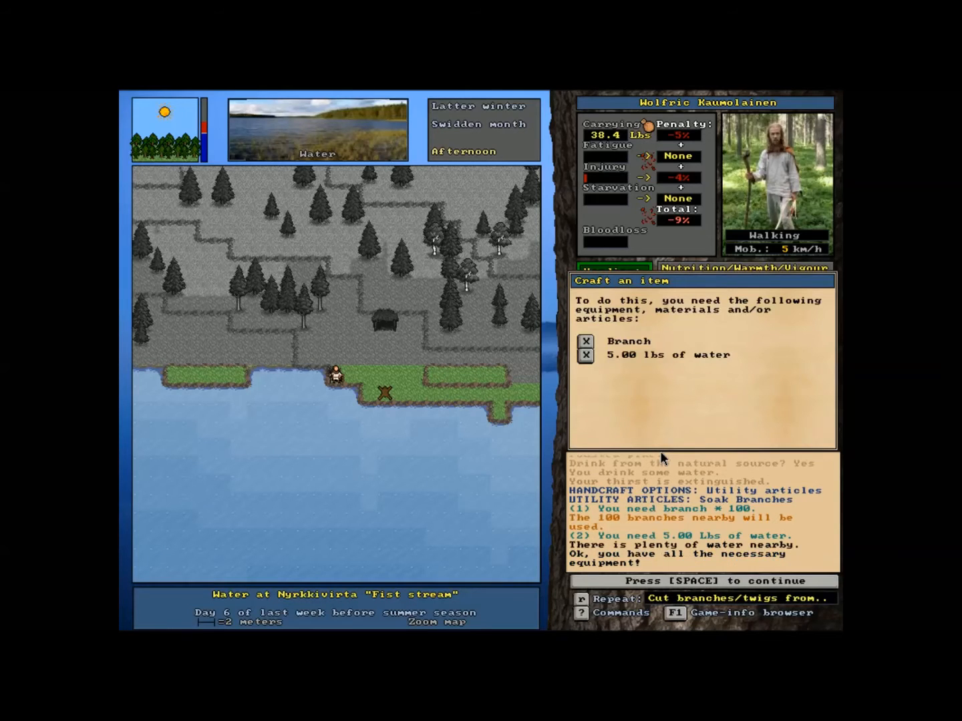
- Confirm materials and leave five branches soaking in the stream until tomorrow
{"action": "key", "text": "space"}
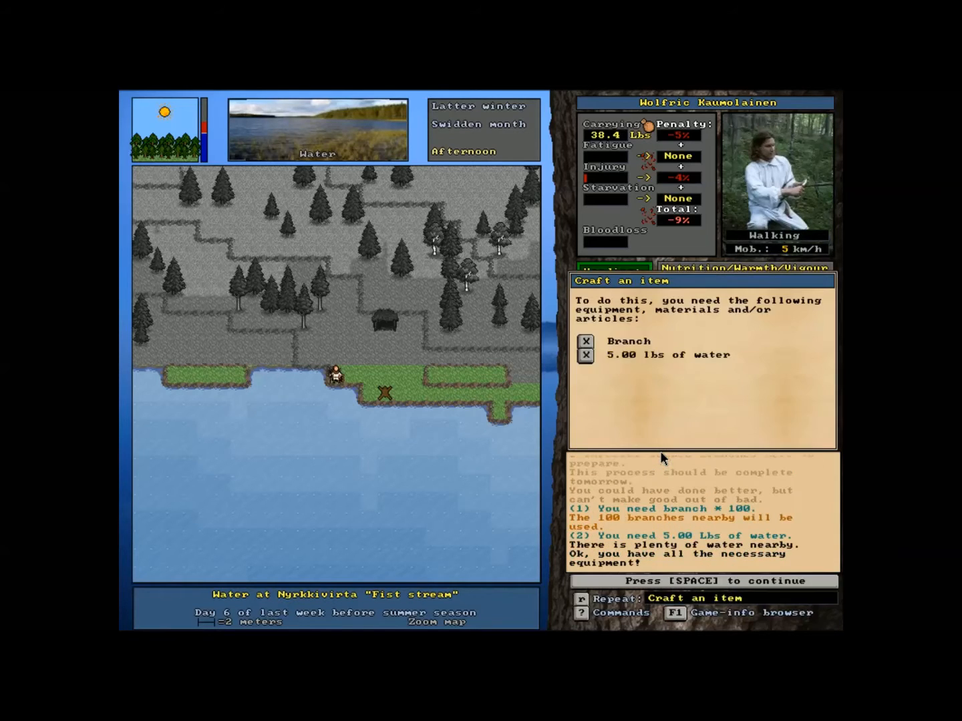
{"action": "key", "text": "space"}
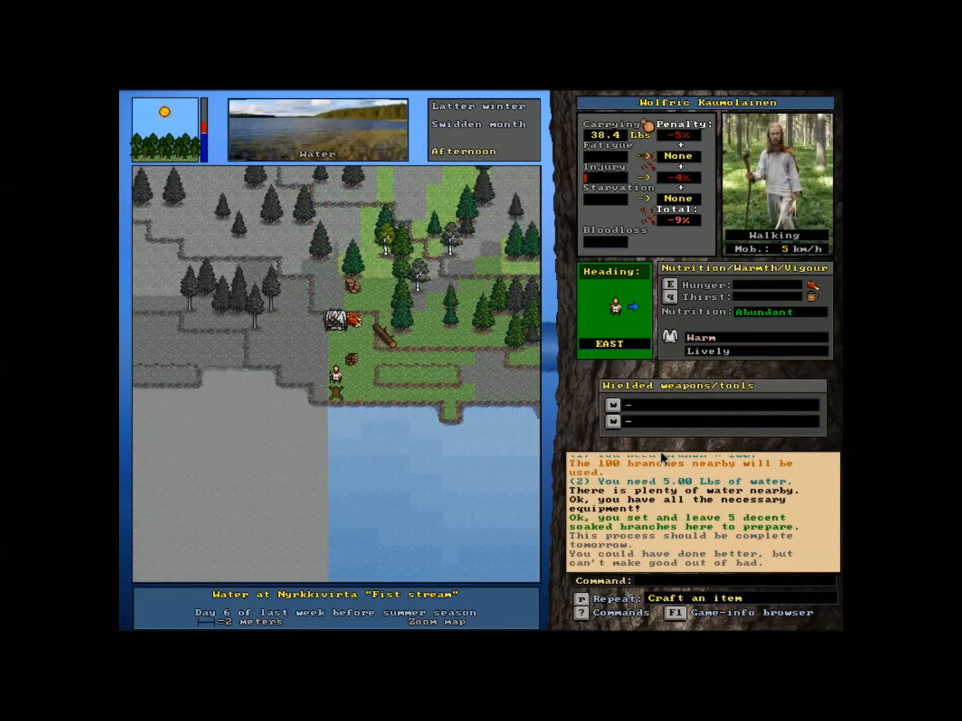
{"action": "key", "text": "Down"}
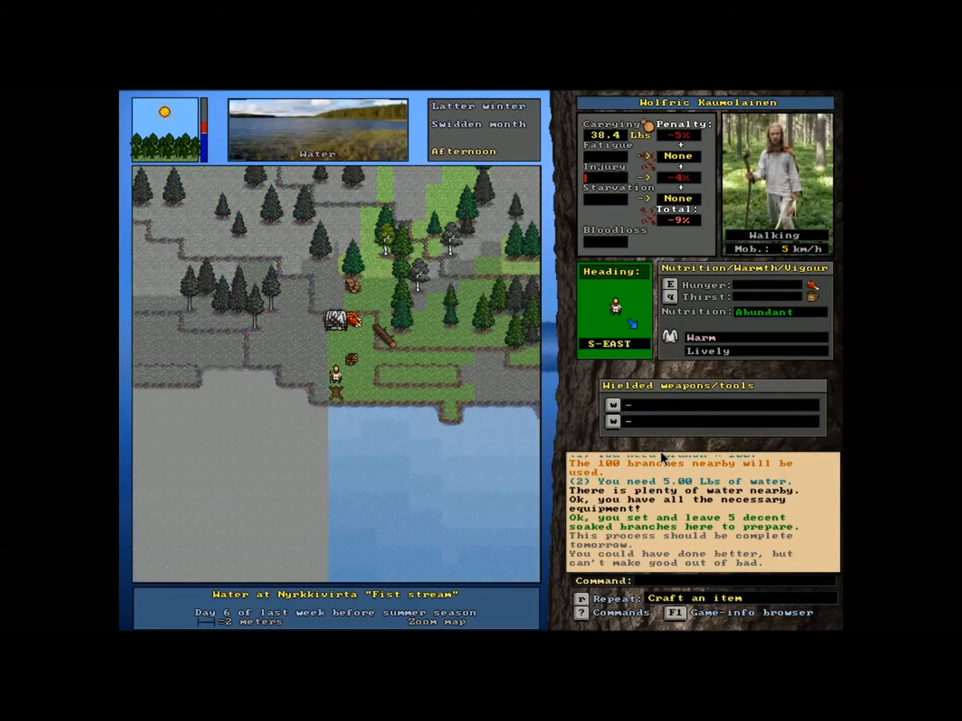
{"action": "key", "text": "Up"}
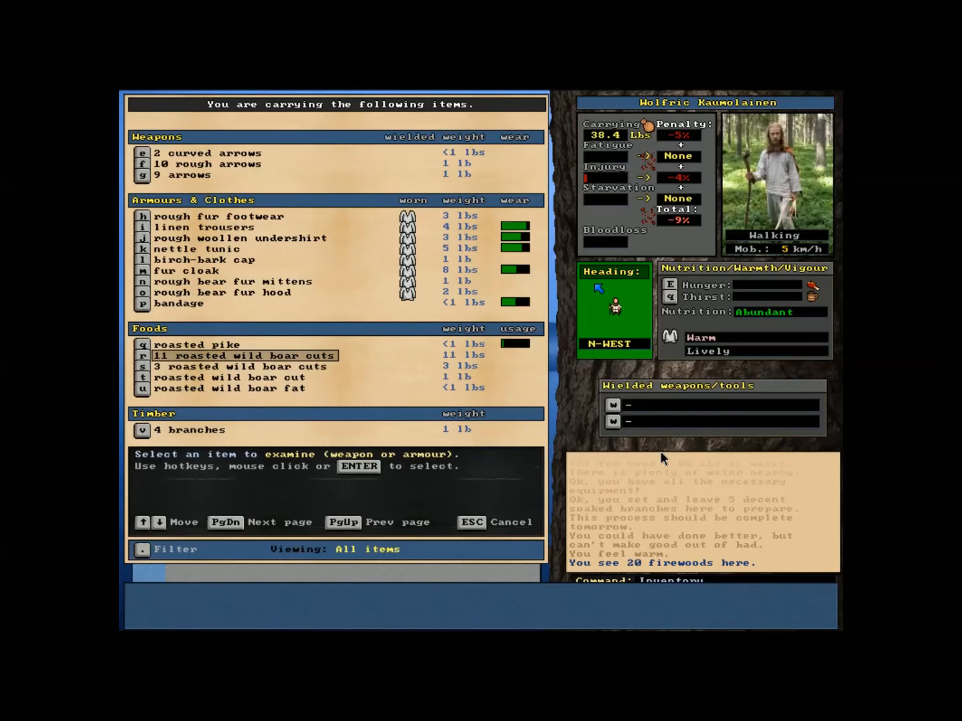
- Examine the javelin and other carried items, then bring up the drop list for the branches
{"action": "left_click", "coordinate": [239, 237]}
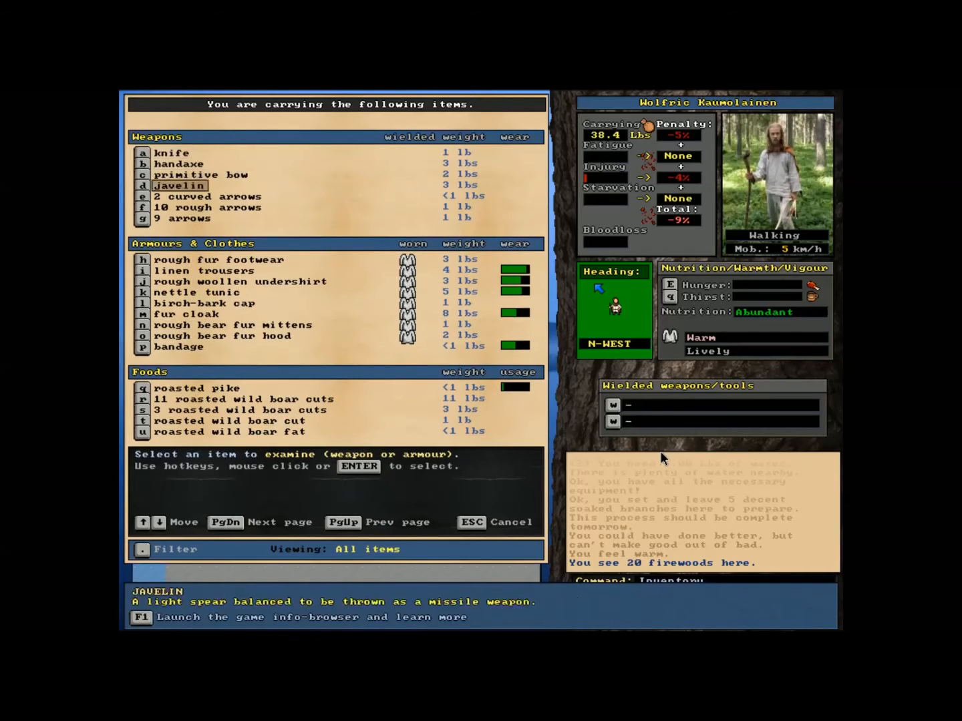
{"action": "scroll", "scroll_direction": "down", "scroll_amount": 3}
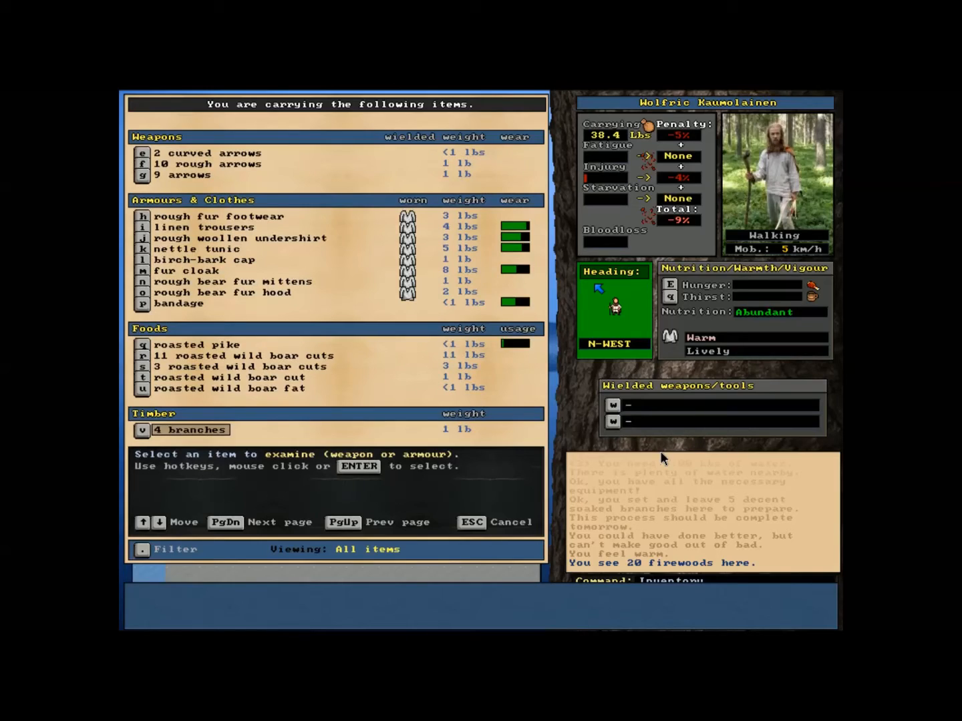
{"action": "left_click", "coordinate": [228, 388]}
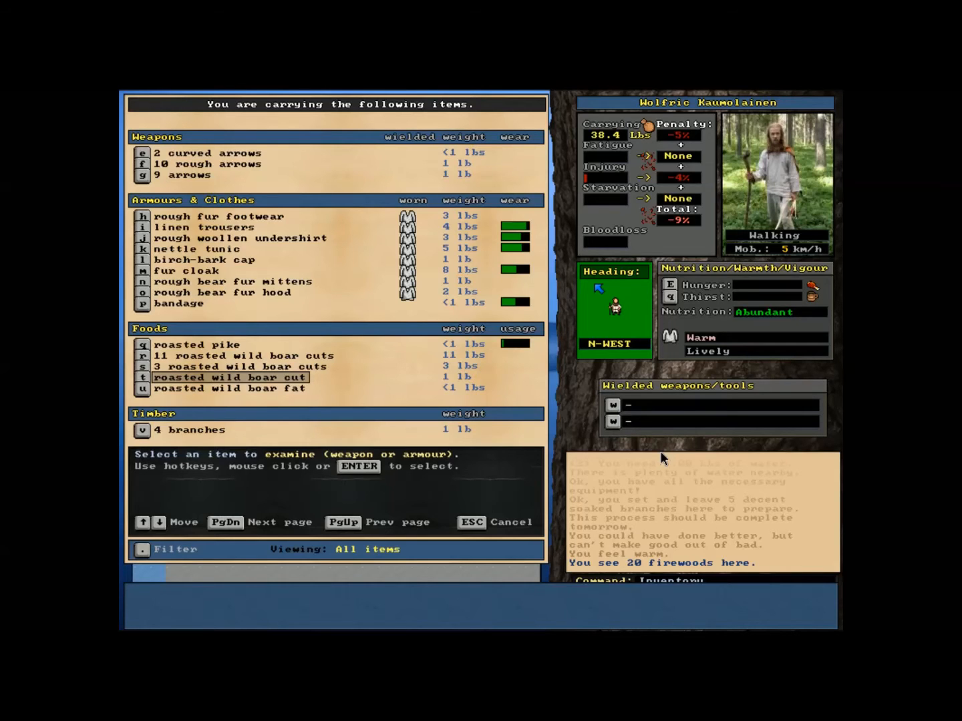
{"action": "key", "text": "Escape"}
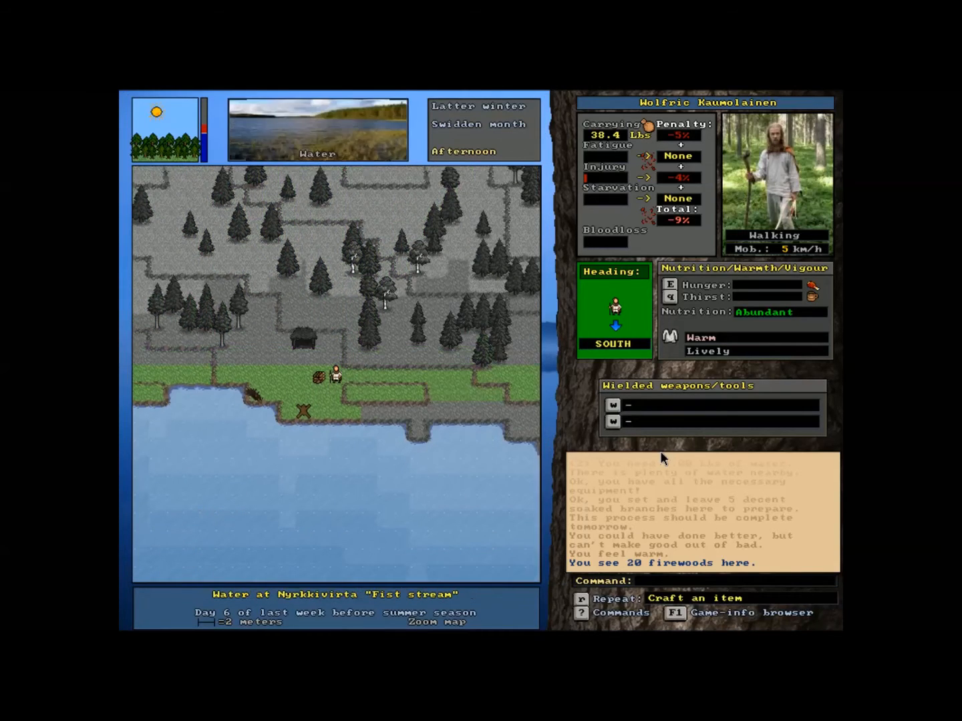
{"action": "key", "text": "d"}
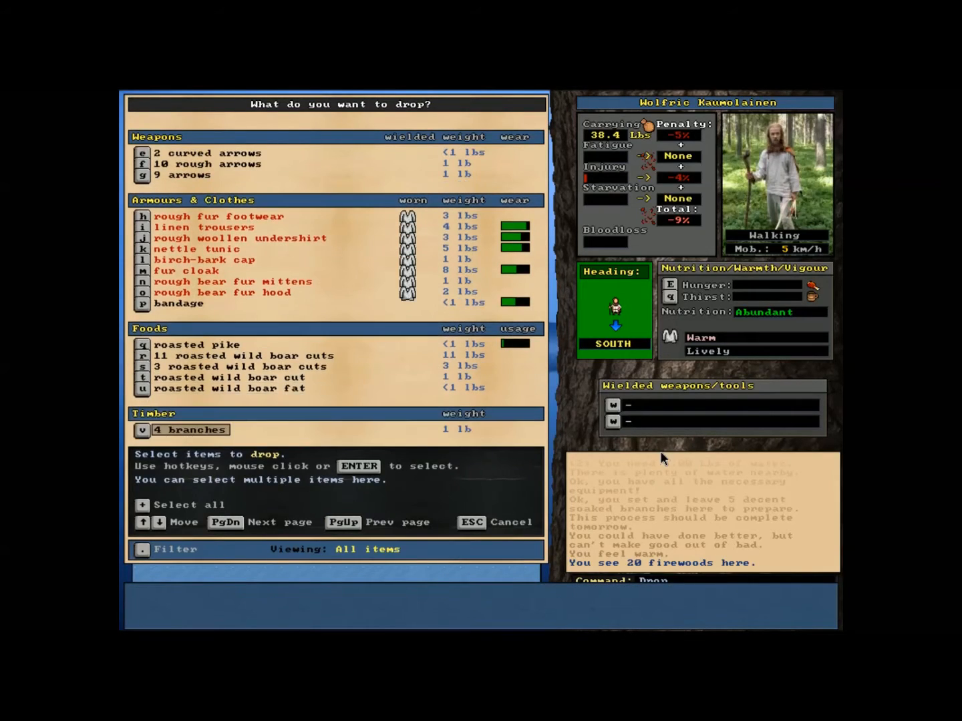
- Drop the four branches and push the items at feet onto an adjacent square
{"action": "left_click", "coordinate": [198, 345]}
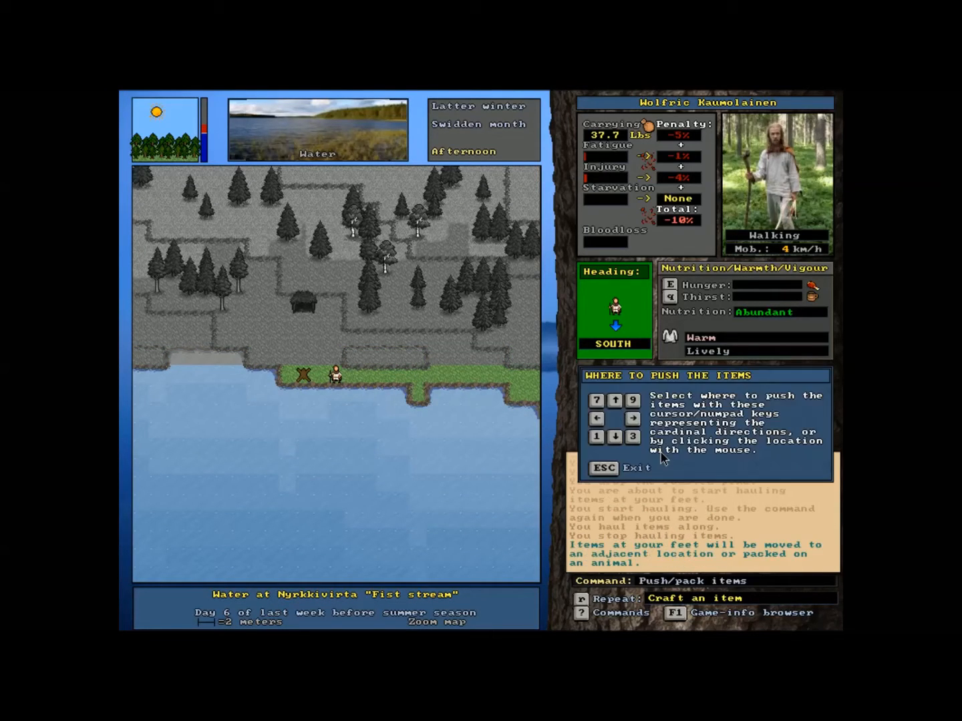
{"action": "left_click", "coordinate": [633, 434]}
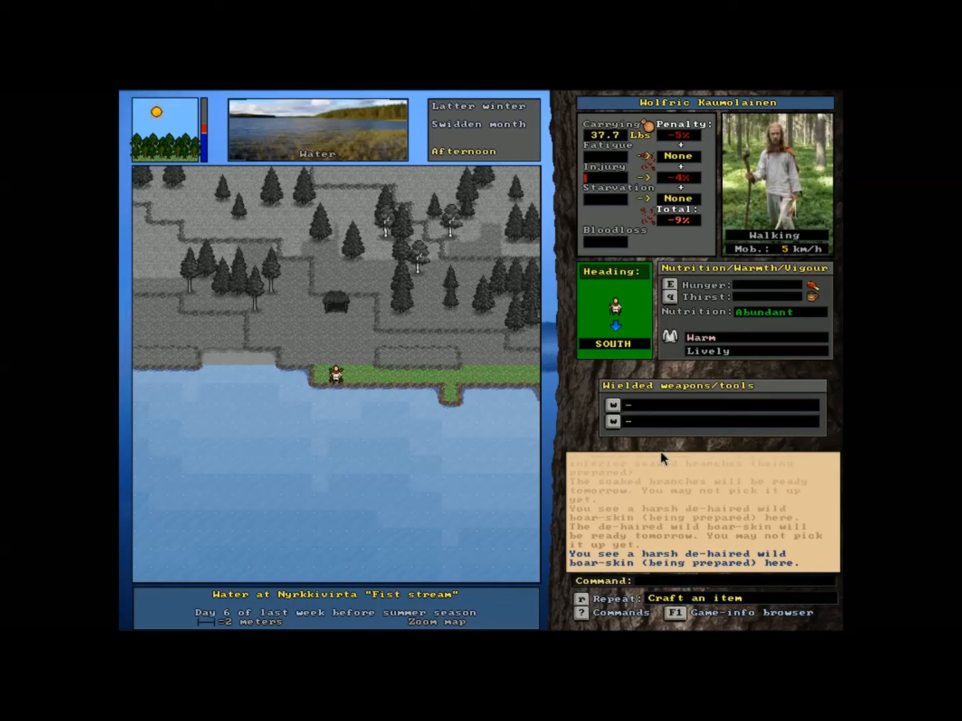
- Walk on from the stream shore toward the wider wilderness
{"action": "key", "text": "down"}
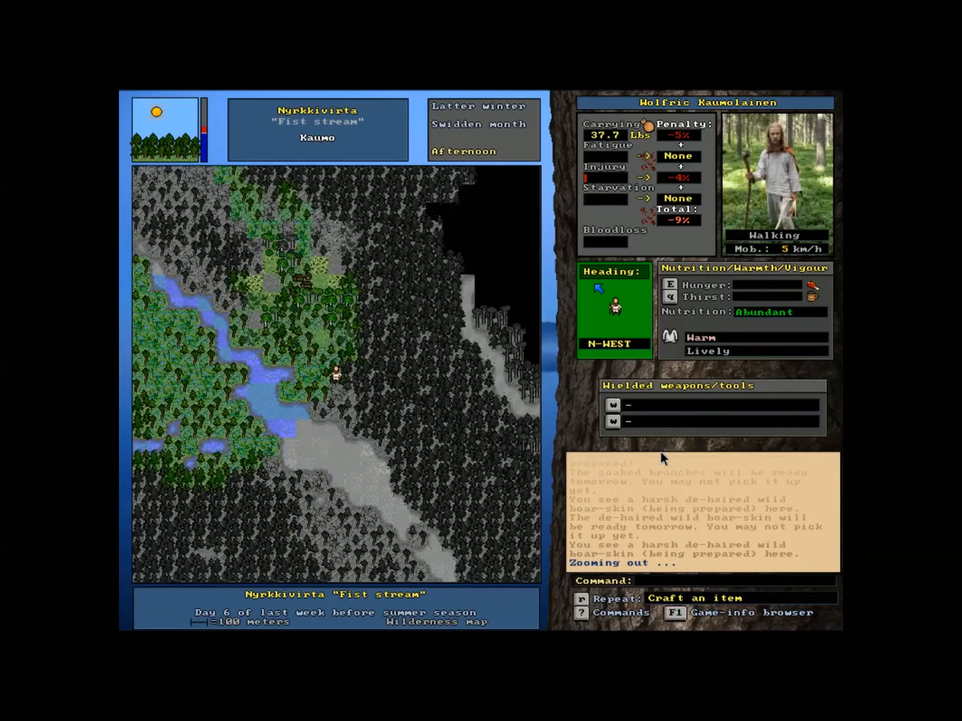
{"action": "key", "text": "Up"}
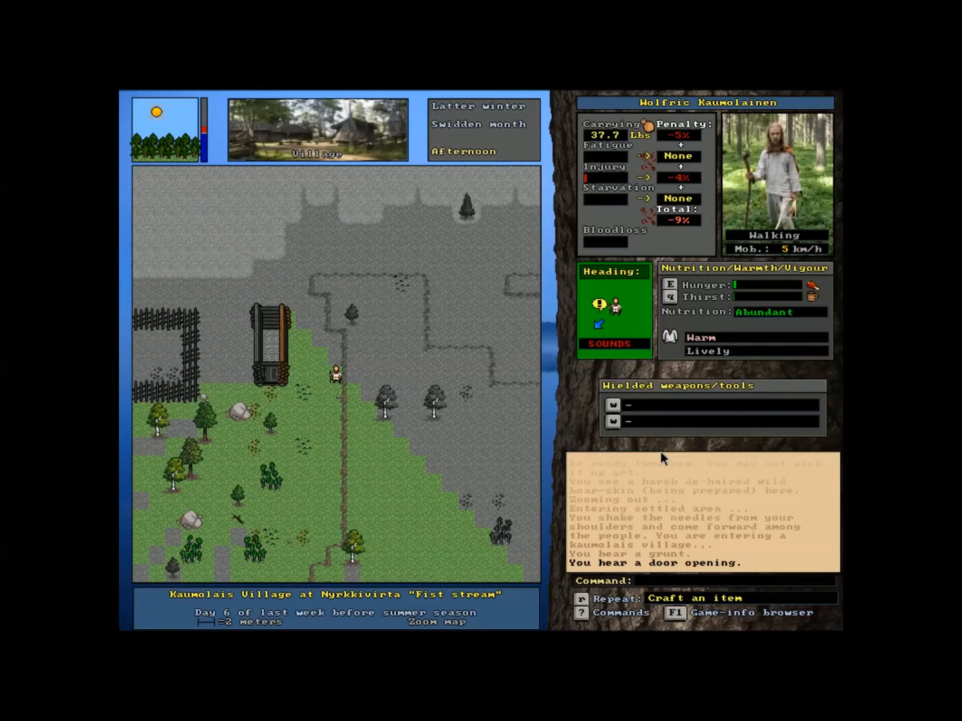
- Walk to the drying rack and check when the bear cuts will be dried
{"action": "key", "text": "Right"}
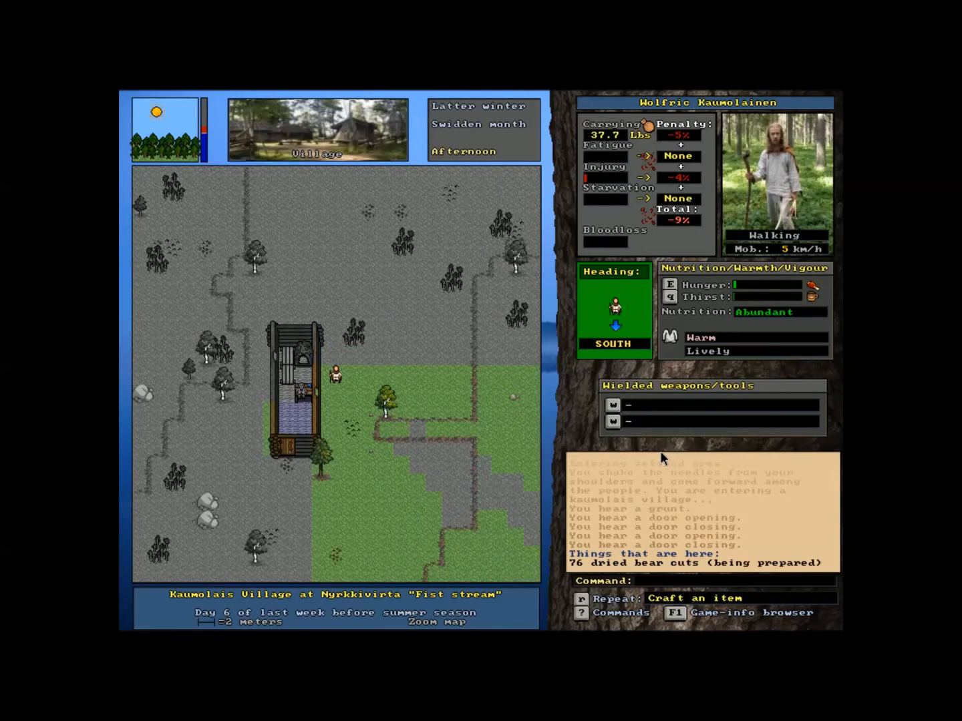
{"action": "key", "text": "Up"}
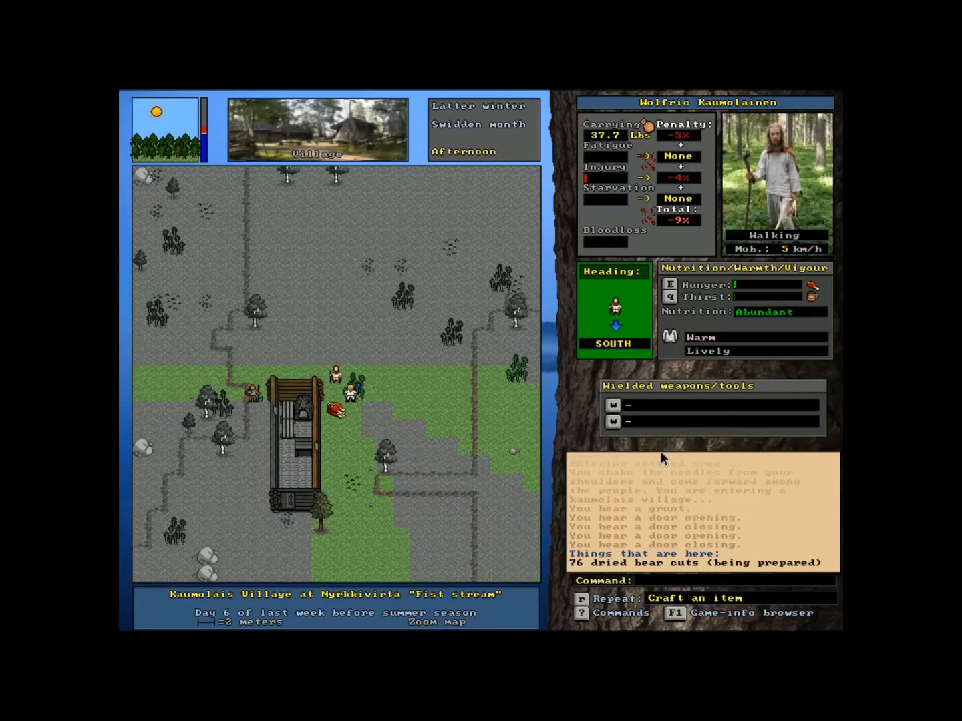
{"action": "key", "text": "Down"}
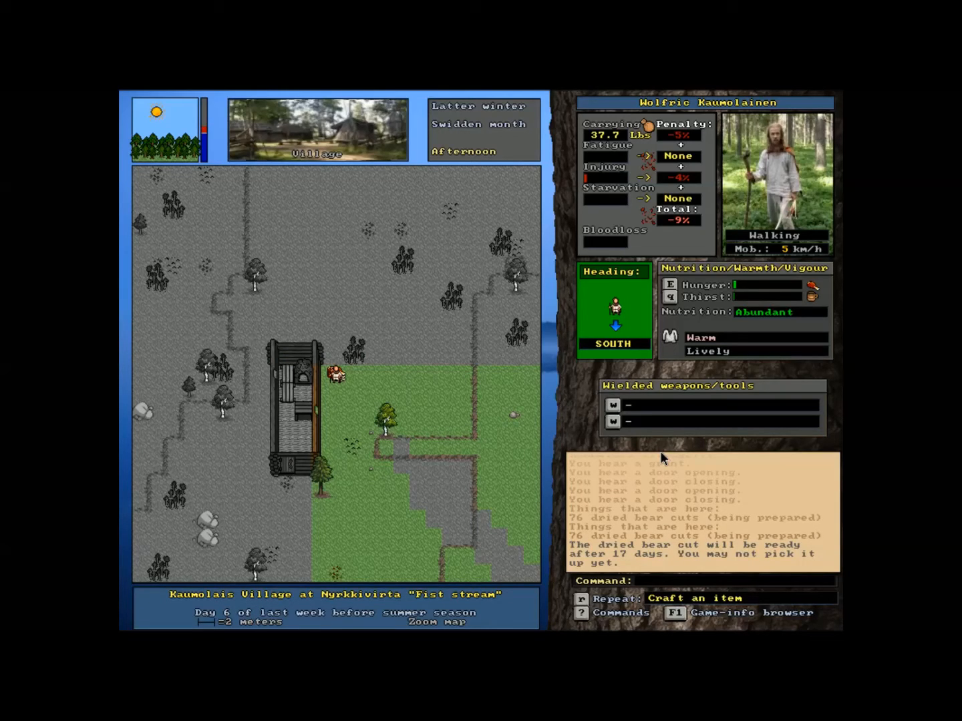
- Walk up to the hut and open its door
{"action": "key", "text": "Up"}
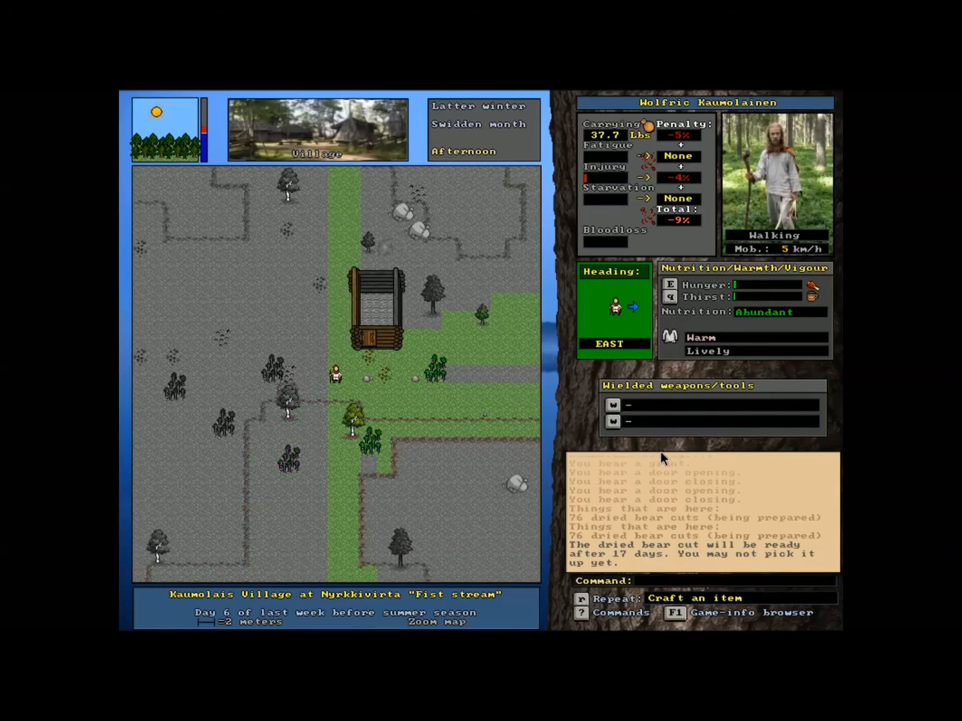
{"action": "key", "text": "up"}
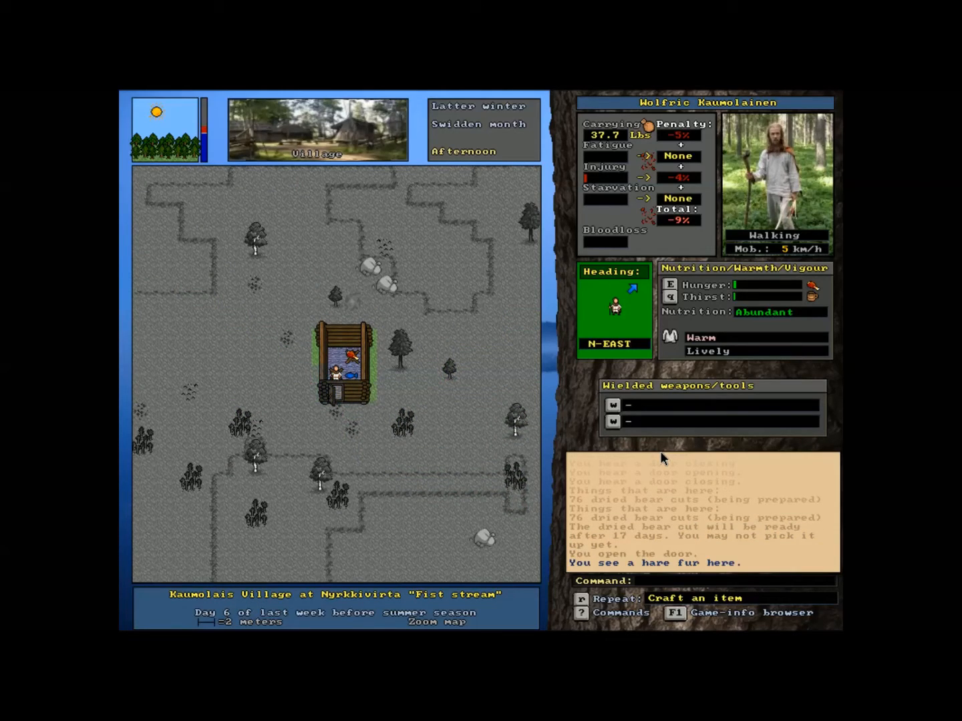
- Step inside the hut, examine the old man, then walk over to the villagers
{"action": "key", "text": "up"}
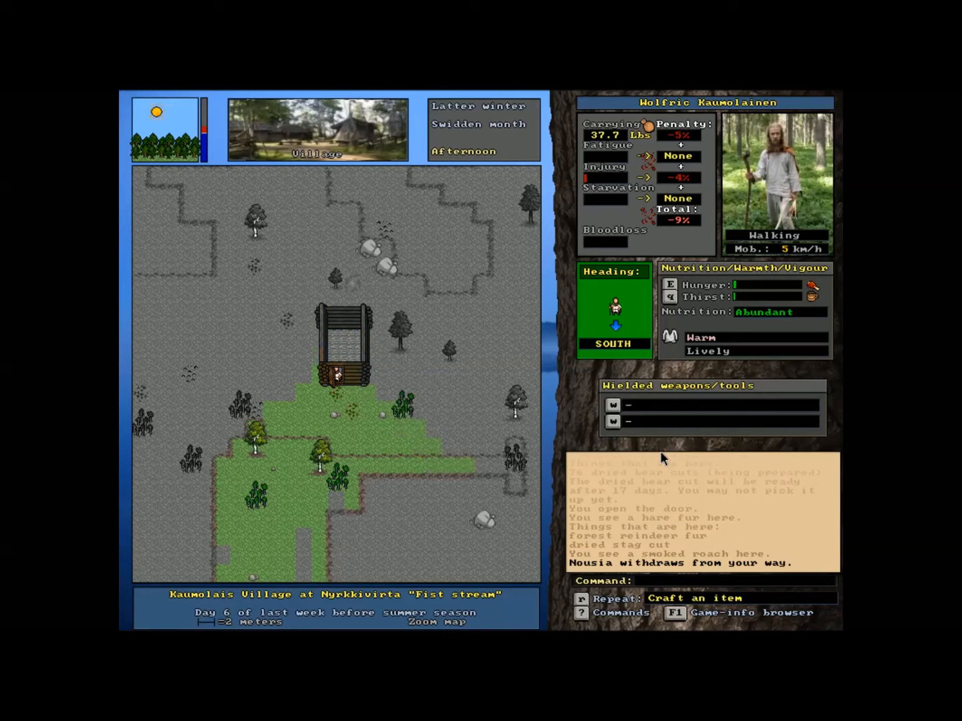
{"action": "key", "text": "up"}
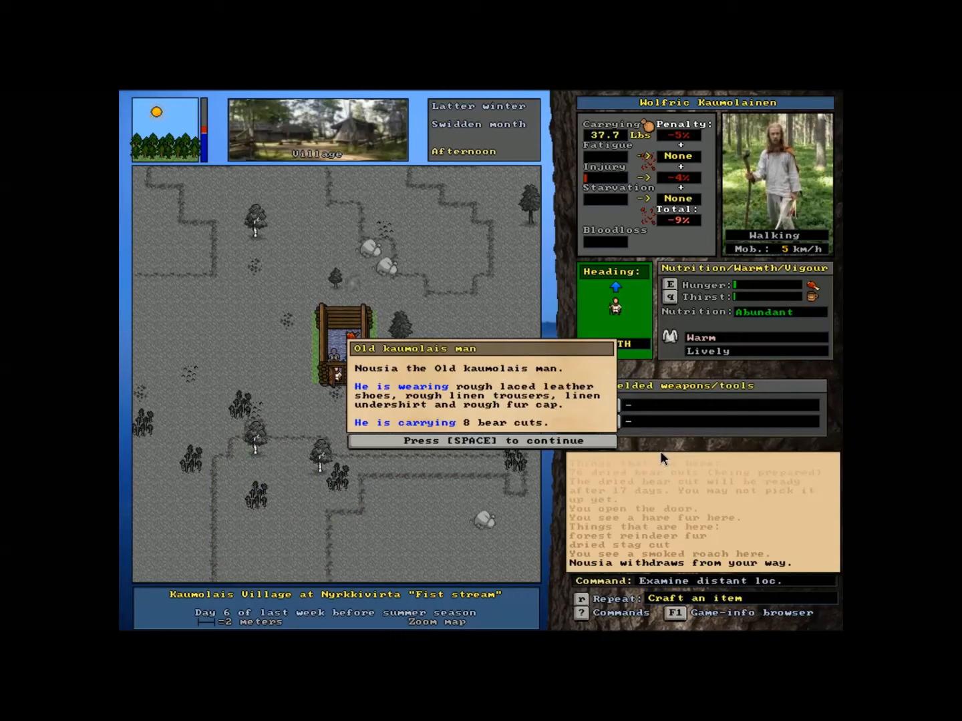
{"action": "key", "text": "space"}
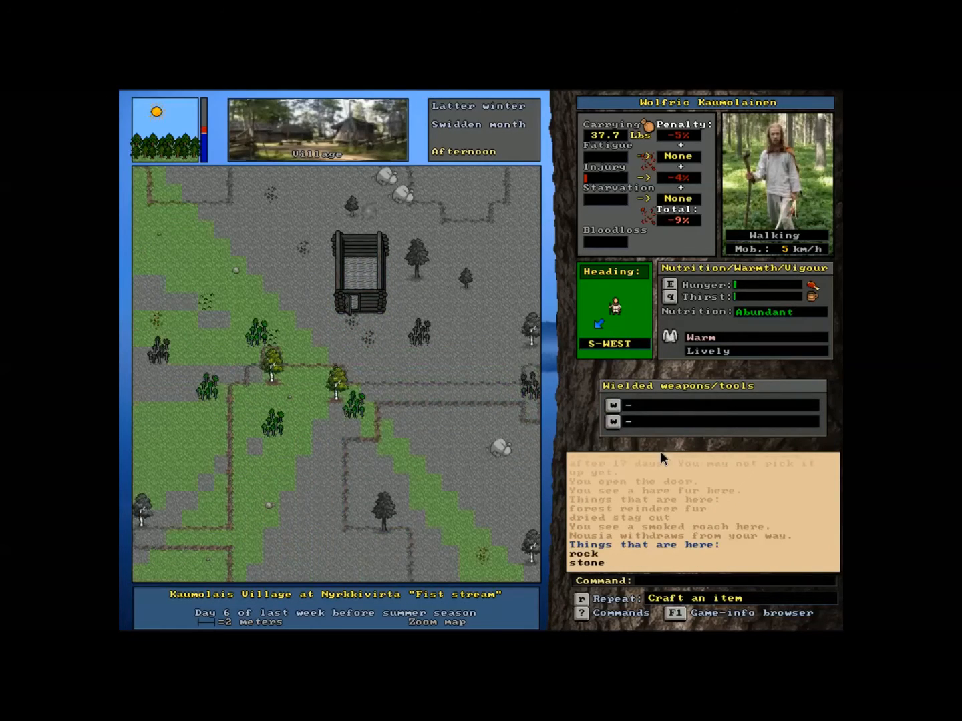
{"action": "key", "text": "left"}
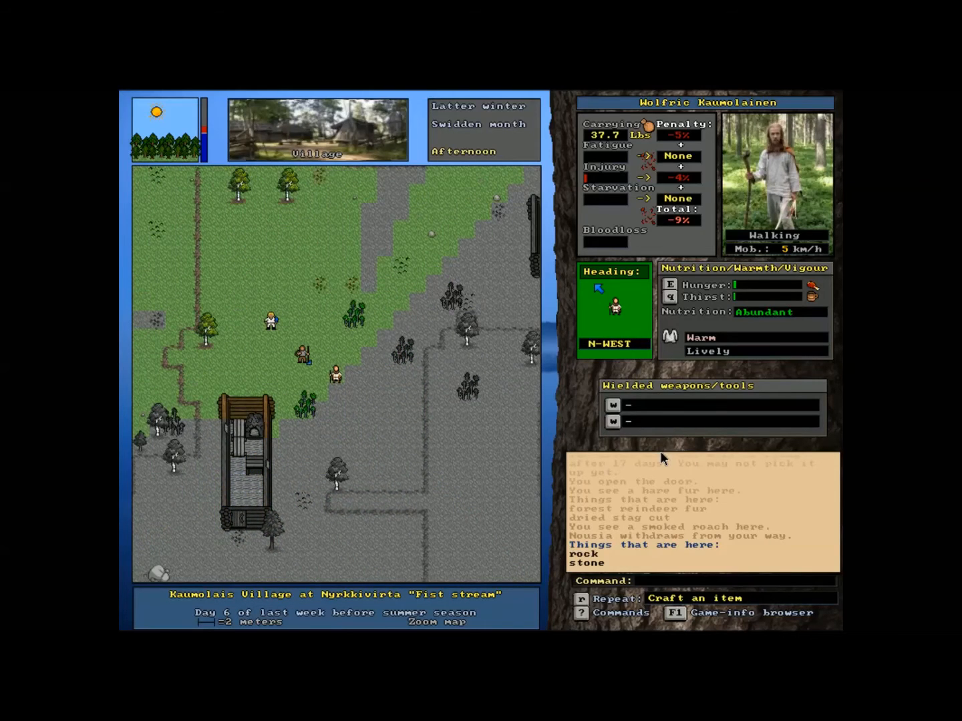
- Examine the hunter and the tribesman among the villagers
{"action": "left_click", "coordinate": [304, 354]}
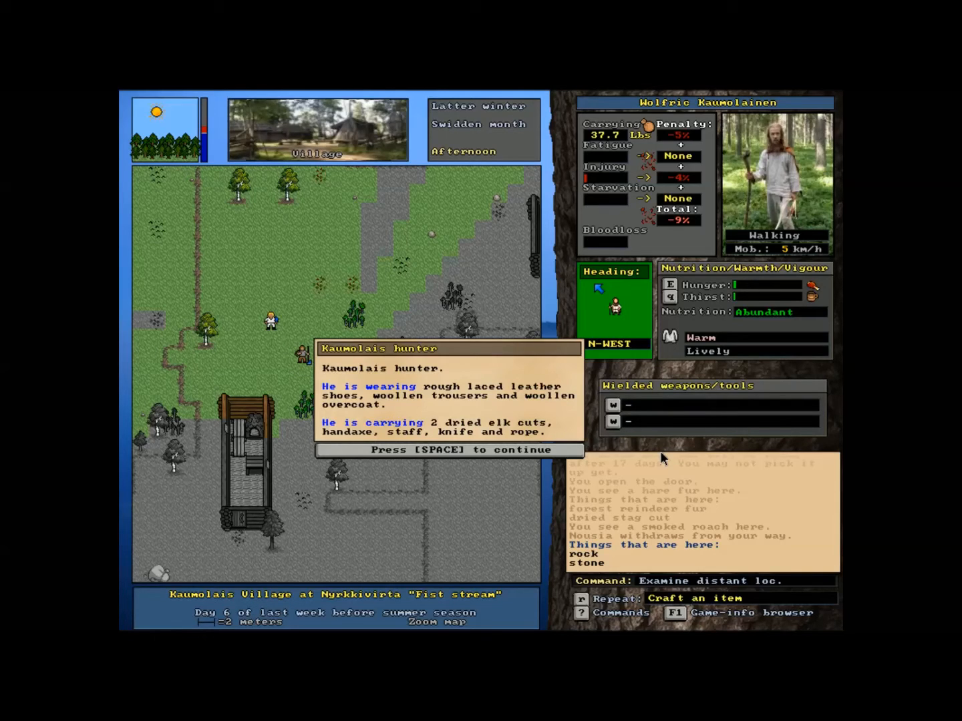
{"action": "key", "text": "space"}
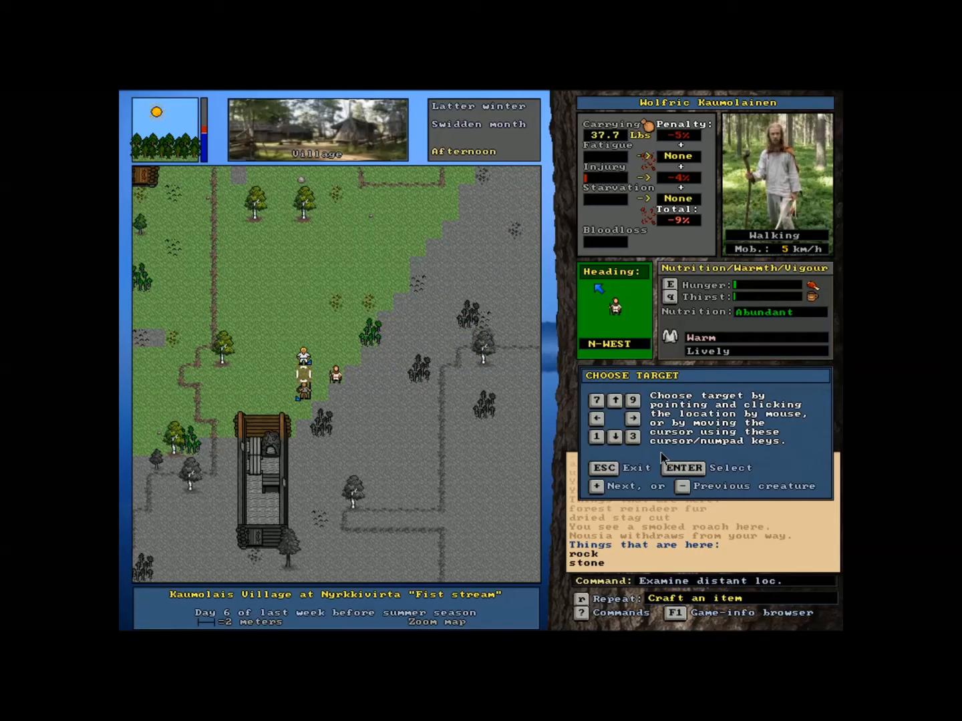
{"action": "left_click", "coordinate": [318, 382]}
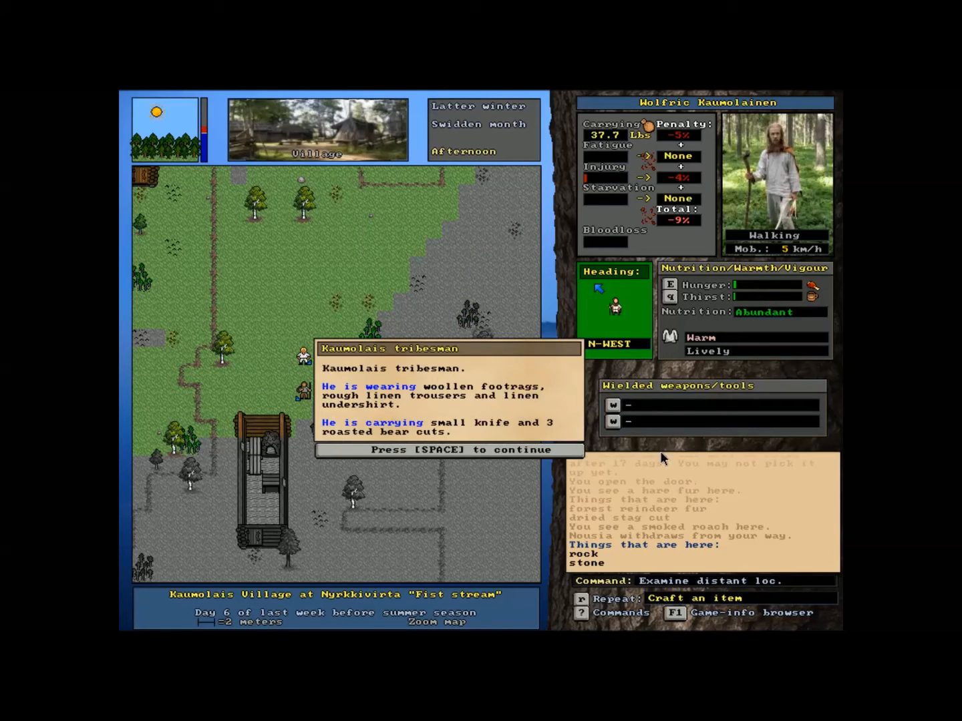
{"action": "key", "text": "space"}
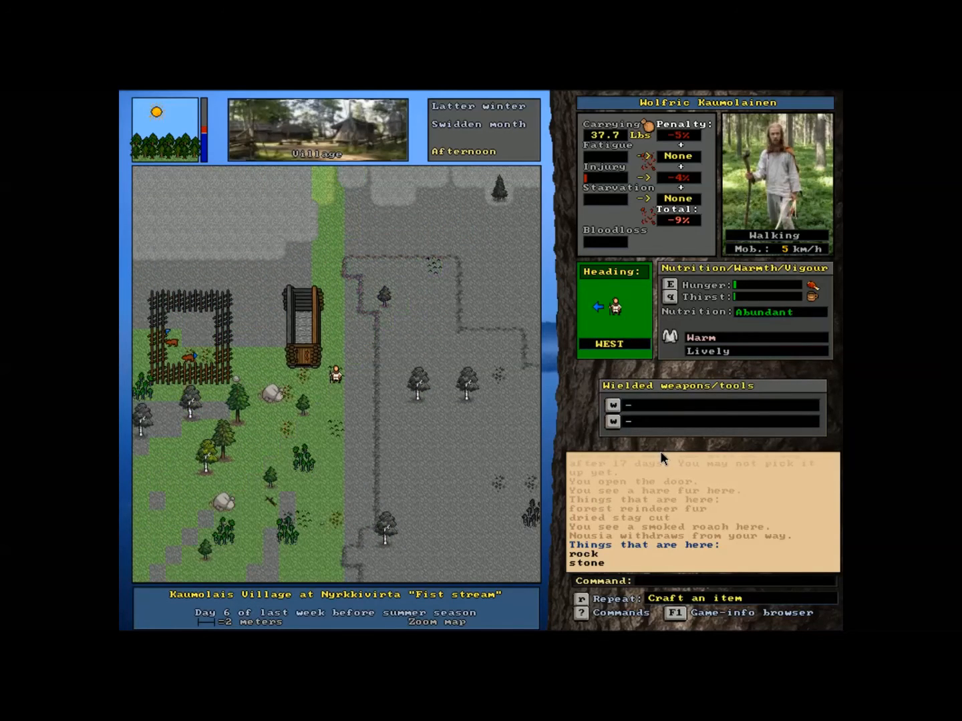
- Open and shut the hut door, then examine the hunter once more
{"action": "key", "text": "up"}
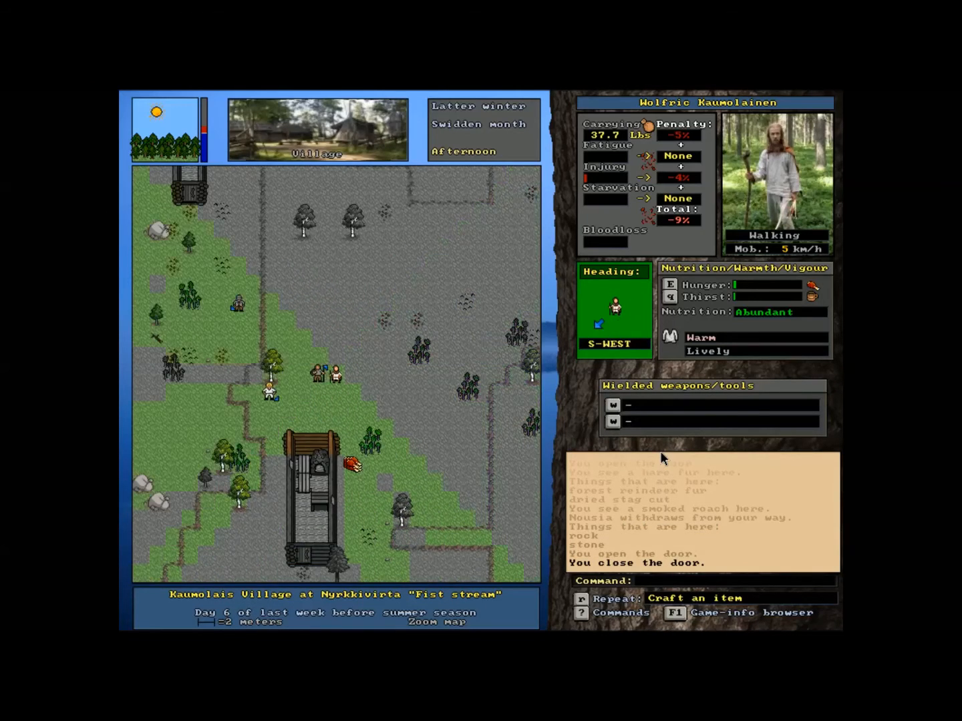
{"action": "key", "text": "l"}
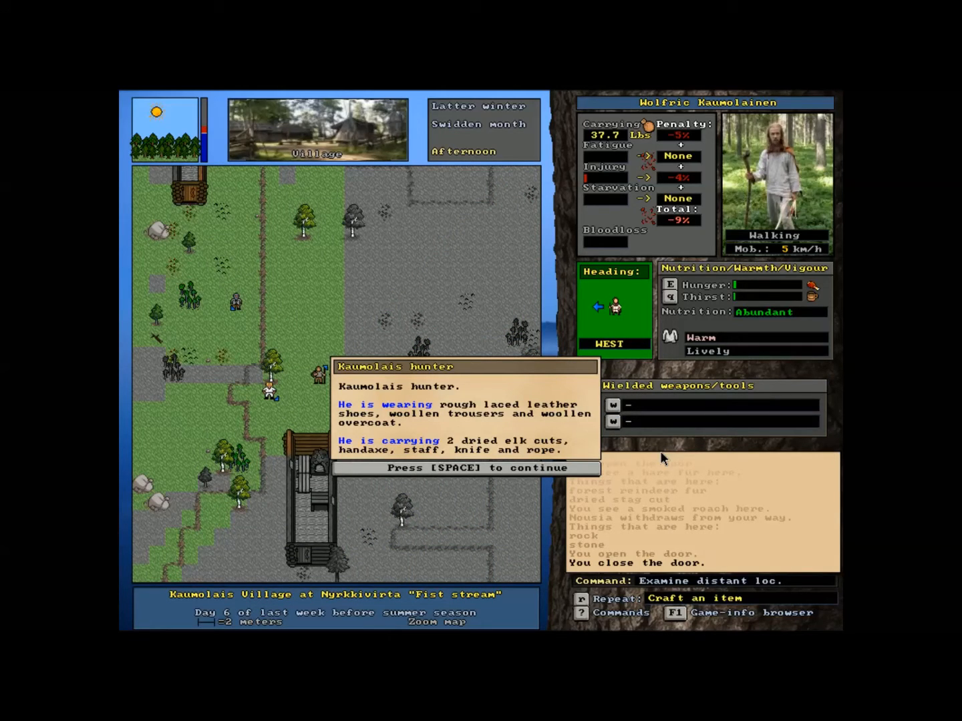
{"action": "key", "text": "space"}
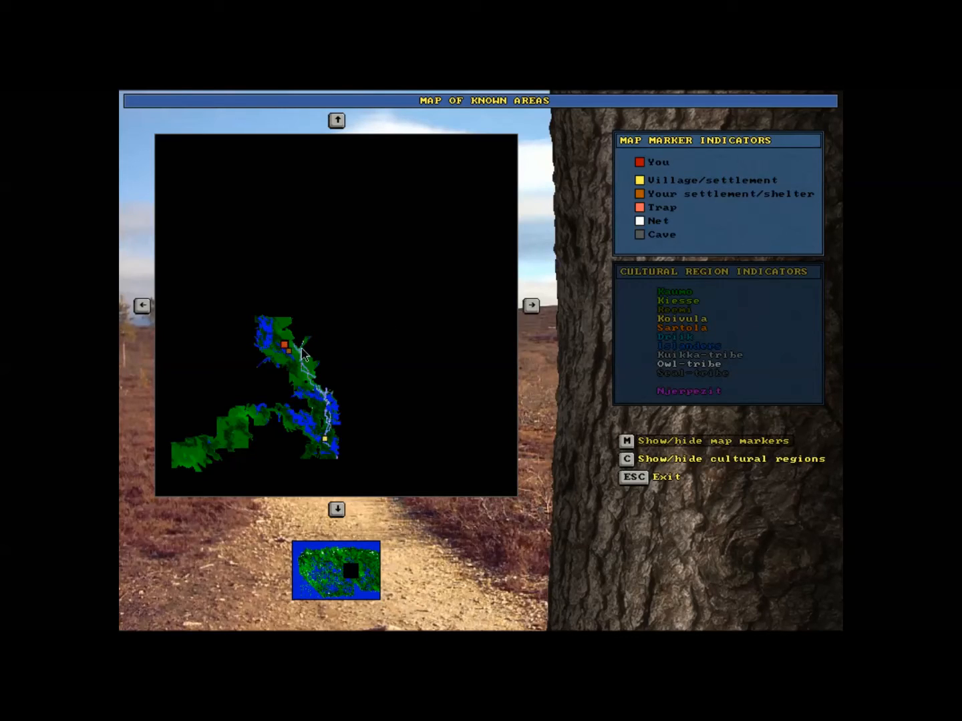
{"action": "mouse_move", "coordinate": [295, 363]}
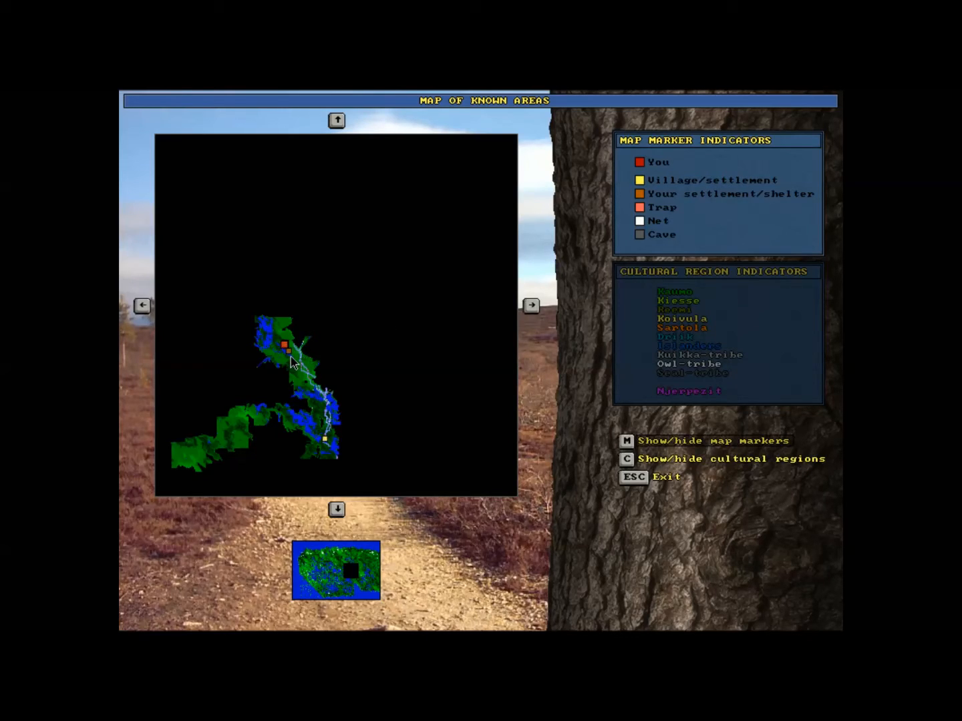
{"action": "mouse_move", "coordinate": [551, 515]}
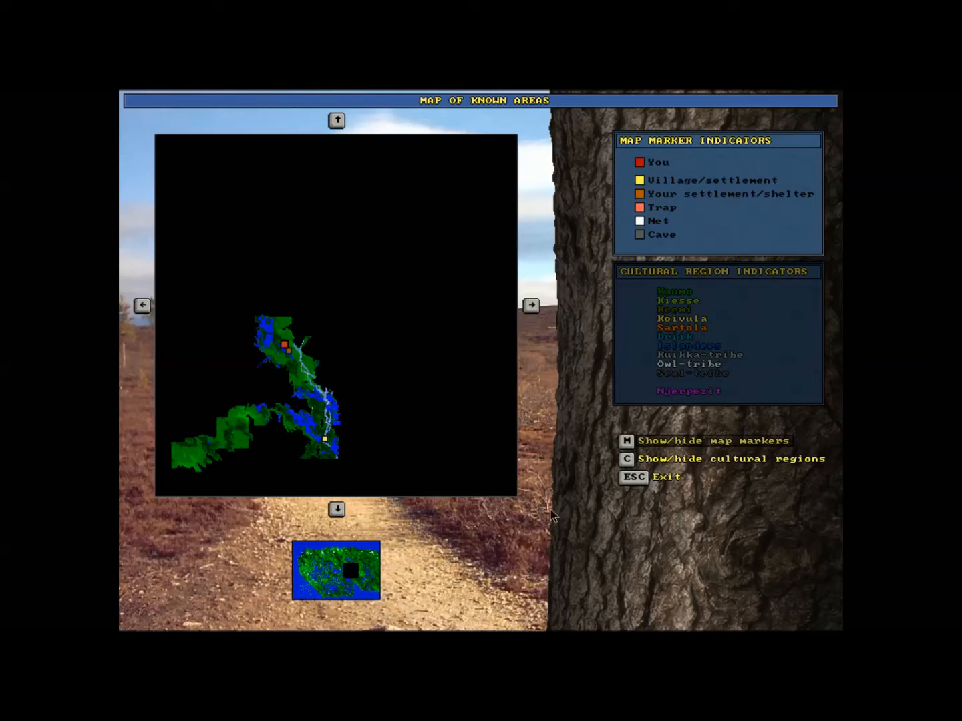
{"action": "mouse_move", "coordinate": [606, 576]}
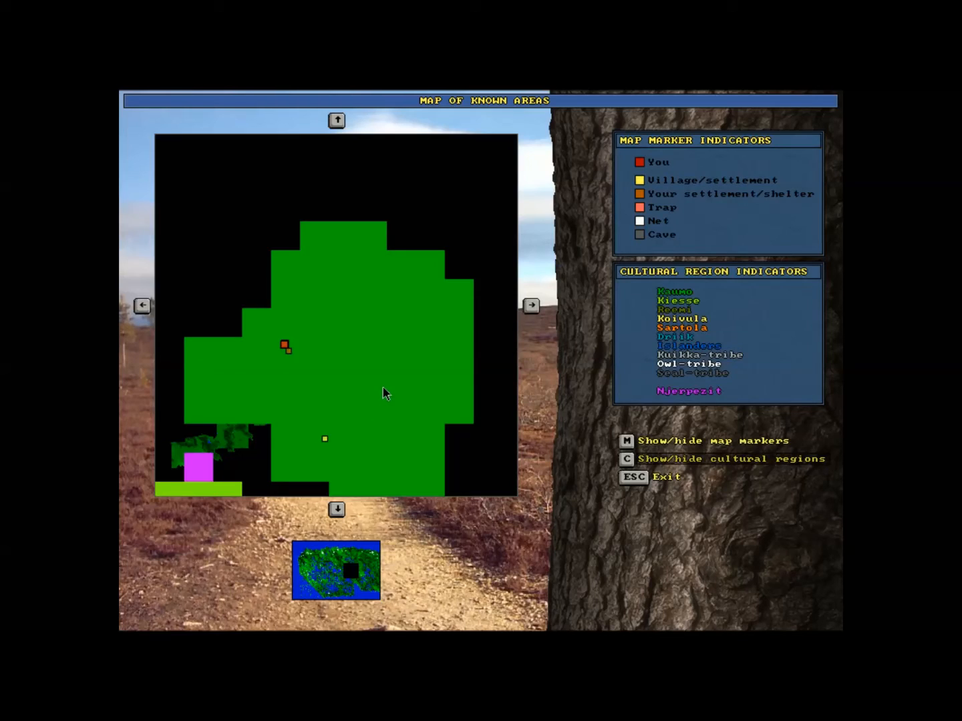
{"action": "mouse_move", "coordinate": [203, 470]}
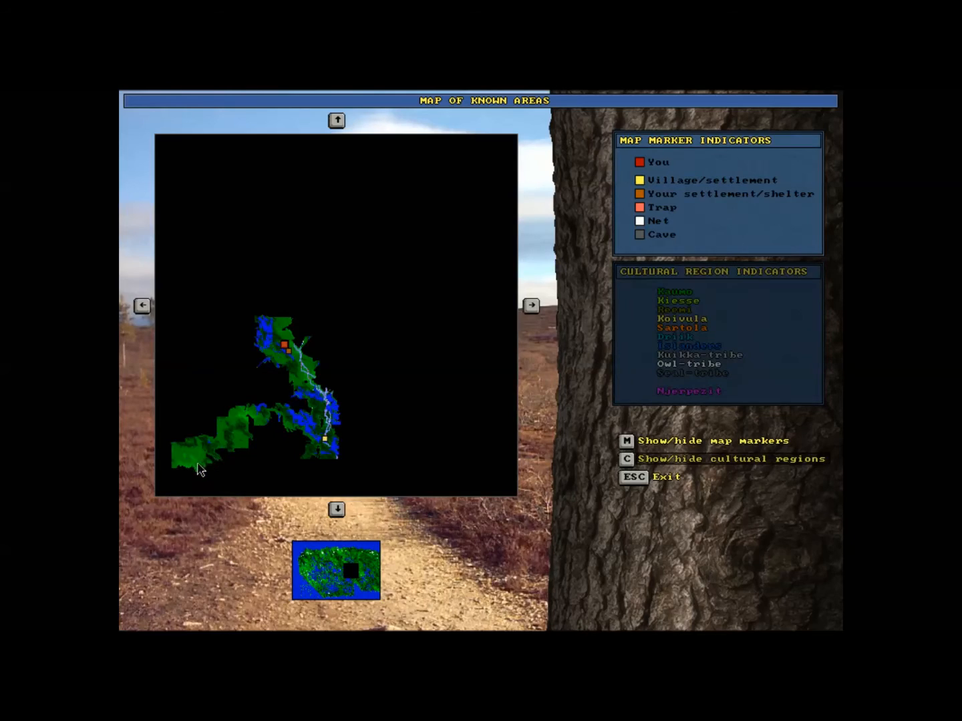
{"action": "mouse_move", "coordinate": [195, 485]}
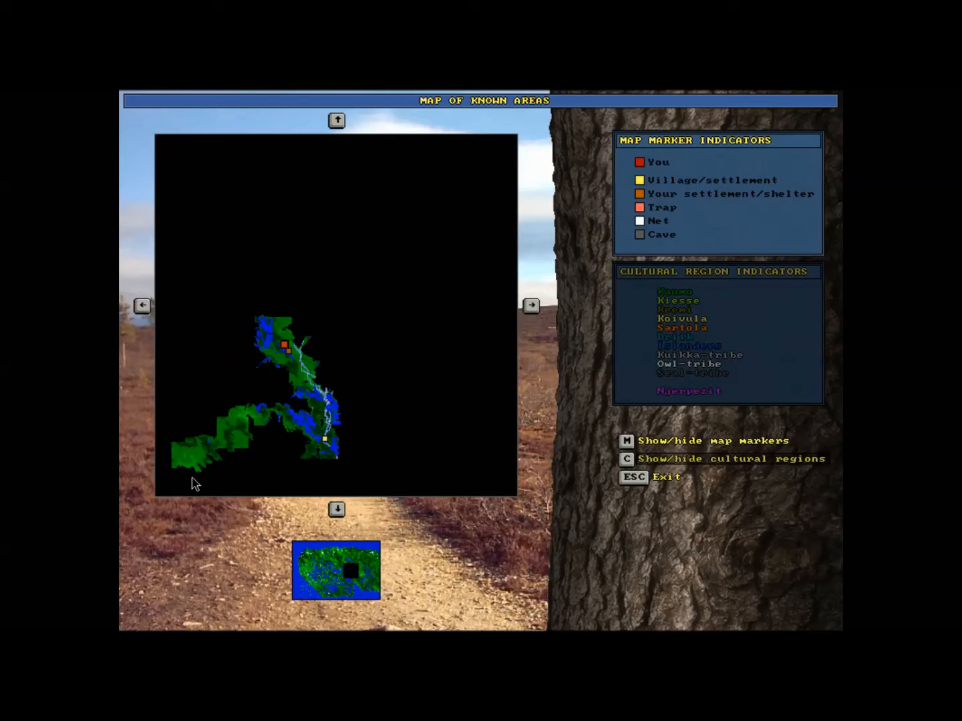
{"action": "mouse_move", "coordinate": [329, 359]}
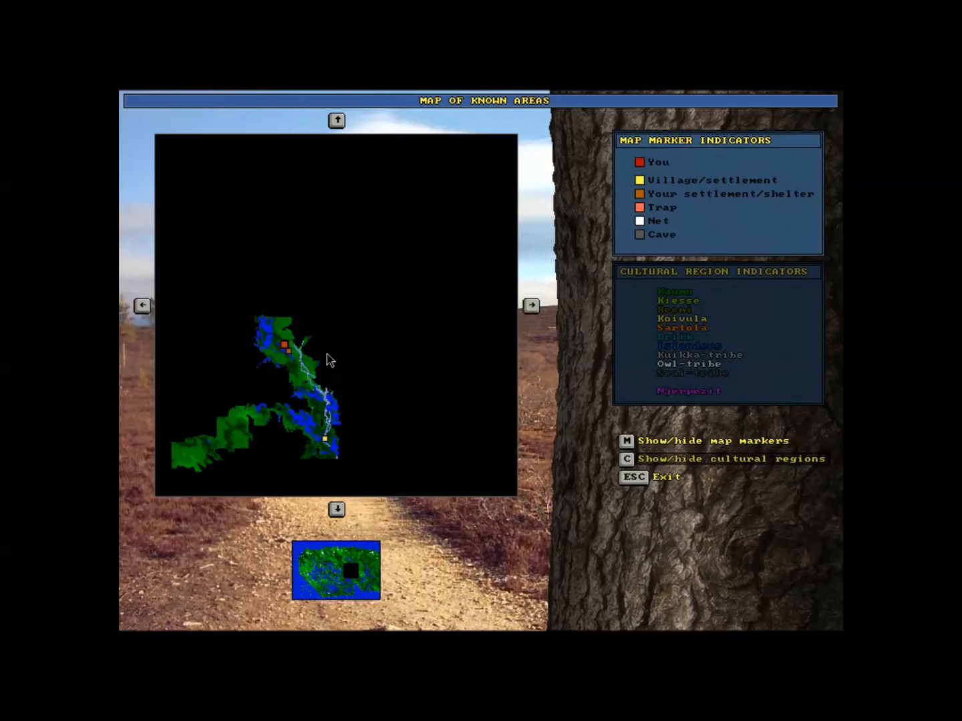
{"action": "mouse_move", "coordinate": [280, 323]}
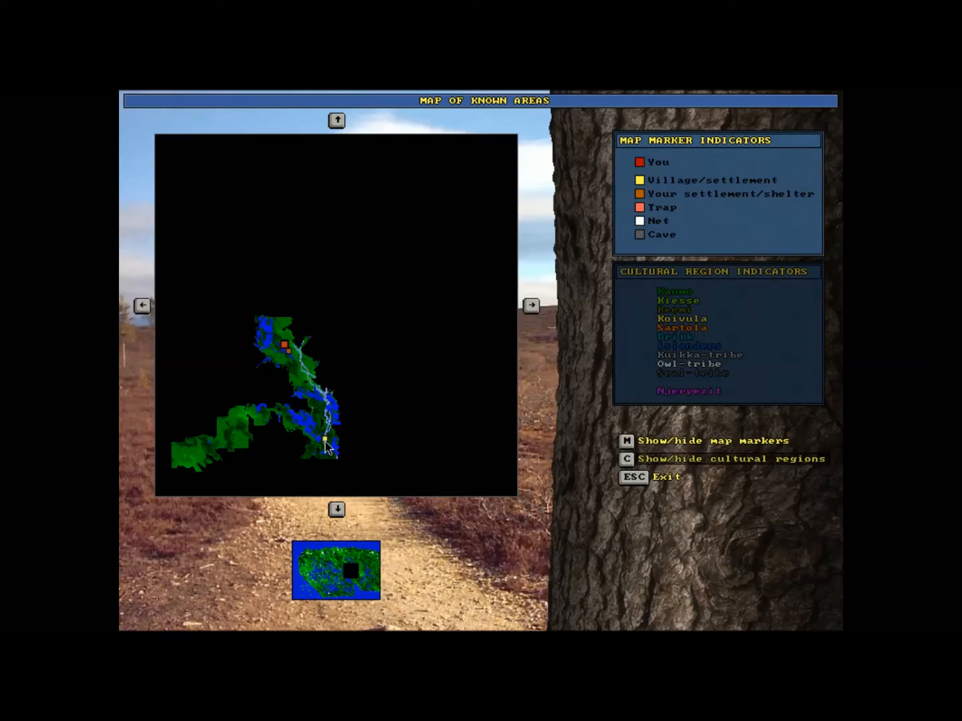
- Pan the Map of Known Areas, then close it back to the wilderness around Fist stream
{"action": "left_click", "coordinate": [336, 121]}
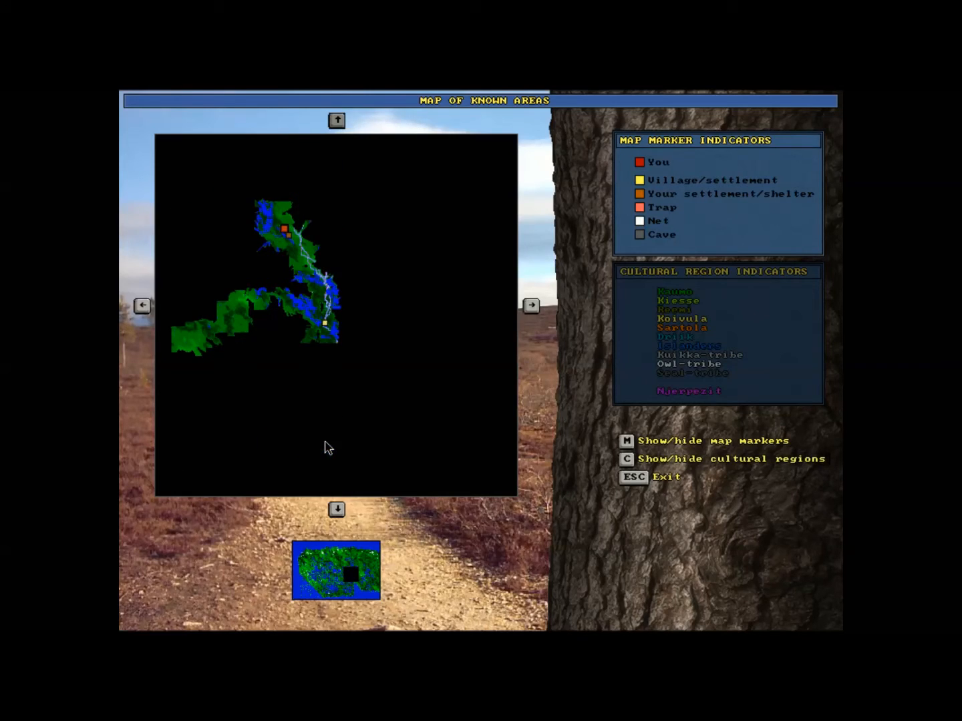
{"action": "mouse_move", "coordinate": [331, 337]}
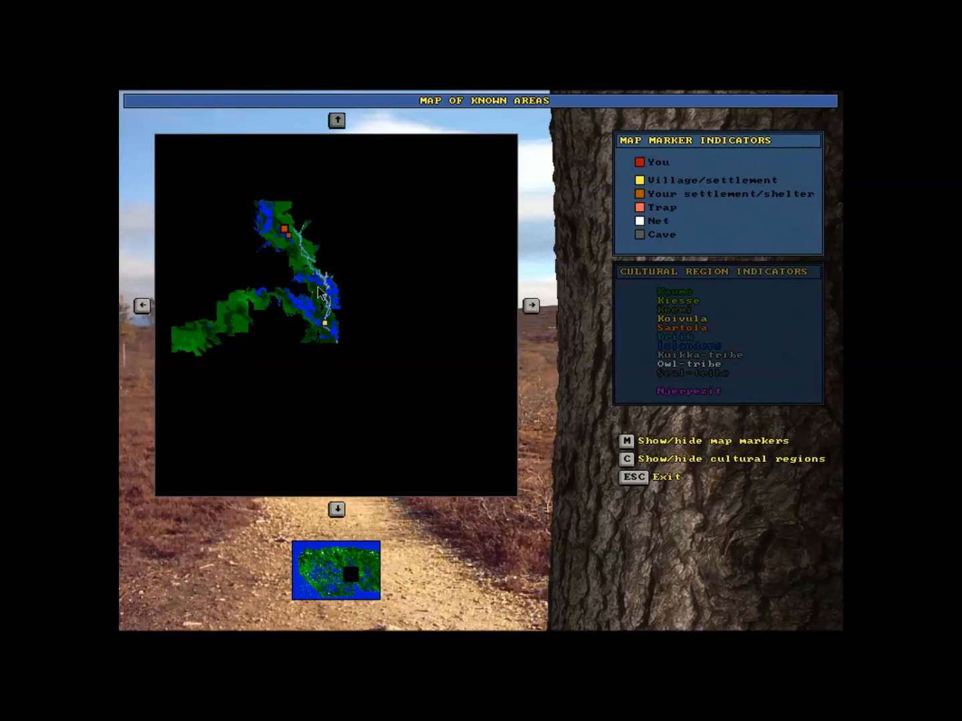
{"action": "mouse_move", "coordinate": [301, 243]}
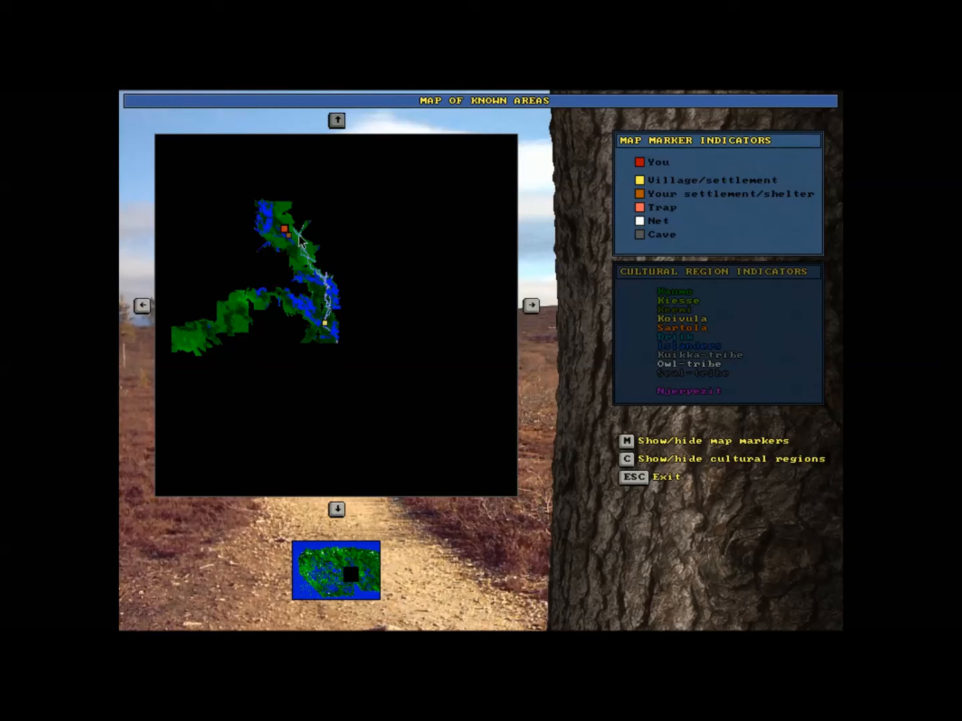
{"action": "key", "text": "Escape"}
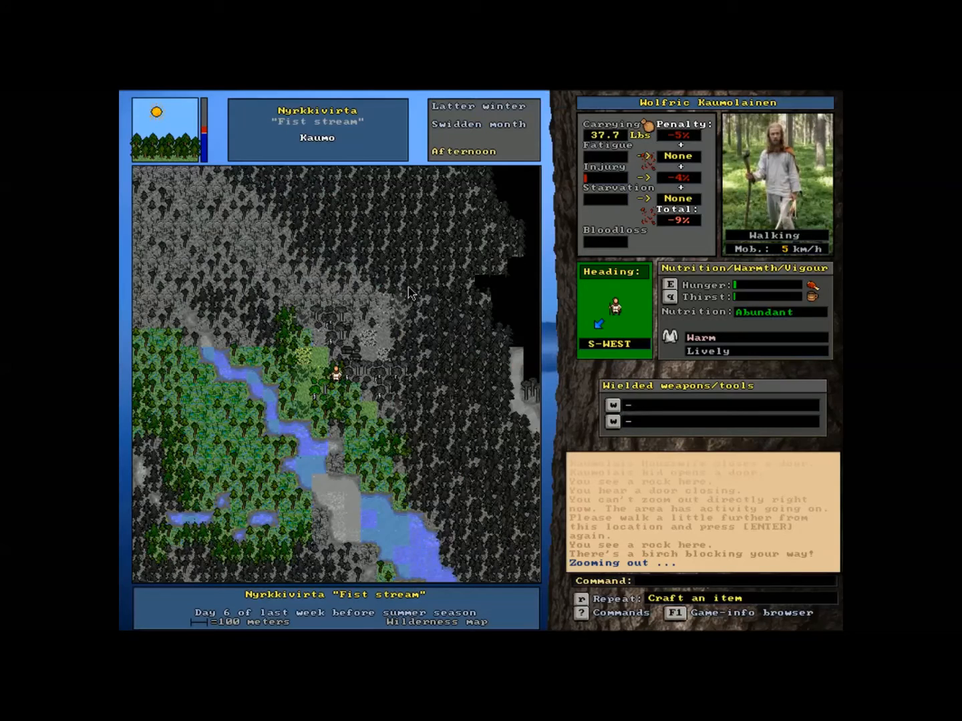
- Walk northeast and northwest to Cliffen rapid, along it, then back south to Fist stream
{"action": "key", "text": "right"}
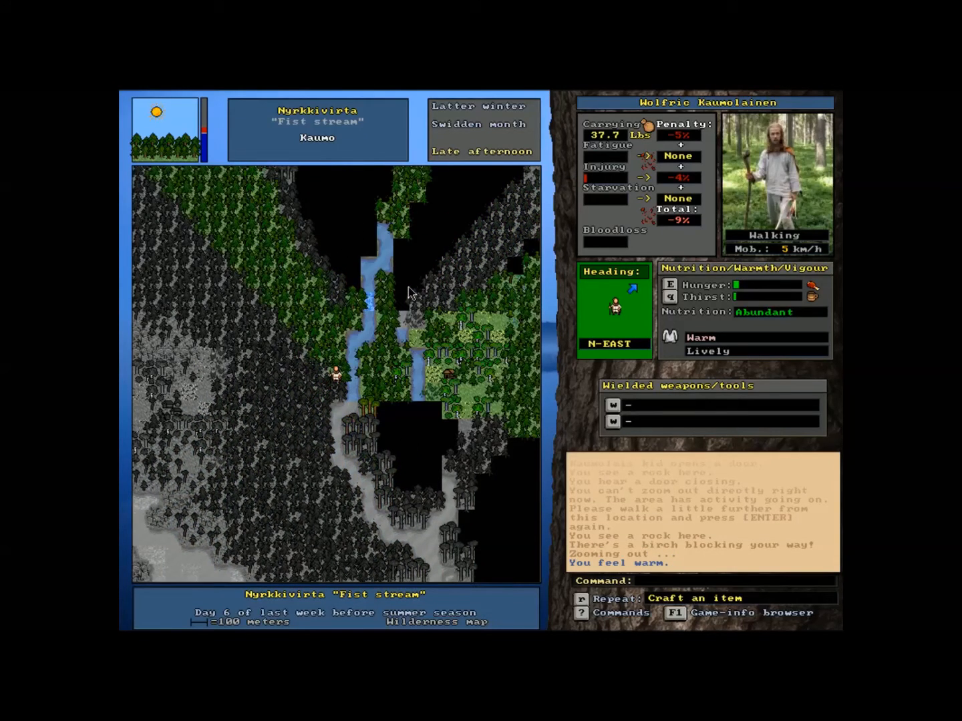
{"action": "key", "text": "up"}
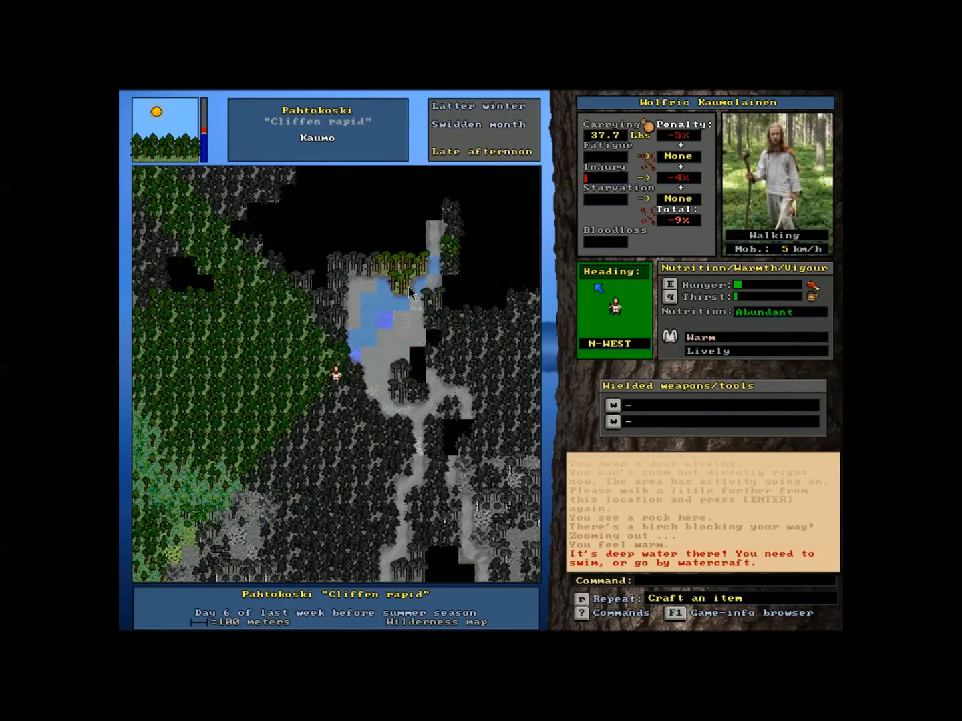
{"action": "key", "text": "right"}
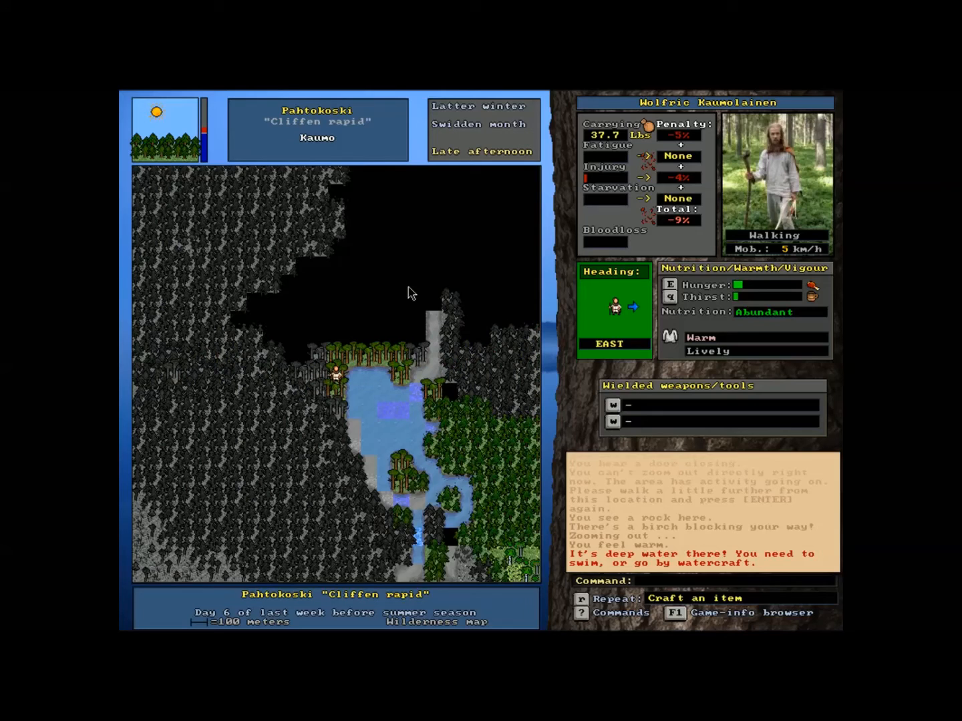
{"action": "key", "text": "Up"}
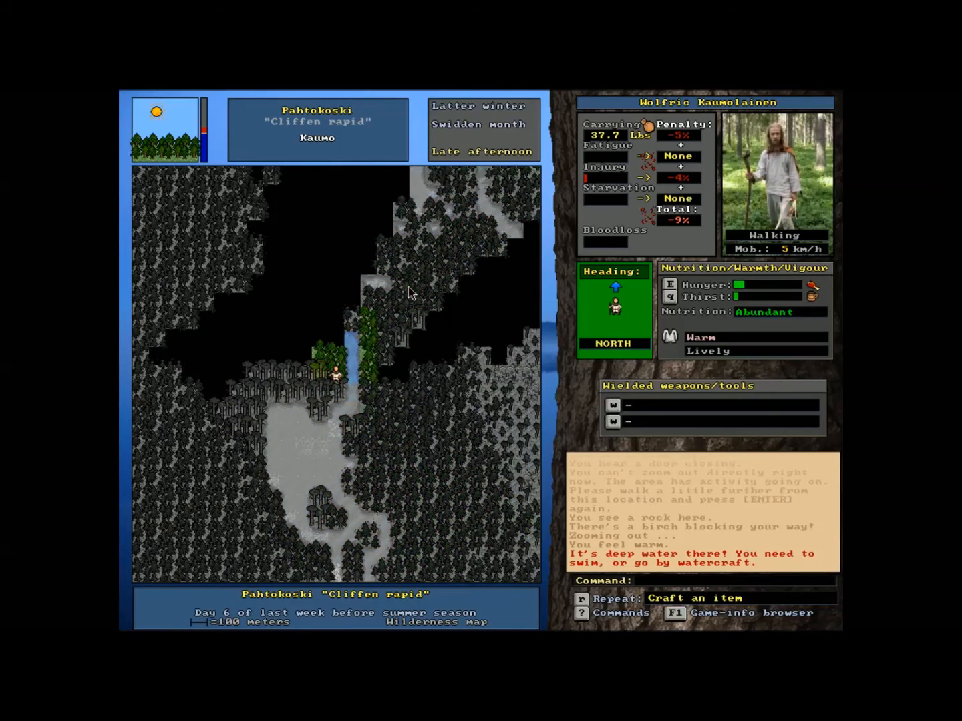
{"action": "key", "text": "up"}
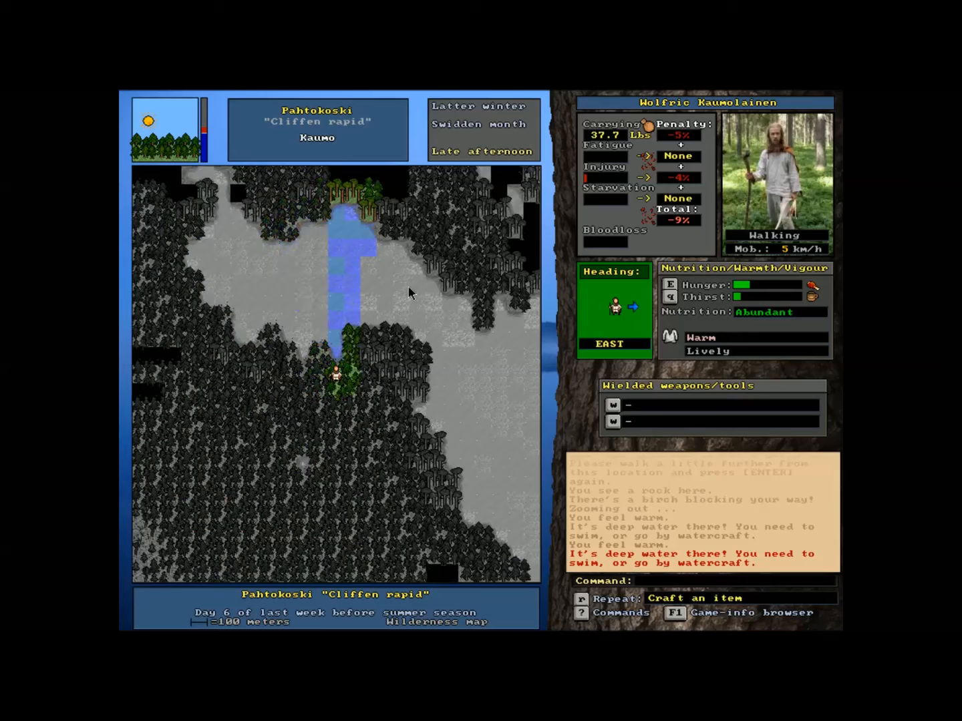
{"action": "key", "text": "DOWN"}
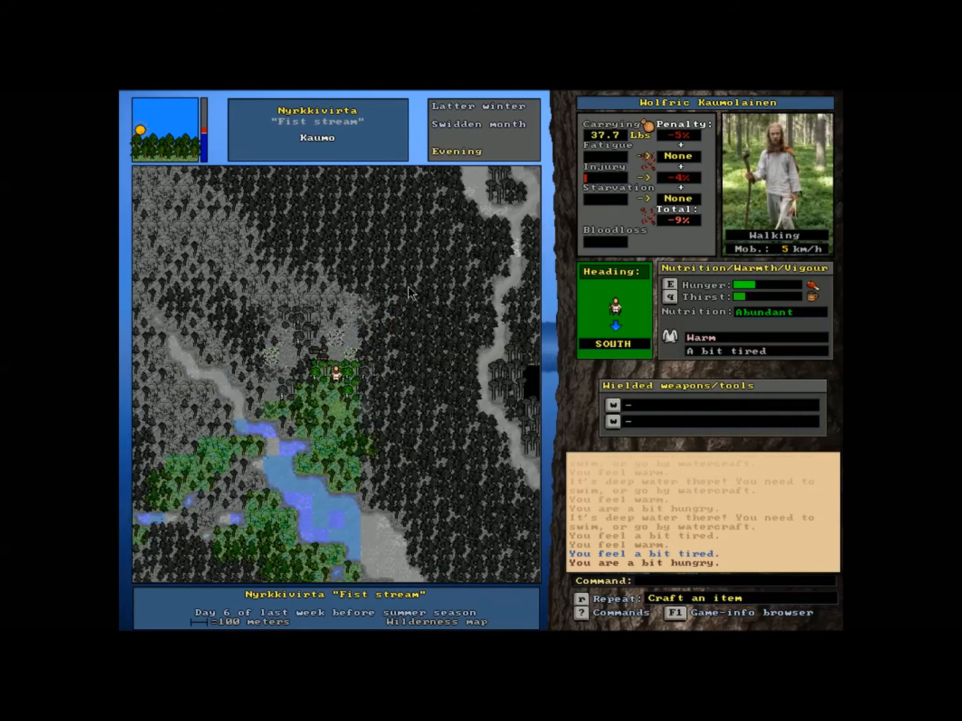
- Examine the distant elk-shaped figure, then walk west along the stream into the snake encounter
{"action": "key", "text": "left"}
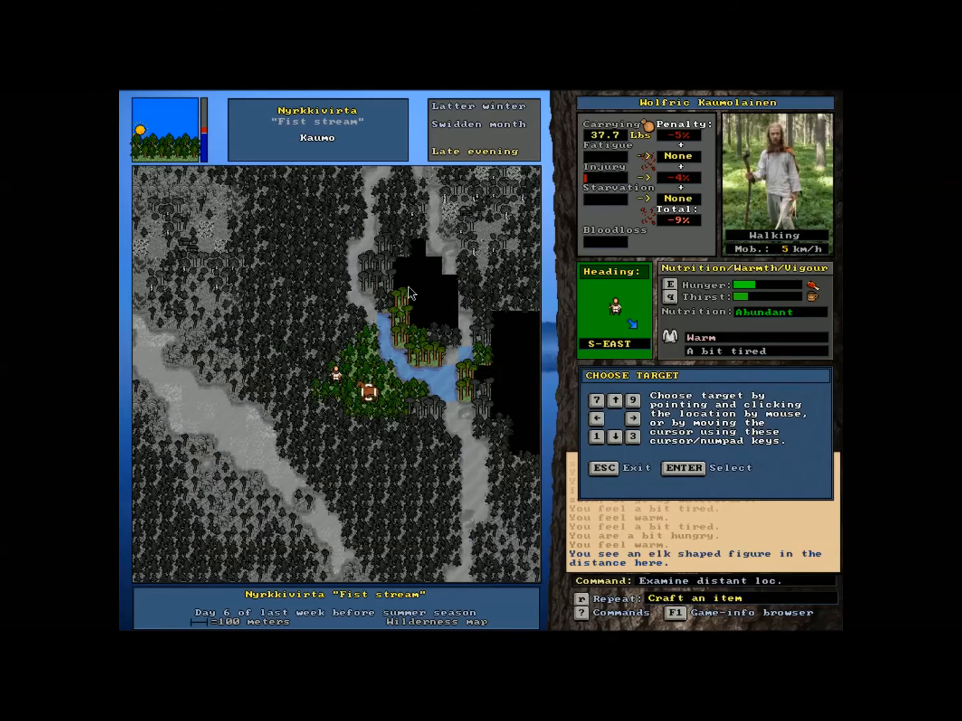
{"action": "key", "text": "Escape"}
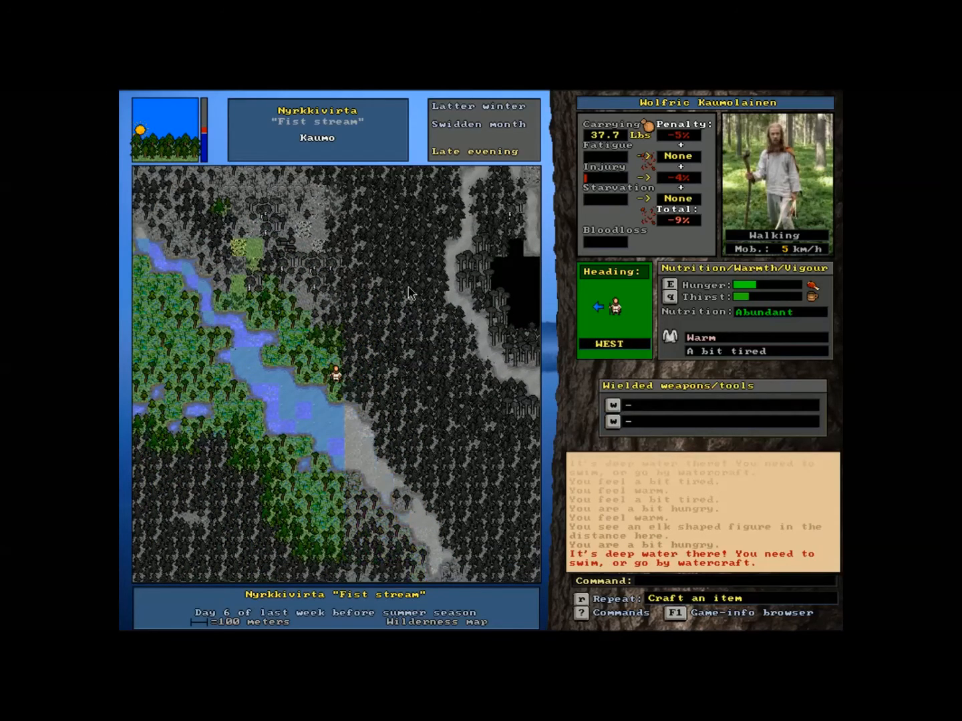
{"action": "key", "text": "7"}
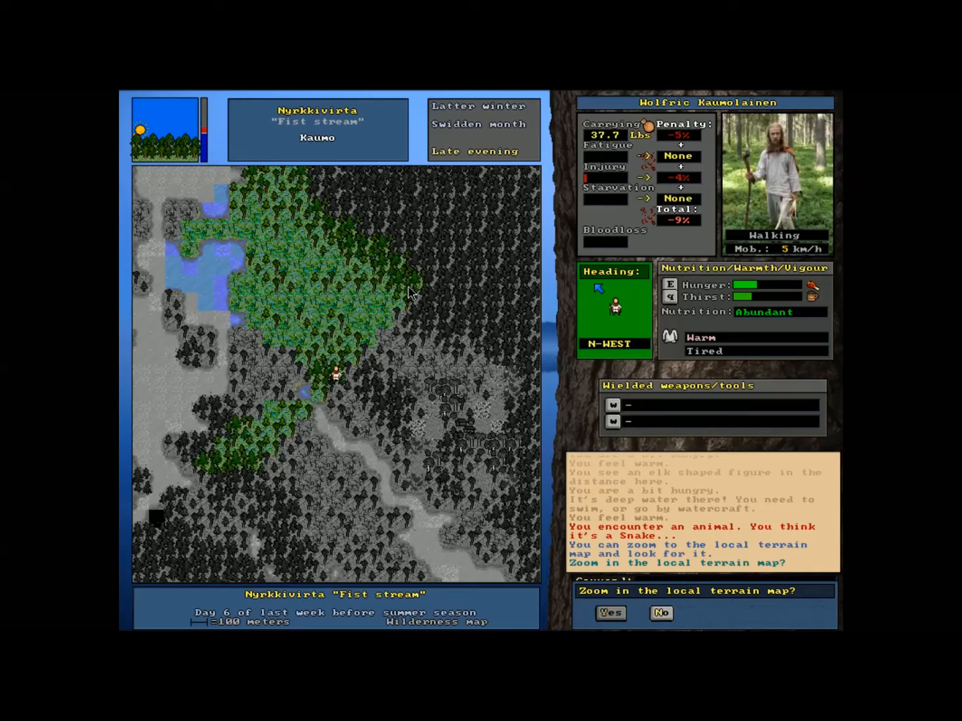
- Zoom into the local terrain and wield the primitive bow with an arrow readied
{"action": "left_click", "coordinate": [609, 614]}
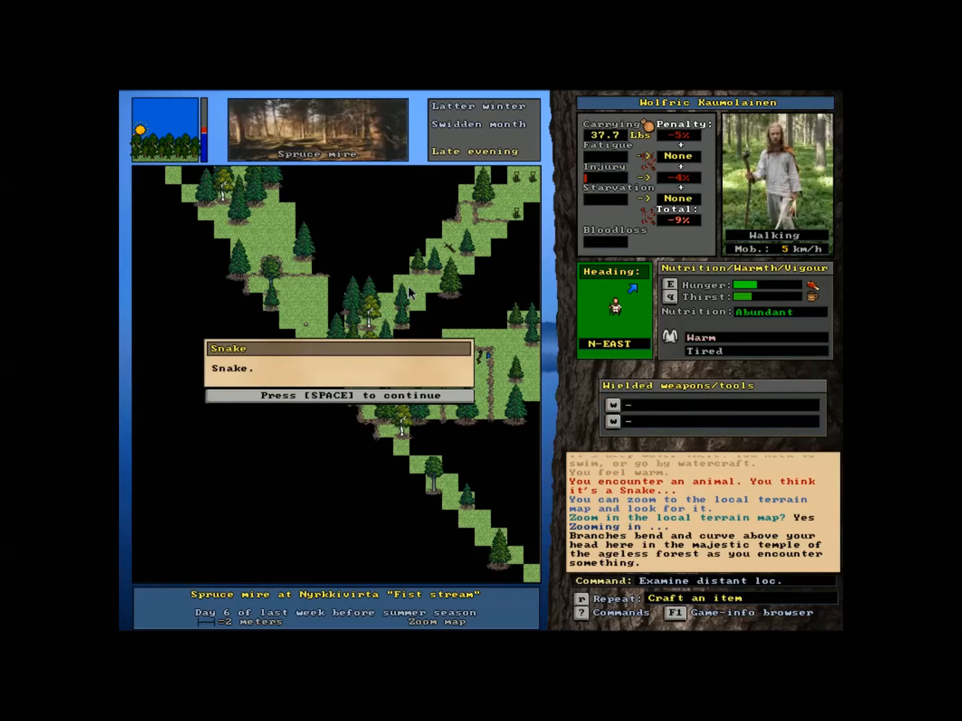
{"action": "key", "text": "space"}
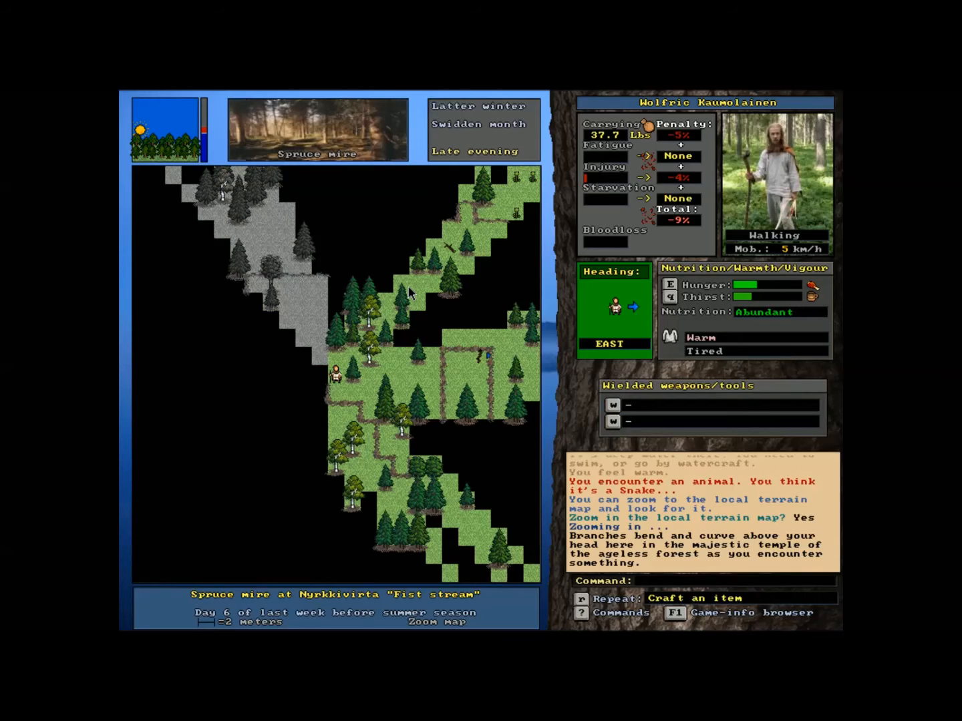
{"action": "key", "text": "w"}
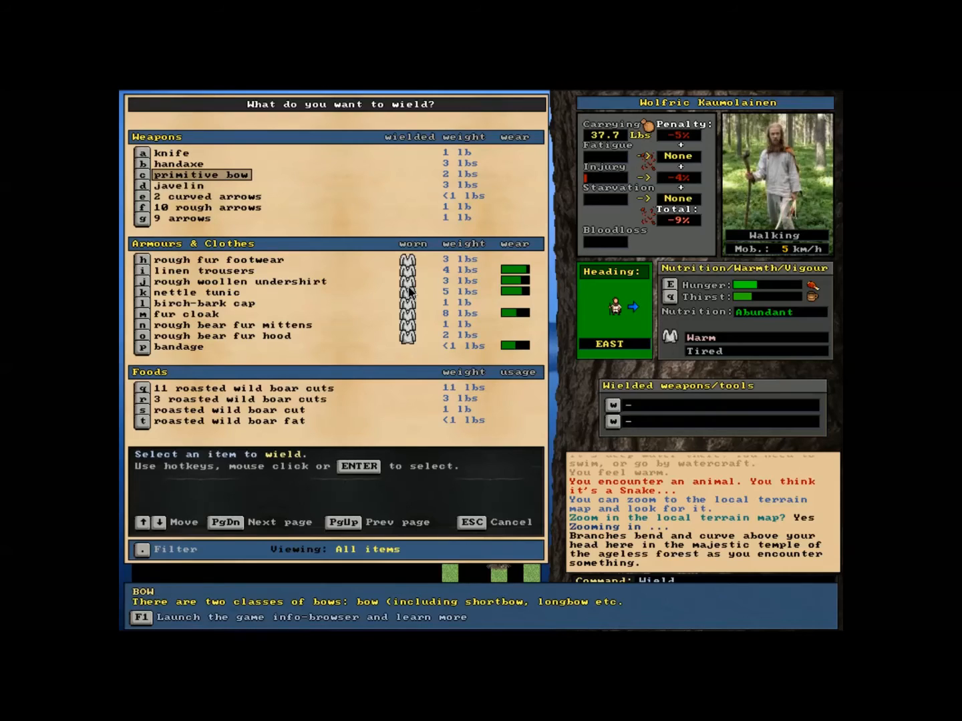
{"action": "left_click", "coordinate": [200, 174]}
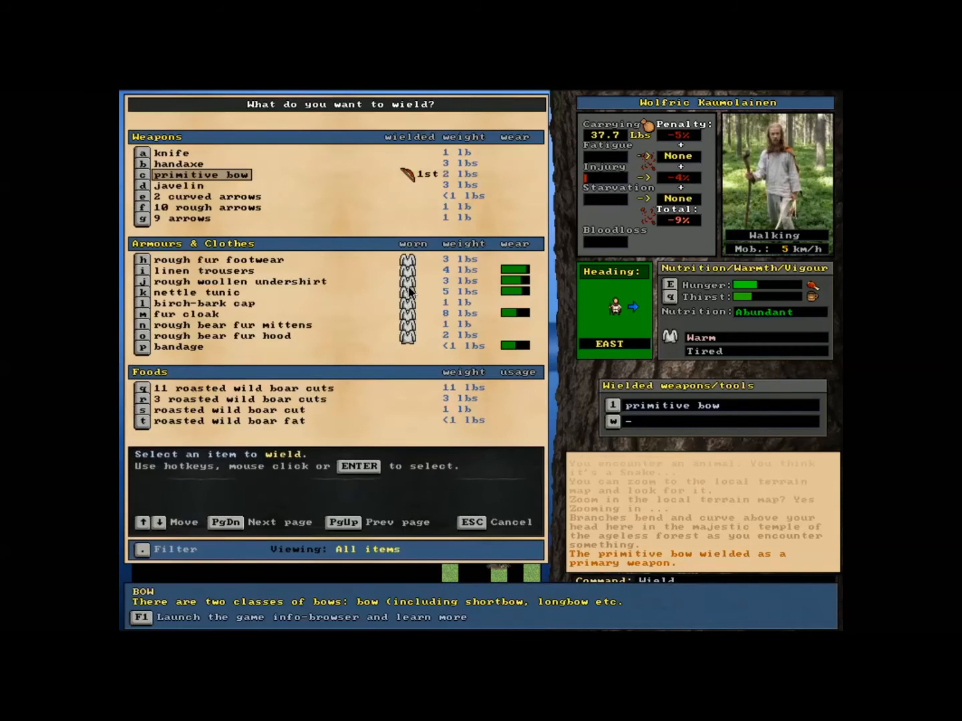
{"action": "left_click", "coordinate": [190, 219]}
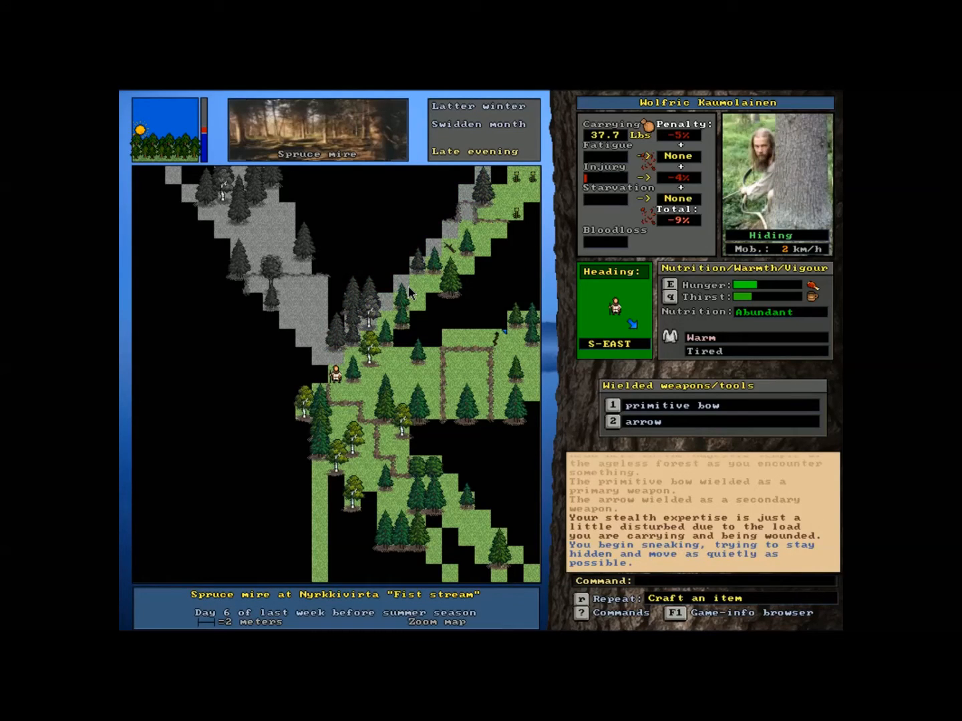
- Shoot an arrow at the snake, miss, and walk southeast to recover it
{"action": "key", "text": "Right"}
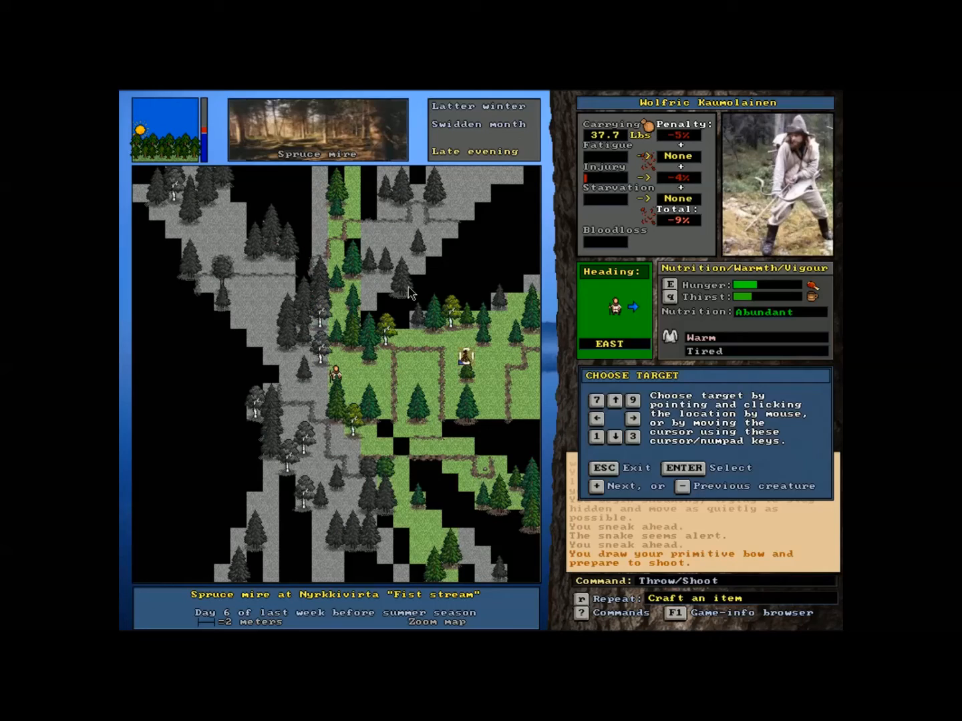
{"action": "left_click", "coordinate": [468, 354]}
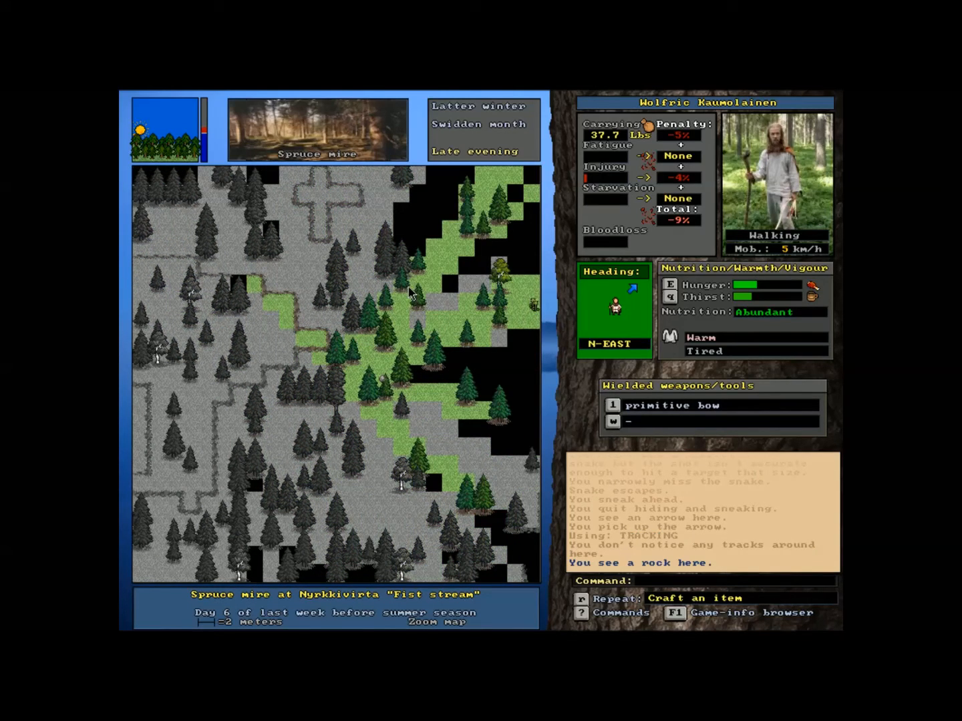
{"action": "key", "text": "right"}
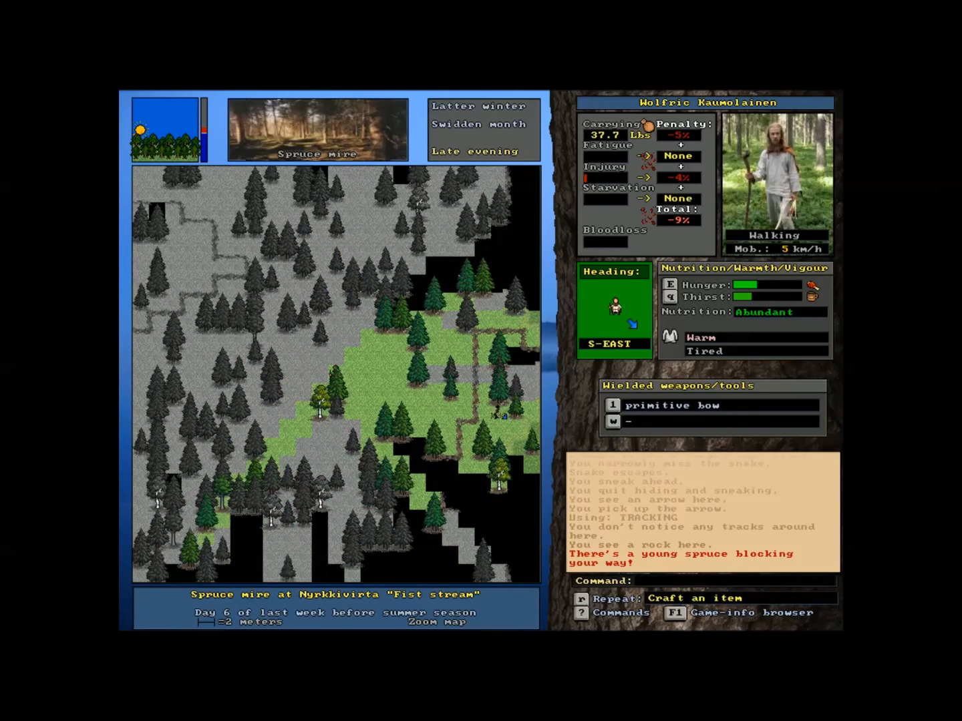
- Look around from a distance, then continue southeast into the Pine mire
{"action": "key", "text": "right"}
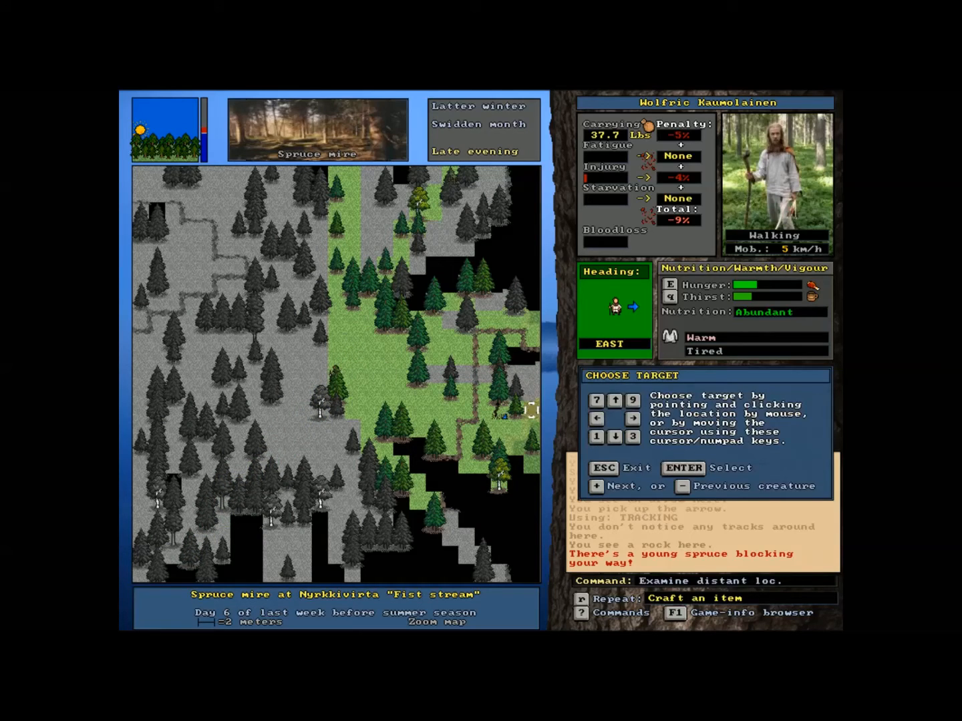
{"action": "key", "text": "Escape"}
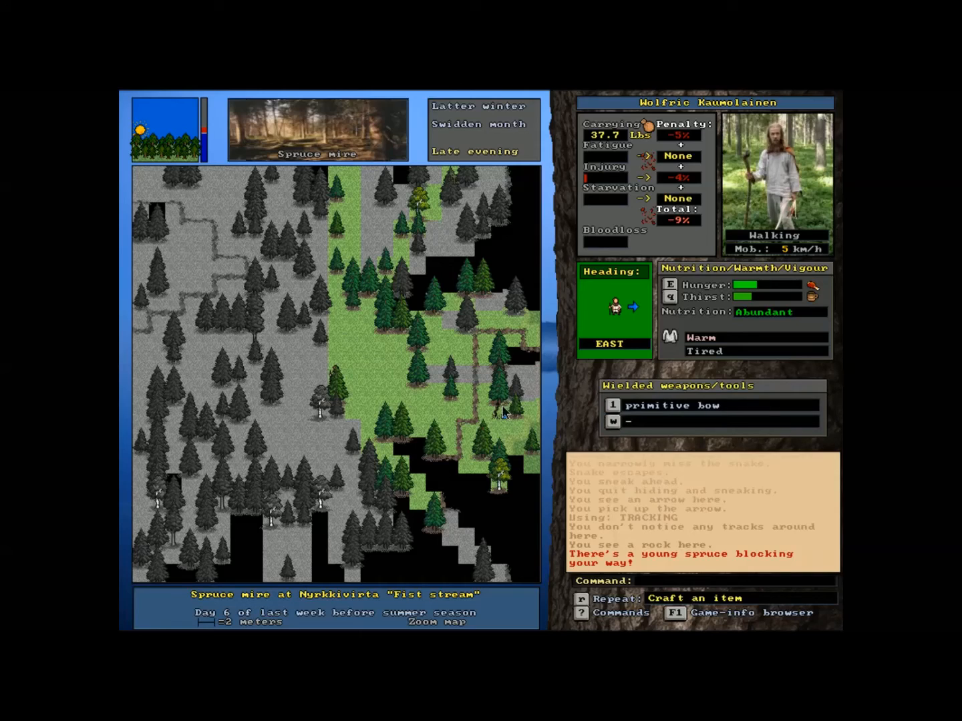
{"action": "mouse_move", "coordinate": [616, 369]}
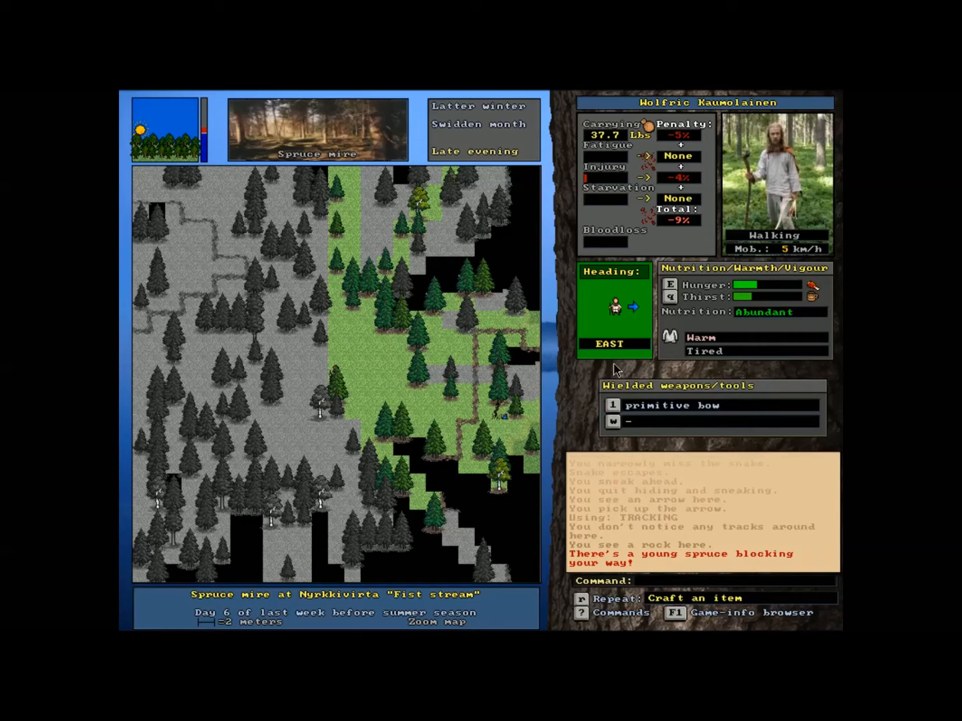
{"action": "key", "text": "Down"}
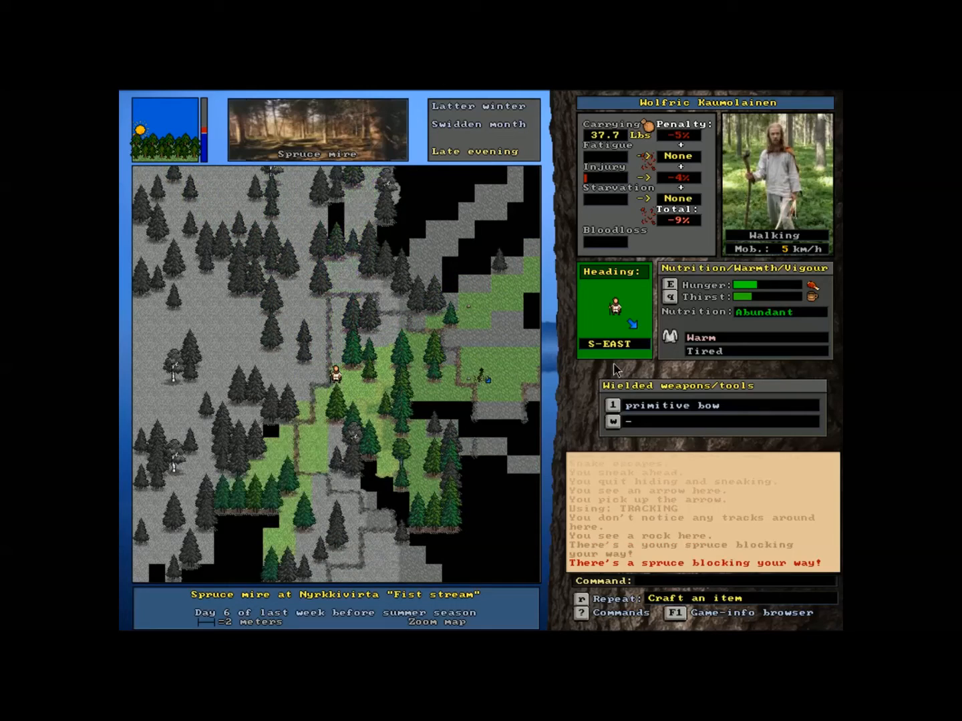
{"action": "key", "text": "up"}
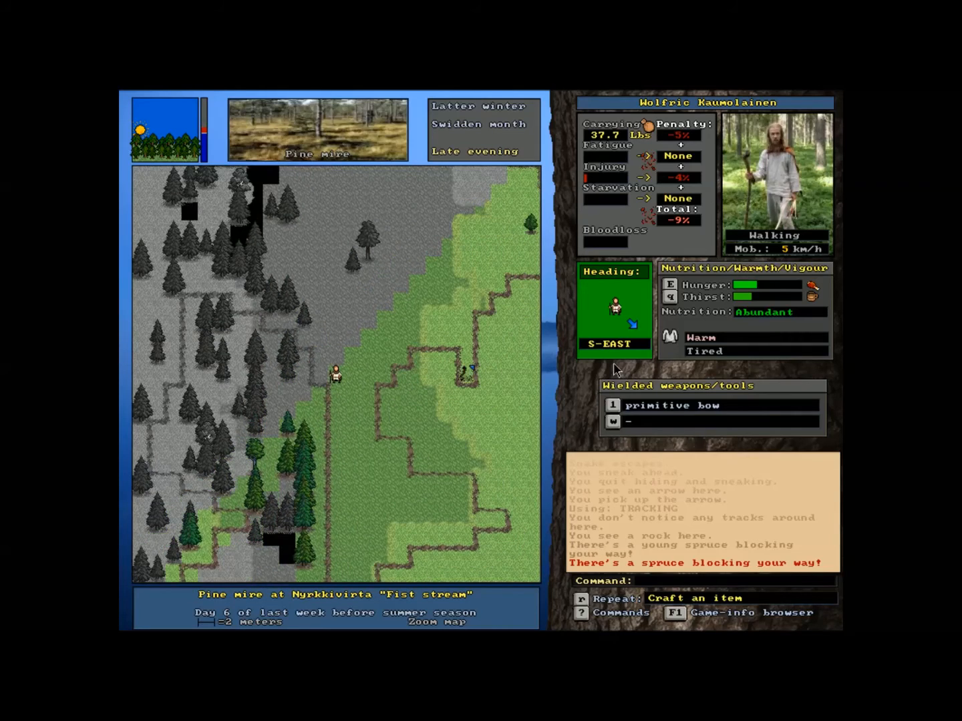
- Wield the handaxe and strike at the snake with it
{"action": "key", "text": "right"}
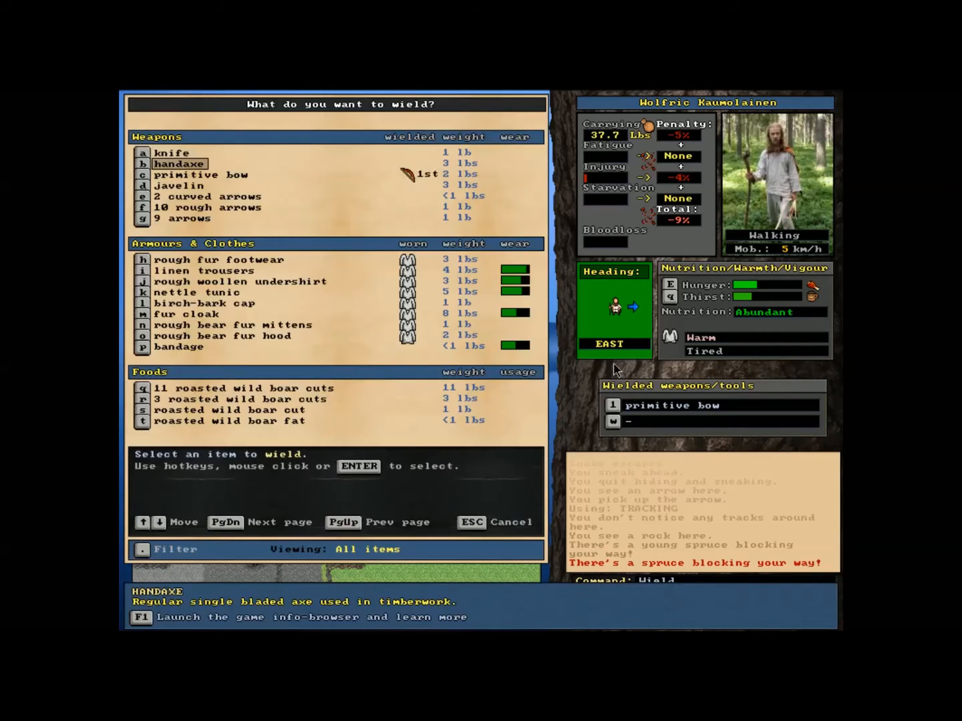
{"action": "left_click", "coordinate": [181, 163]}
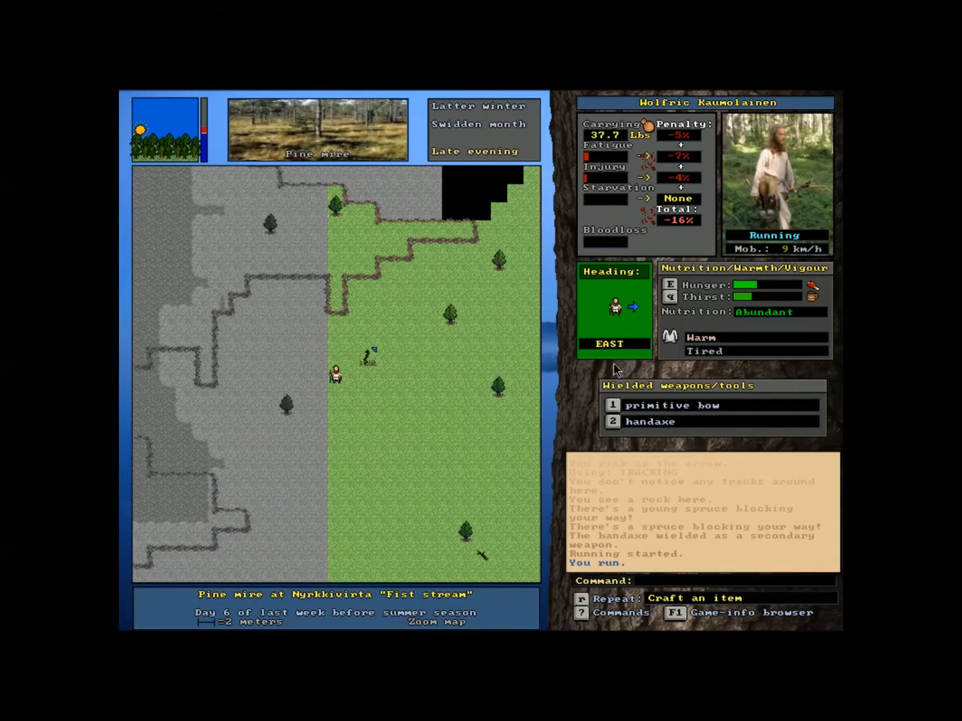
{"action": "key", "text": "up"}
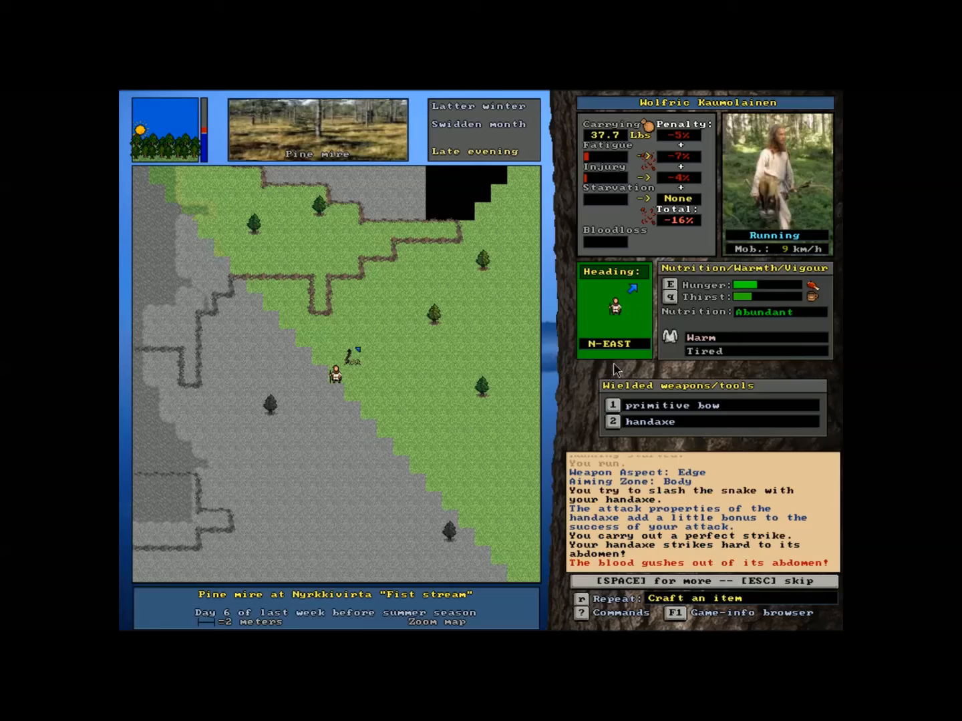
- Examine the snake's condition, finish it off through the combat messages, and bring up extended commands
{"action": "key", "text": "space"}
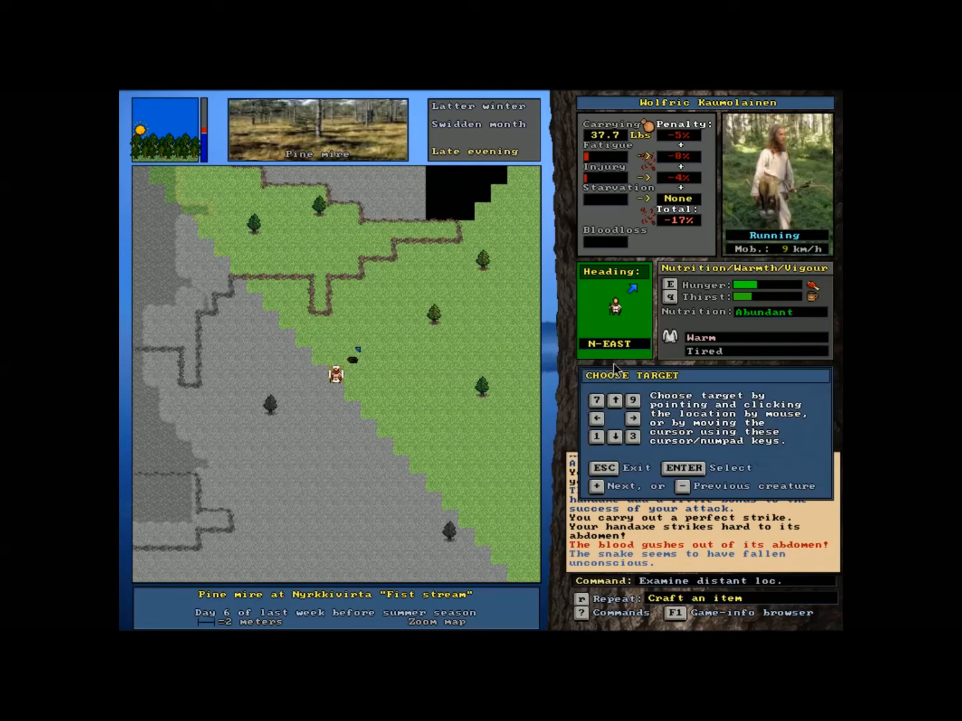
{"action": "left_click", "coordinate": [353, 359]}
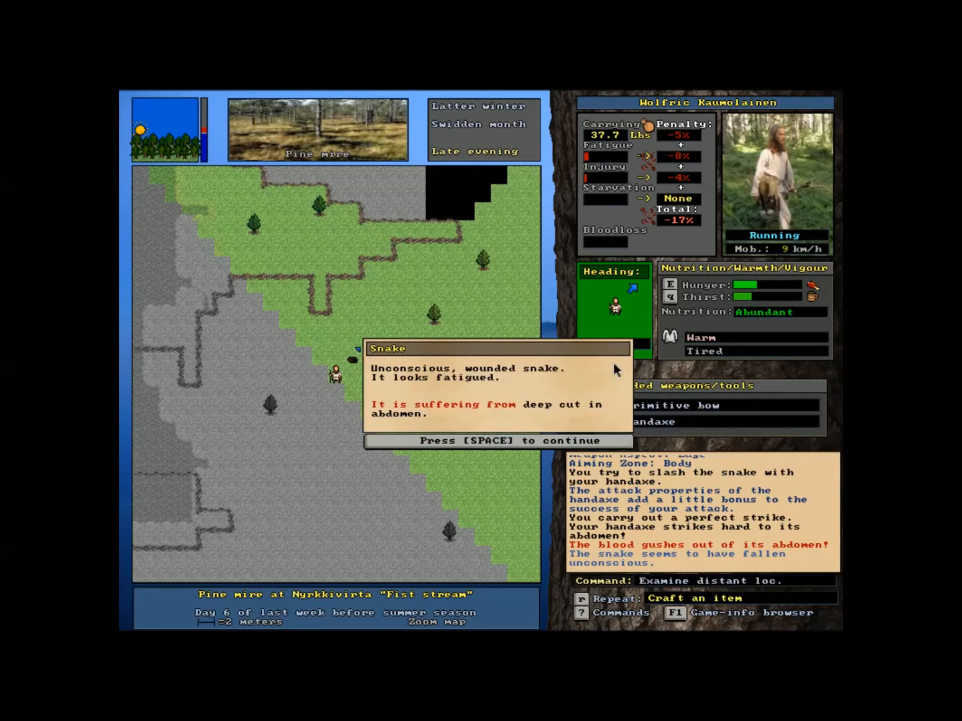
{"action": "key", "text": "space"}
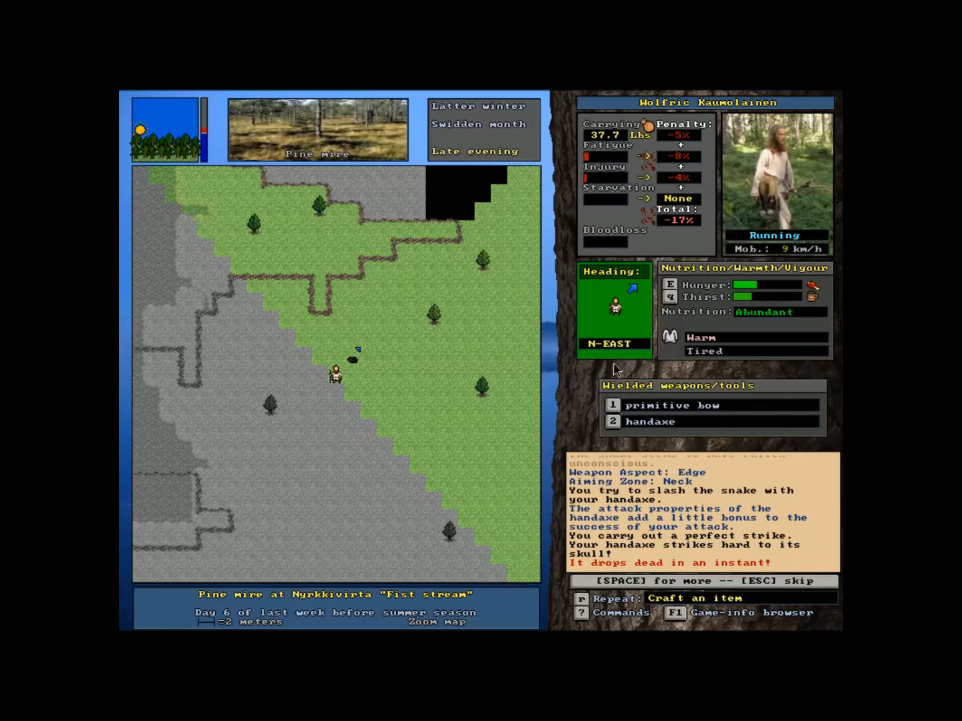
{"action": "key", "text": "space"}
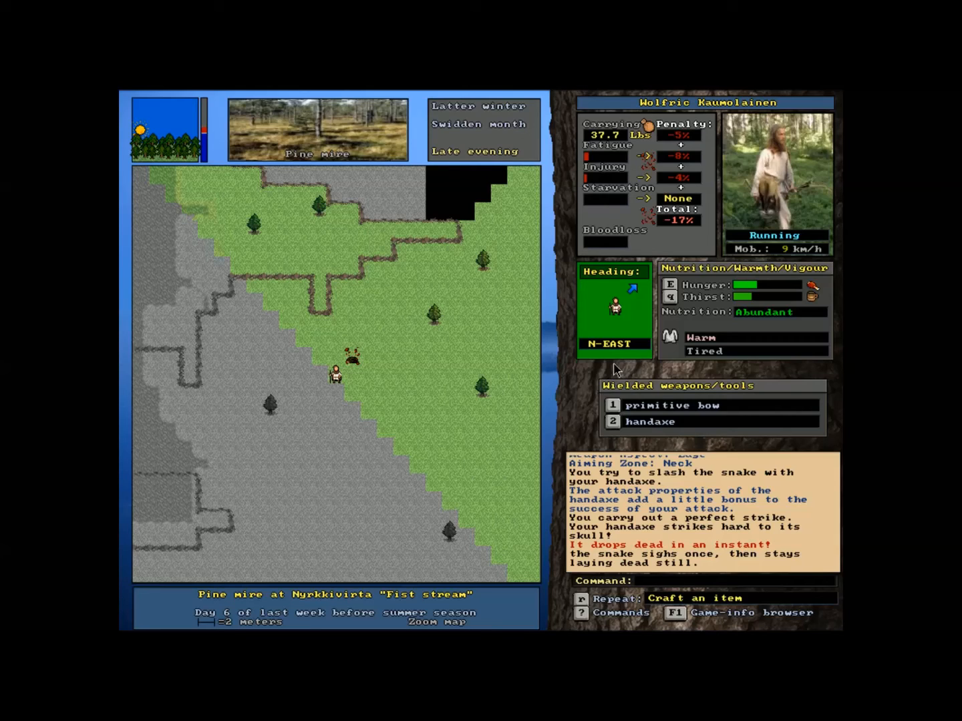
{"action": "key", "text": "e"}
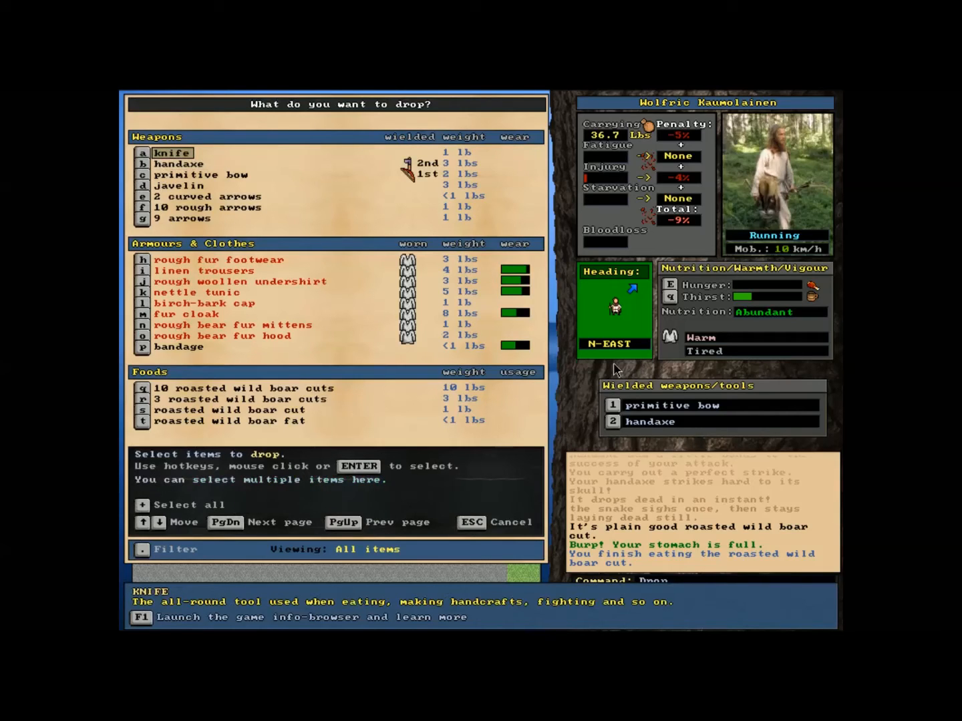
- Drop the javelin, arrows, roasted boar food and branches beside the dead snake
{"action": "left_click", "coordinate": [179, 163]}
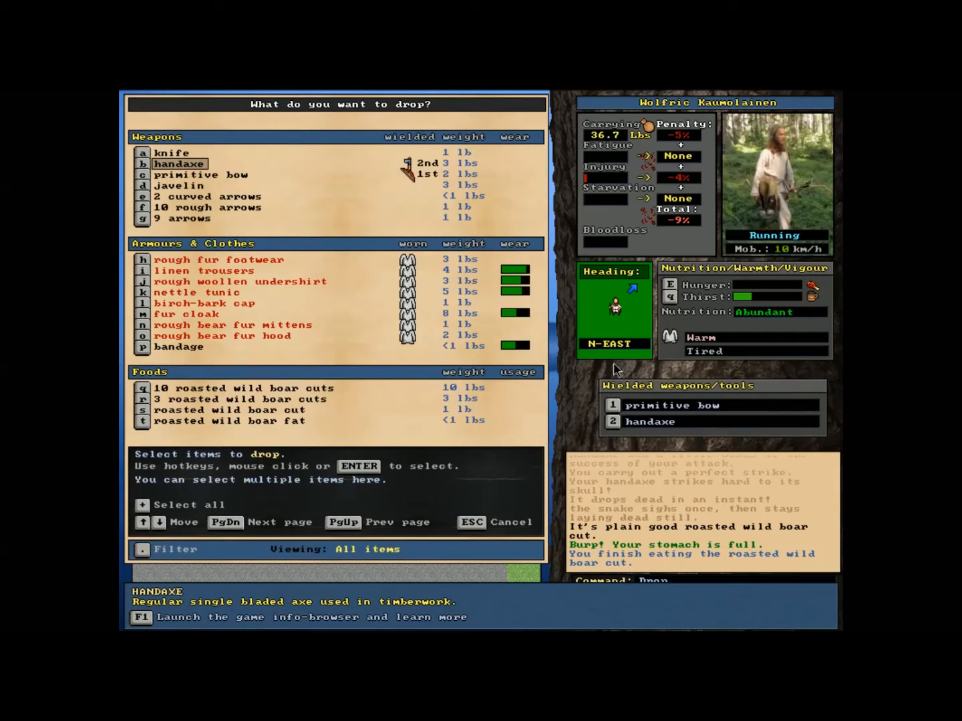
{"action": "left_click", "coordinate": [208, 196]}
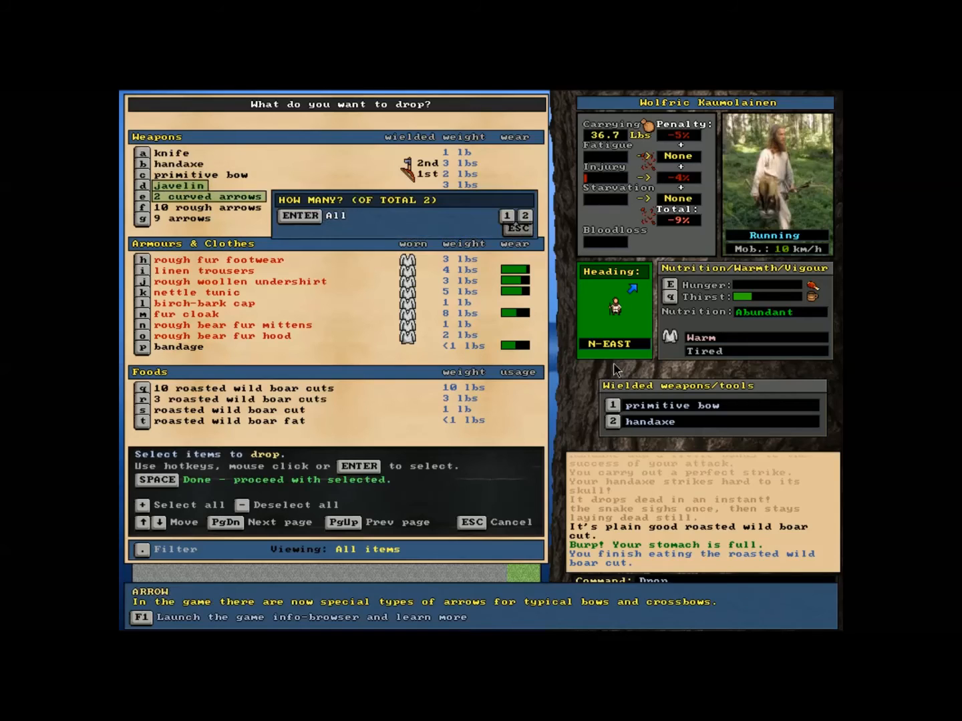
{"action": "left_click", "coordinate": [209, 207]}
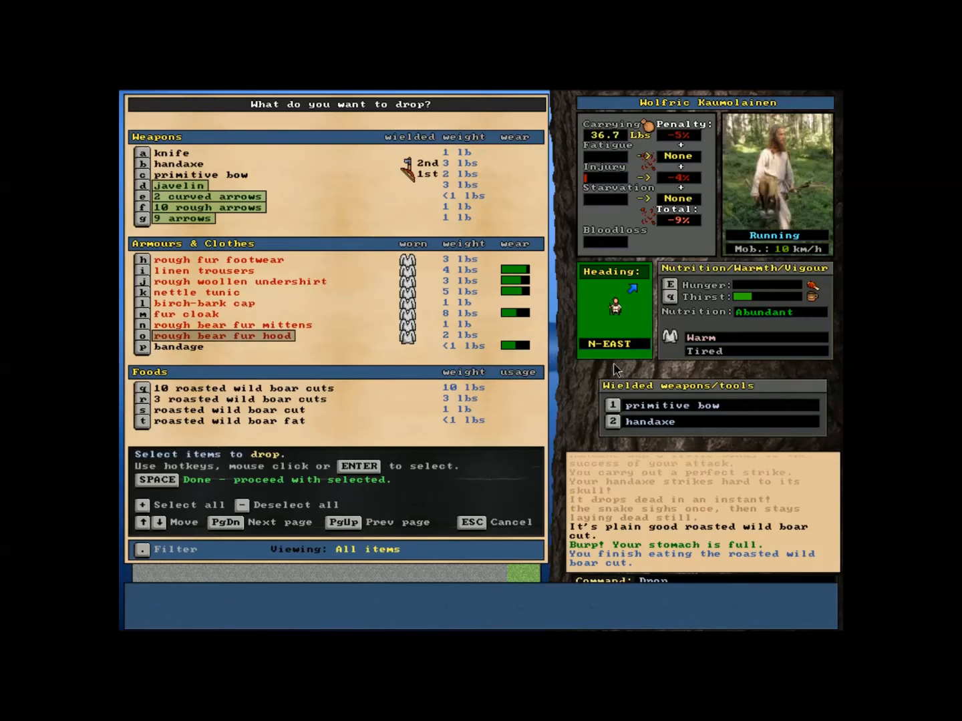
{"action": "left_click", "coordinate": [240, 387]}
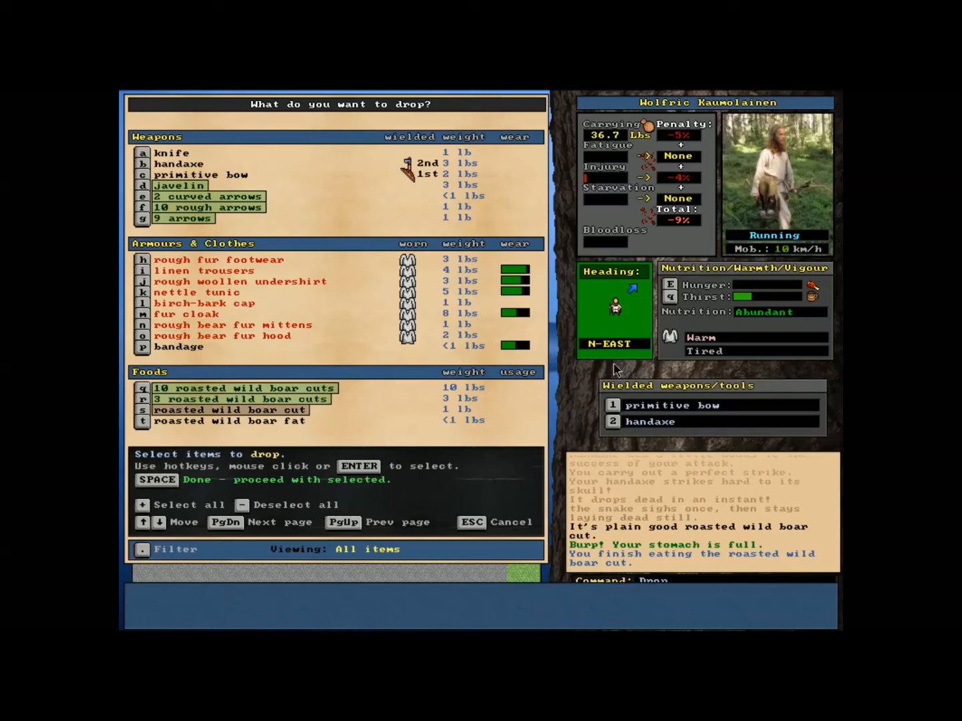
{"action": "left_click", "coordinate": [230, 421]}
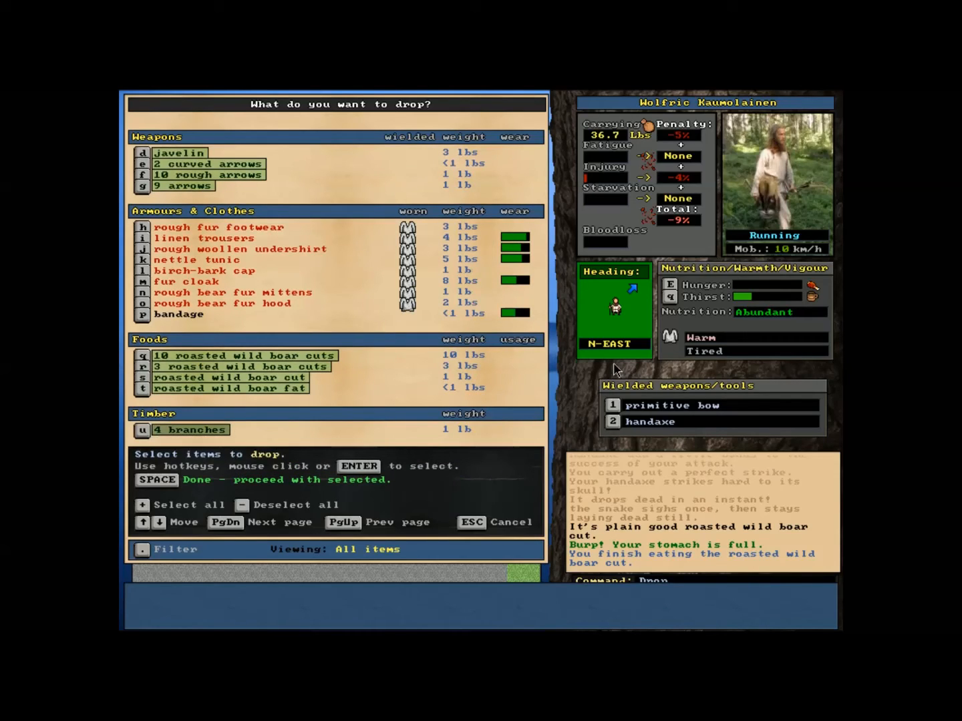
{"action": "mouse_move", "coordinate": [692, 154]}
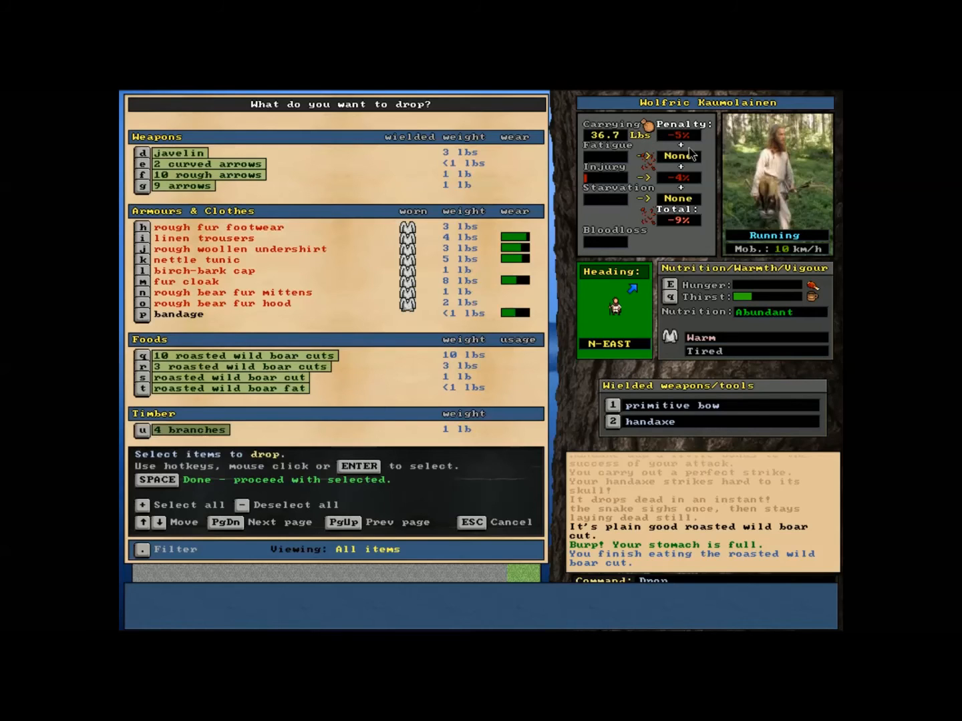
{"action": "key", "text": "space"}
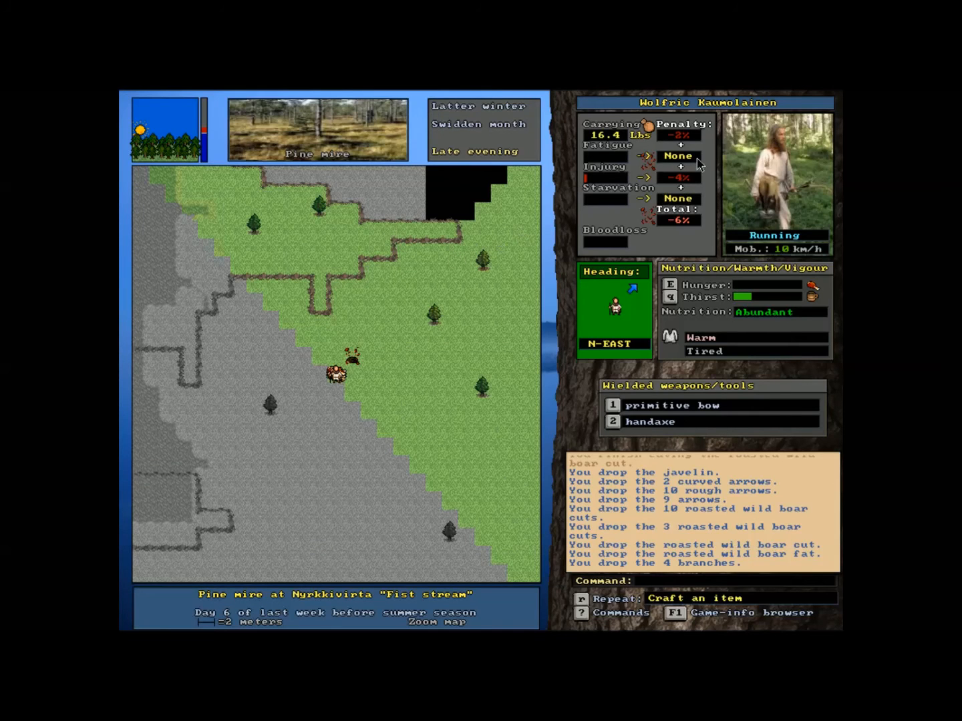
{"action": "mouse_move", "coordinate": [697, 200]}
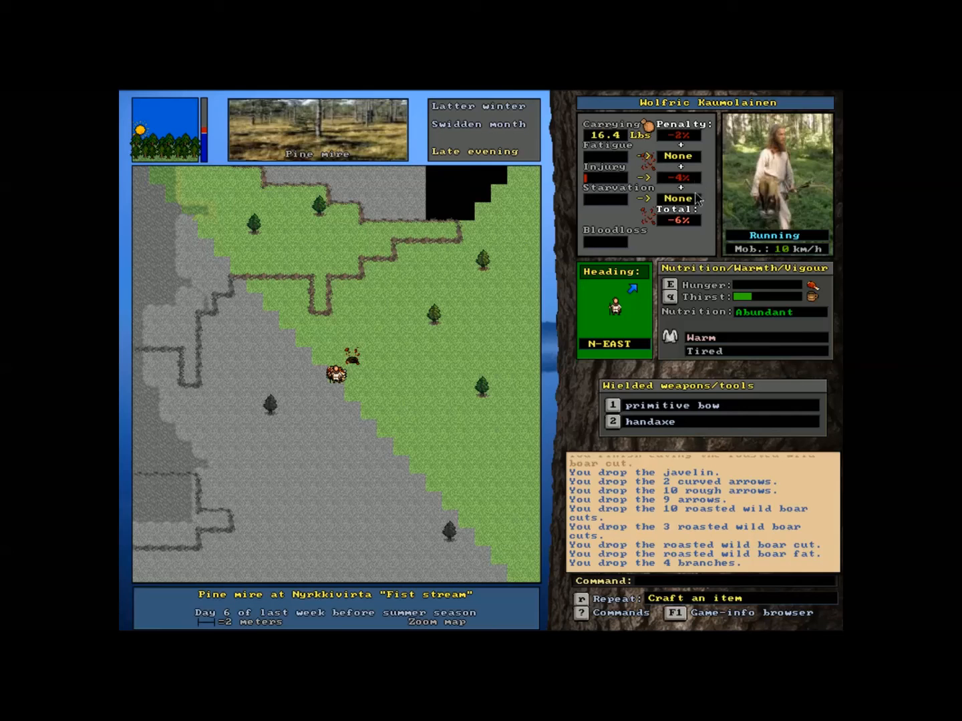
{"action": "mouse_move", "coordinate": [697, 226]}
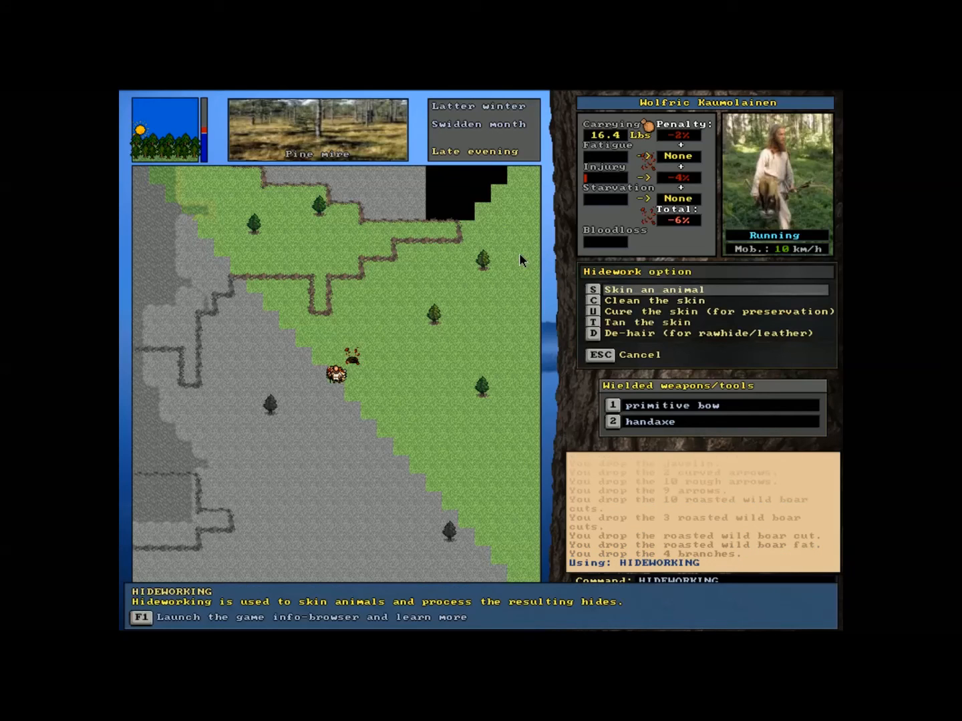
- Skin the snake carcass, finding the hide mutilated beyond use
{"action": "key", "text": "s"}
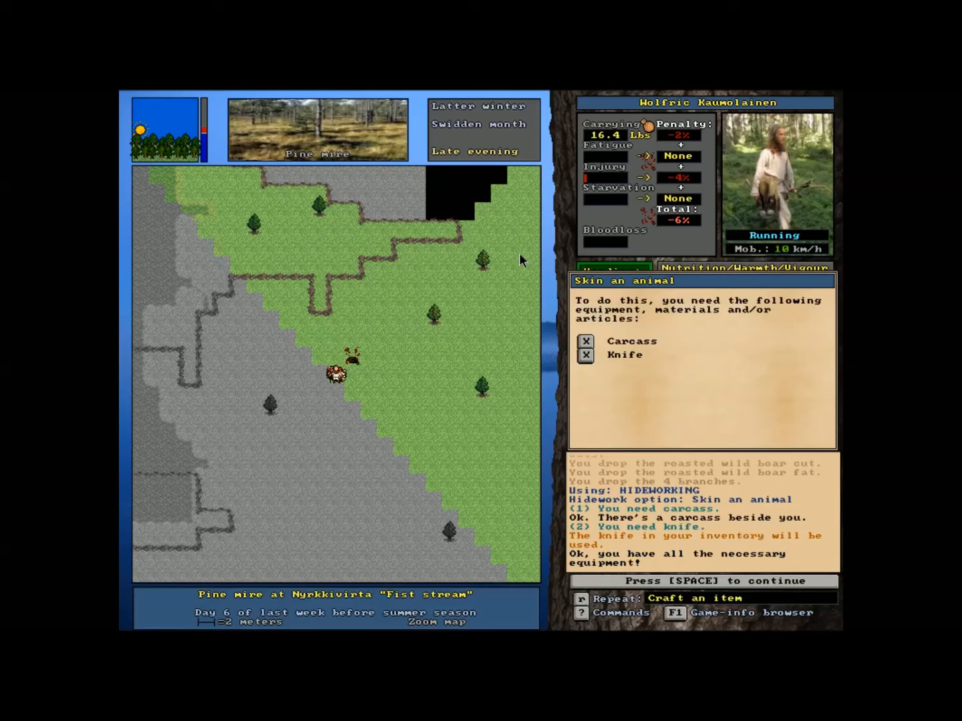
{"action": "key", "text": "space"}
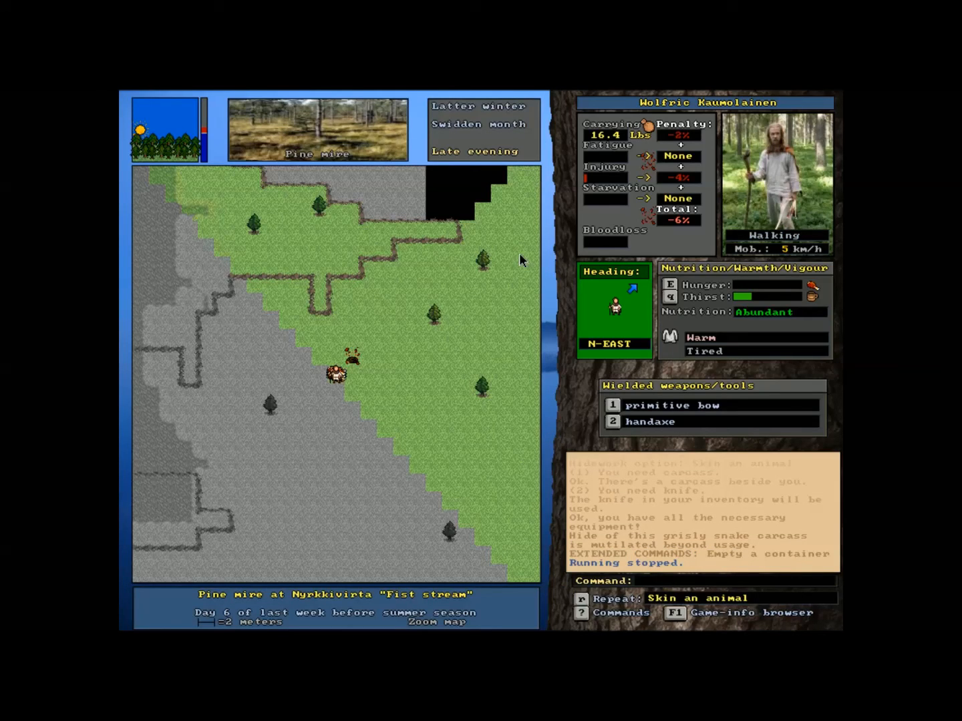
{"action": "key", "text": "e"}
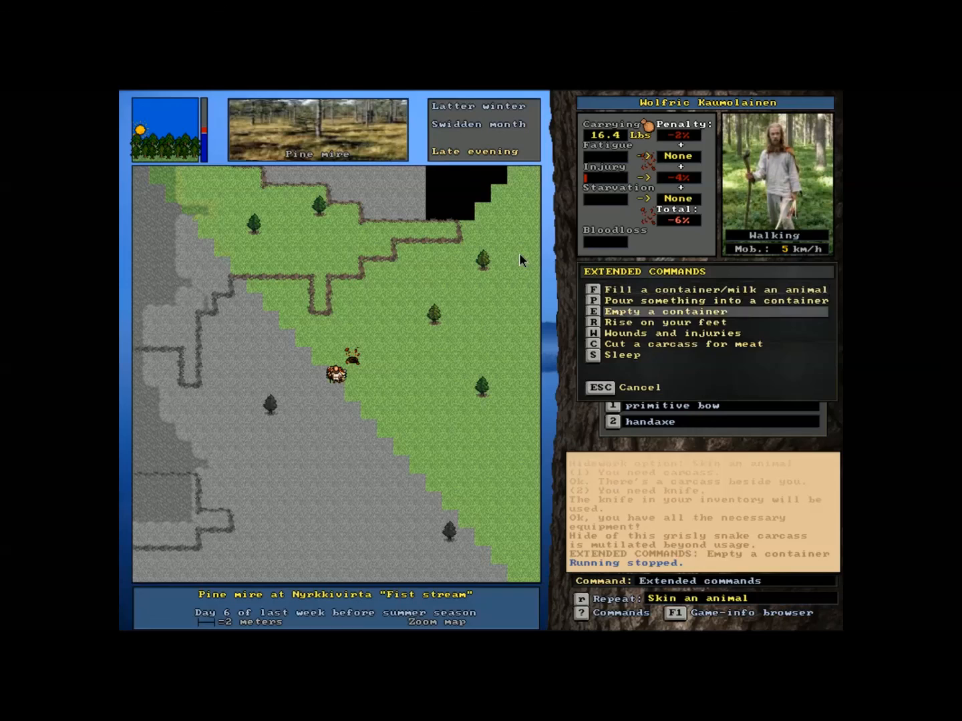
- Cut the snake carcass for meat, yielding one edible cut plus fat
{"action": "key", "text": "c"}
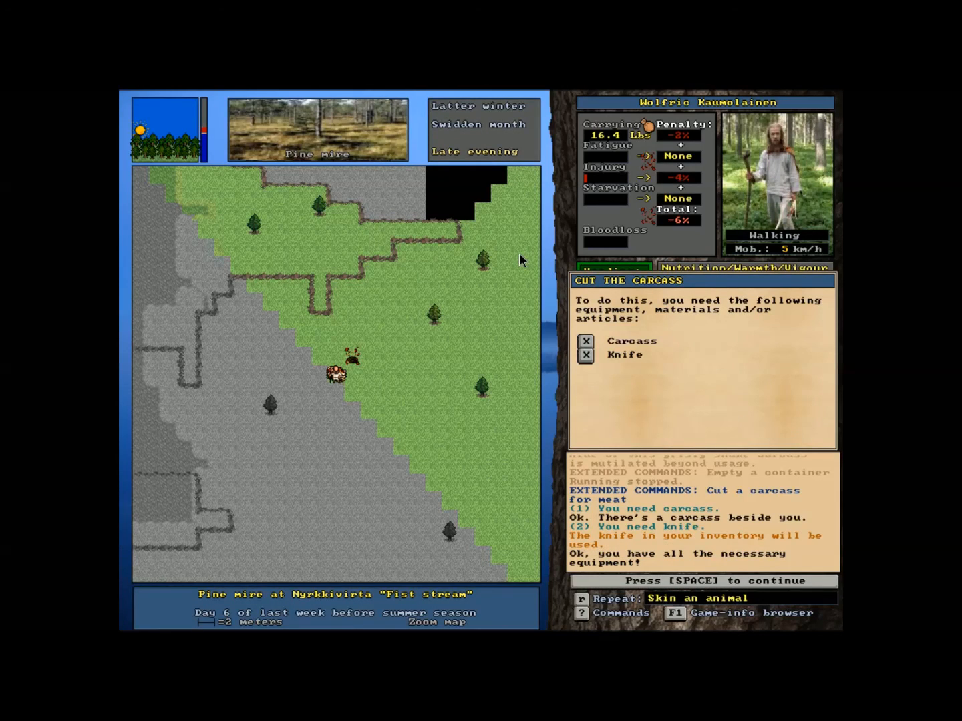
{"action": "key", "text": "space"}
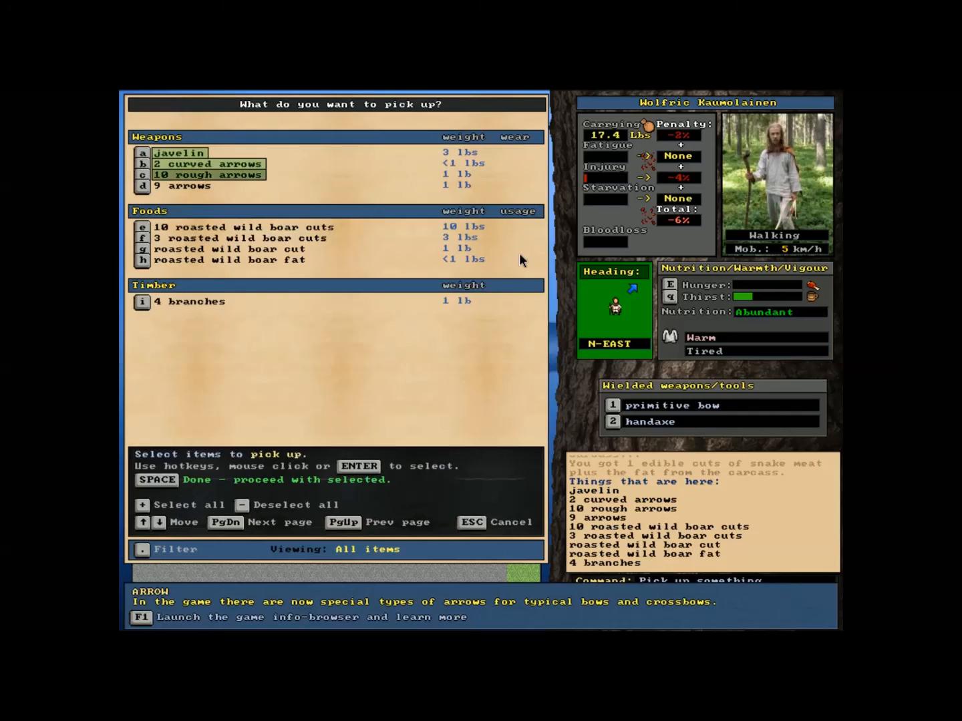
- Pick up the arrows and remaining dropped items, walk west toward home and switch to the wilderness map
{"action": "left_click", "coordinate": [243, 227]}
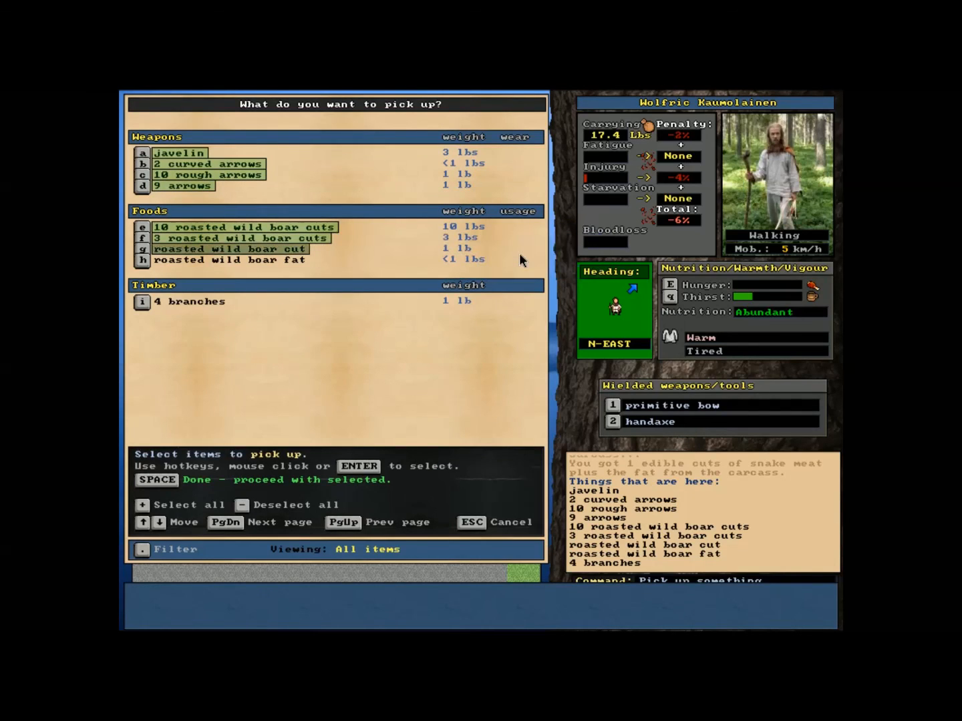
{"action": "key", "text": "space"}
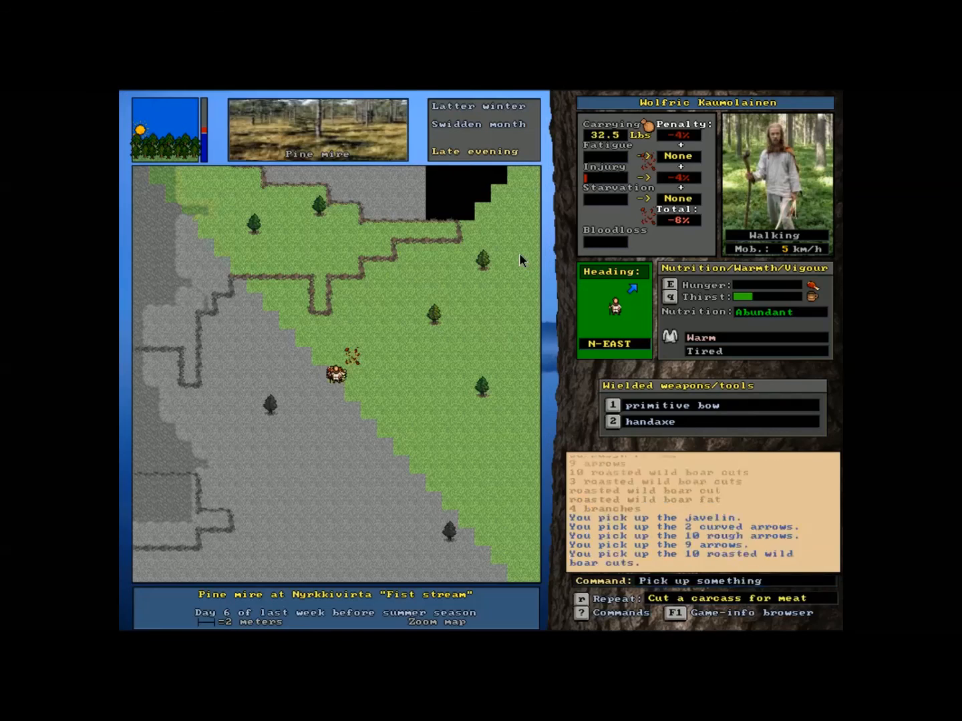
{"action": "key", "text": "Left"}
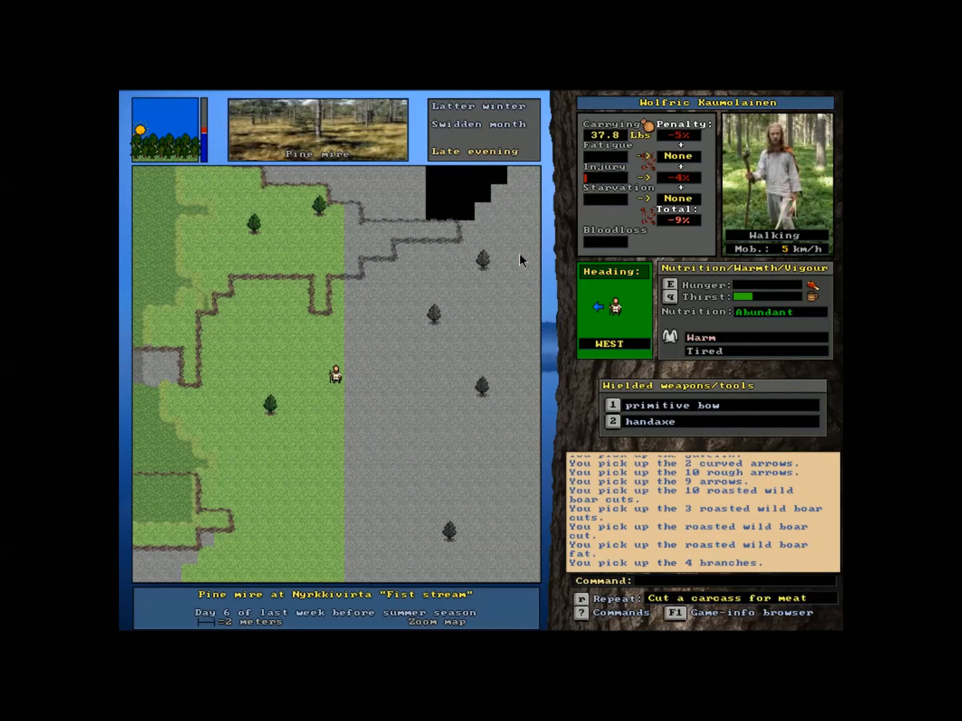
{"action": "left_click", "coordinate": [436, 623]}
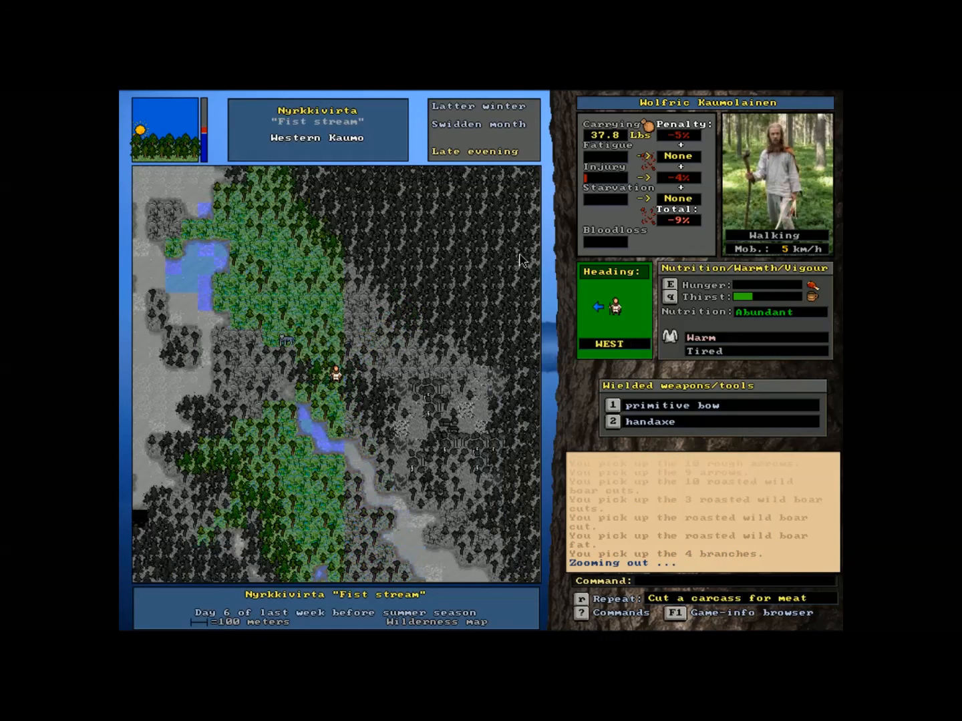
{"action": "mouse_move", "coordinate": [318, 328]}
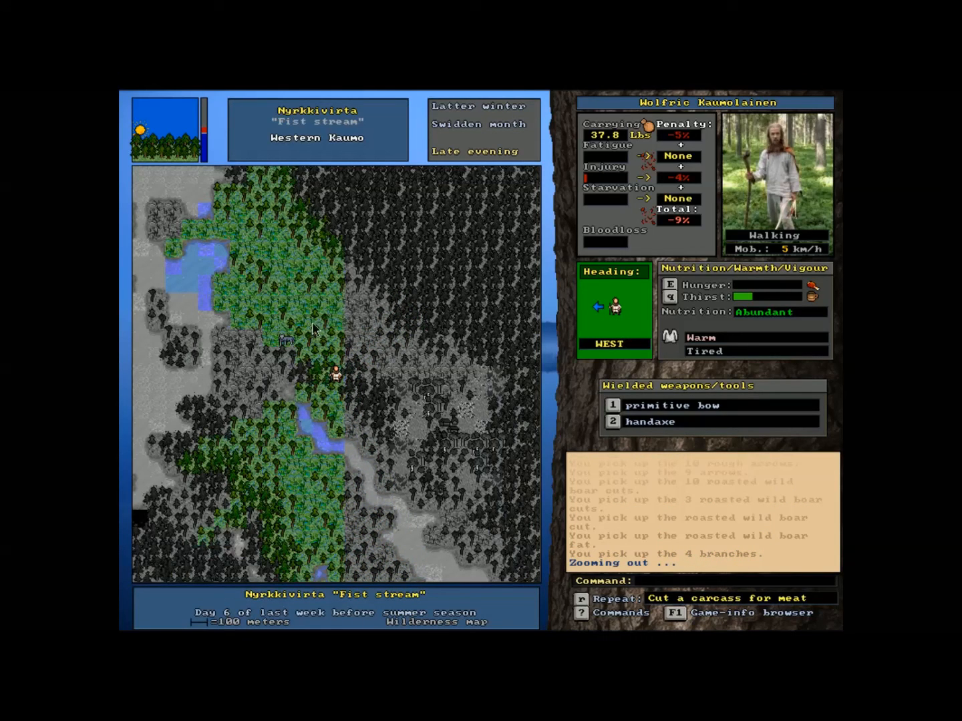
{"action": "mouse_move", "coordinate": [385, 430]}
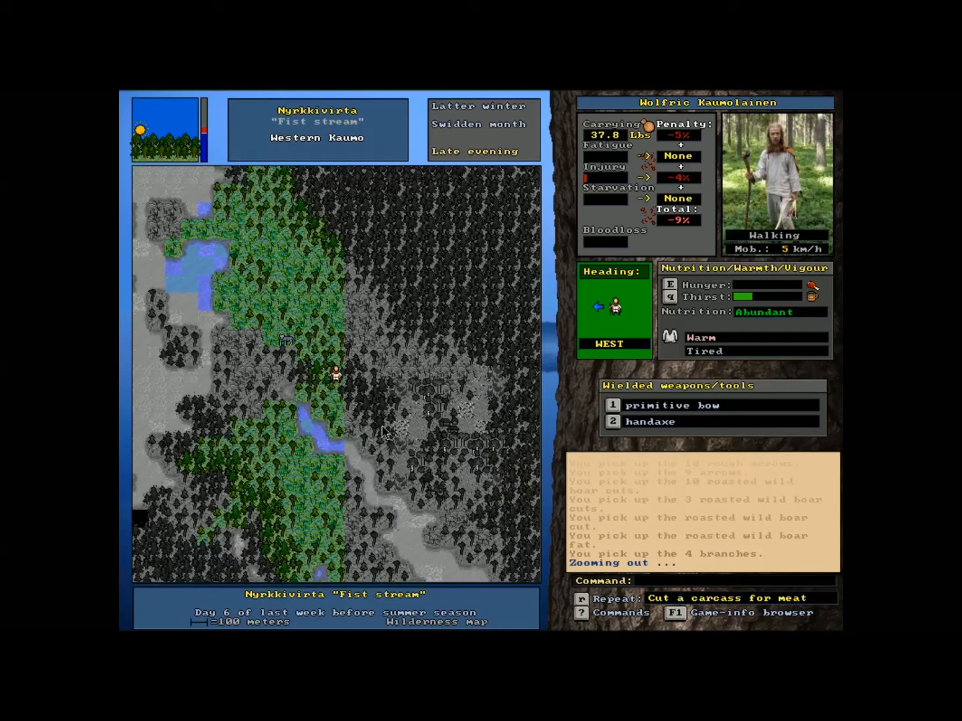